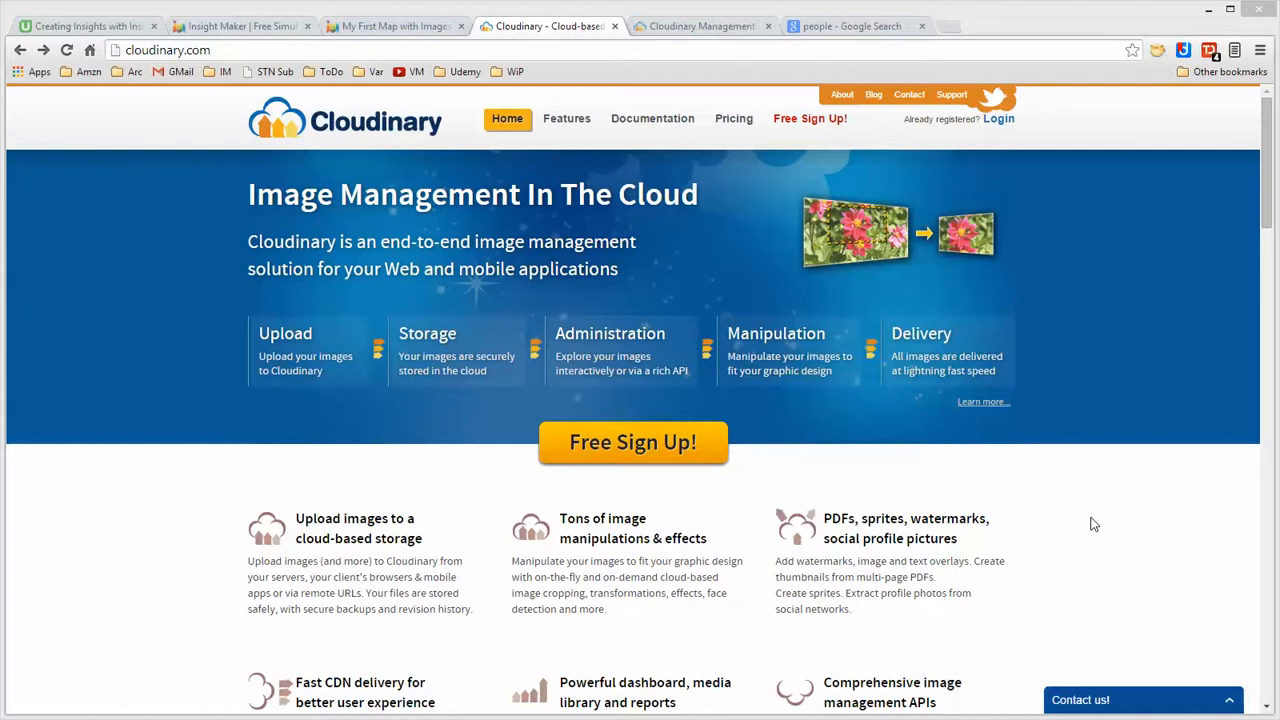
pyautogui.moveTo(734, 118)
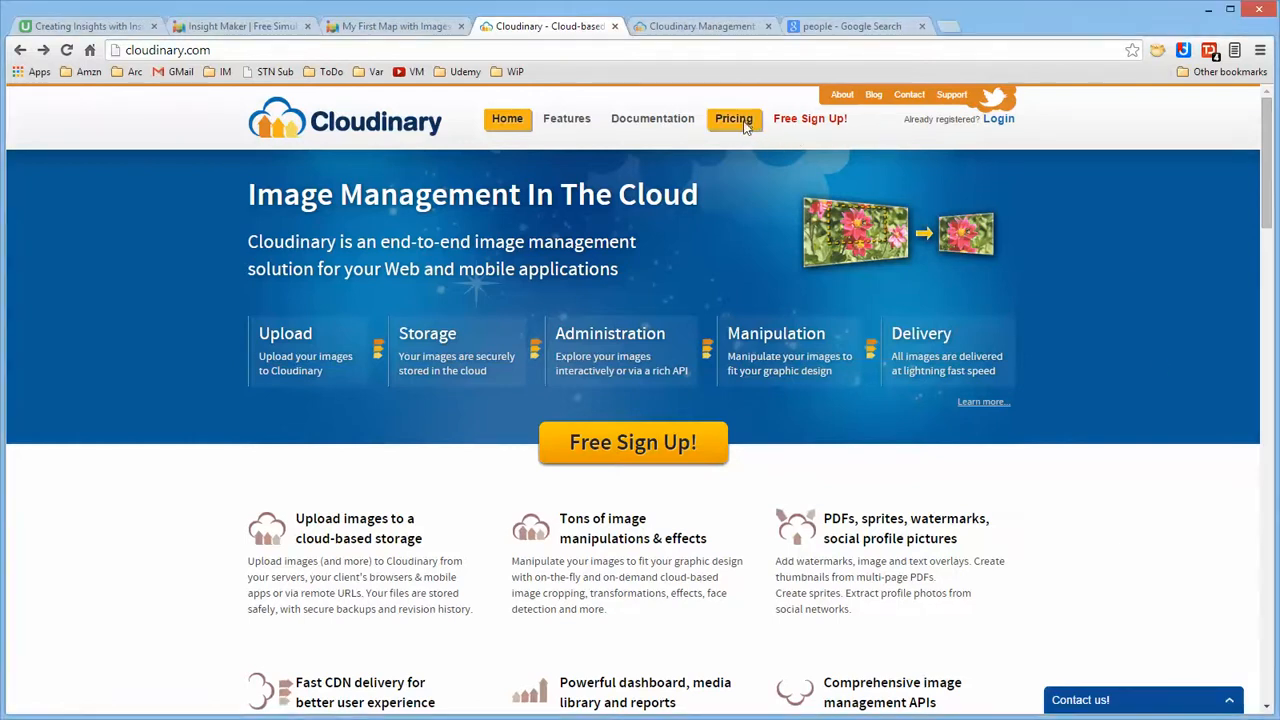
# - Review plans and pricing, then the account dashboard's resource, storage and bandwidth usage
pyautogui.click(734, 118)
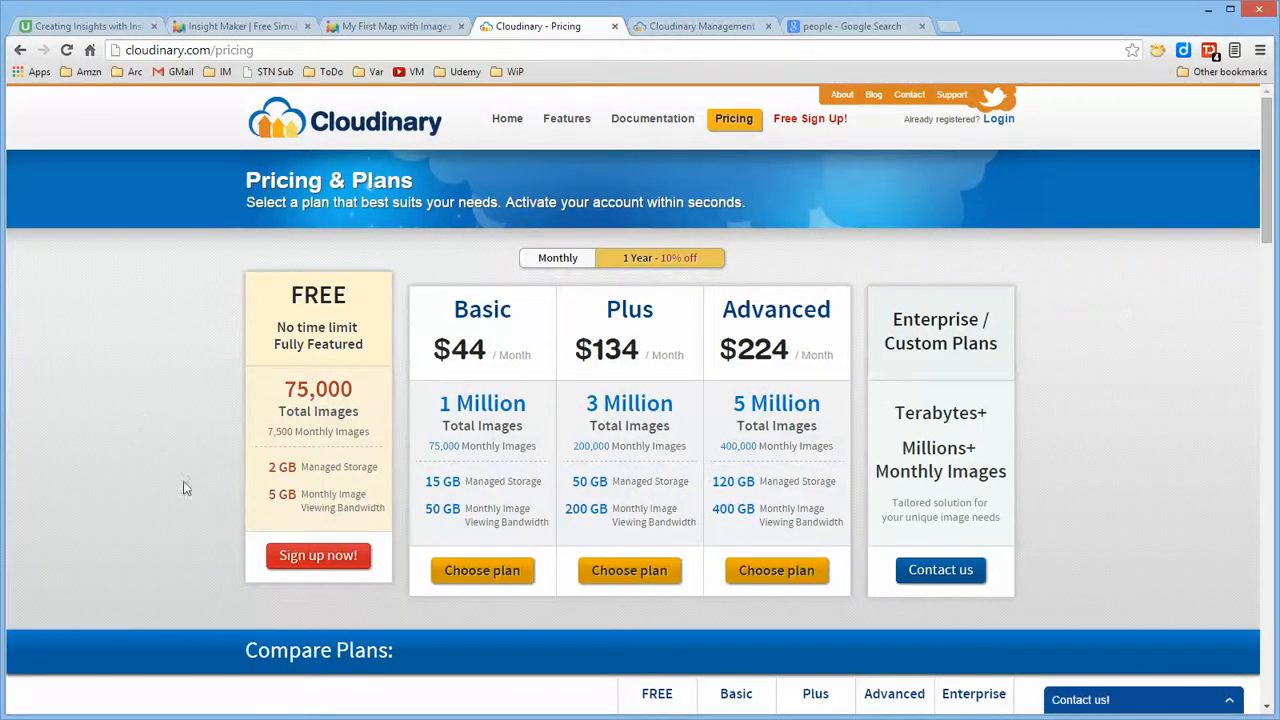
pyautogui.moveTo(264, 404)
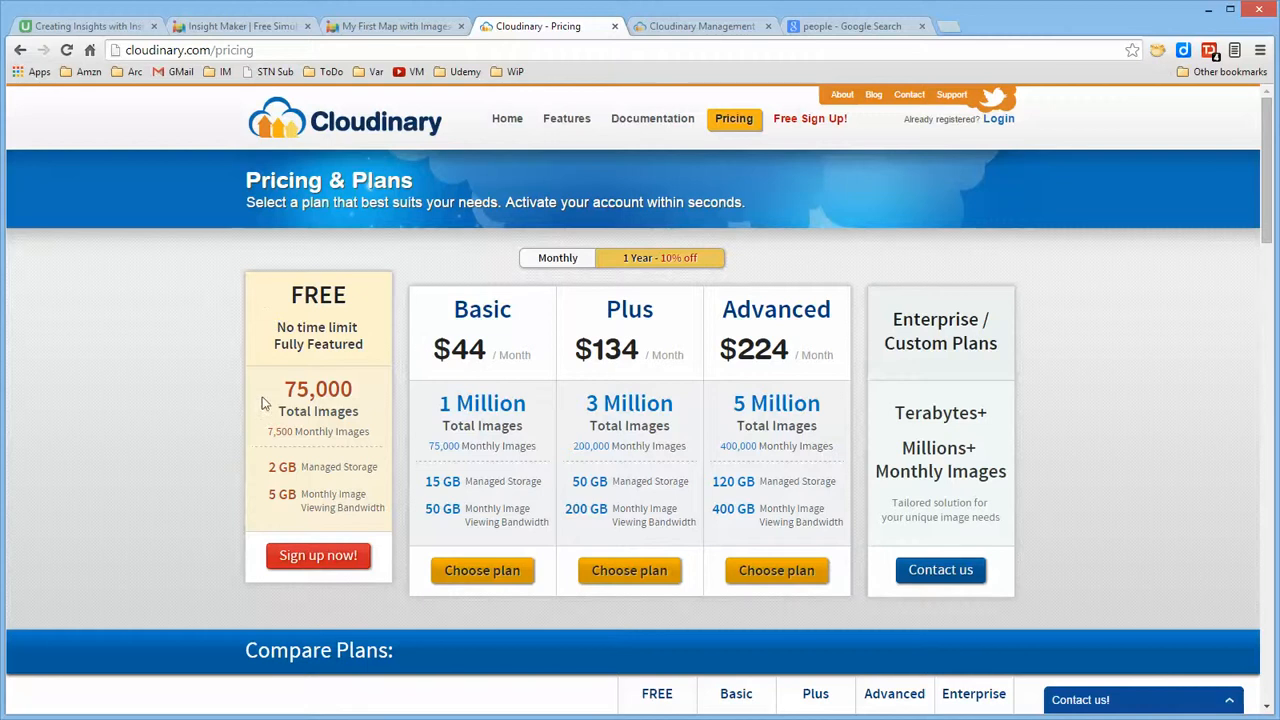
pyautogui.moveTo(266, 474)
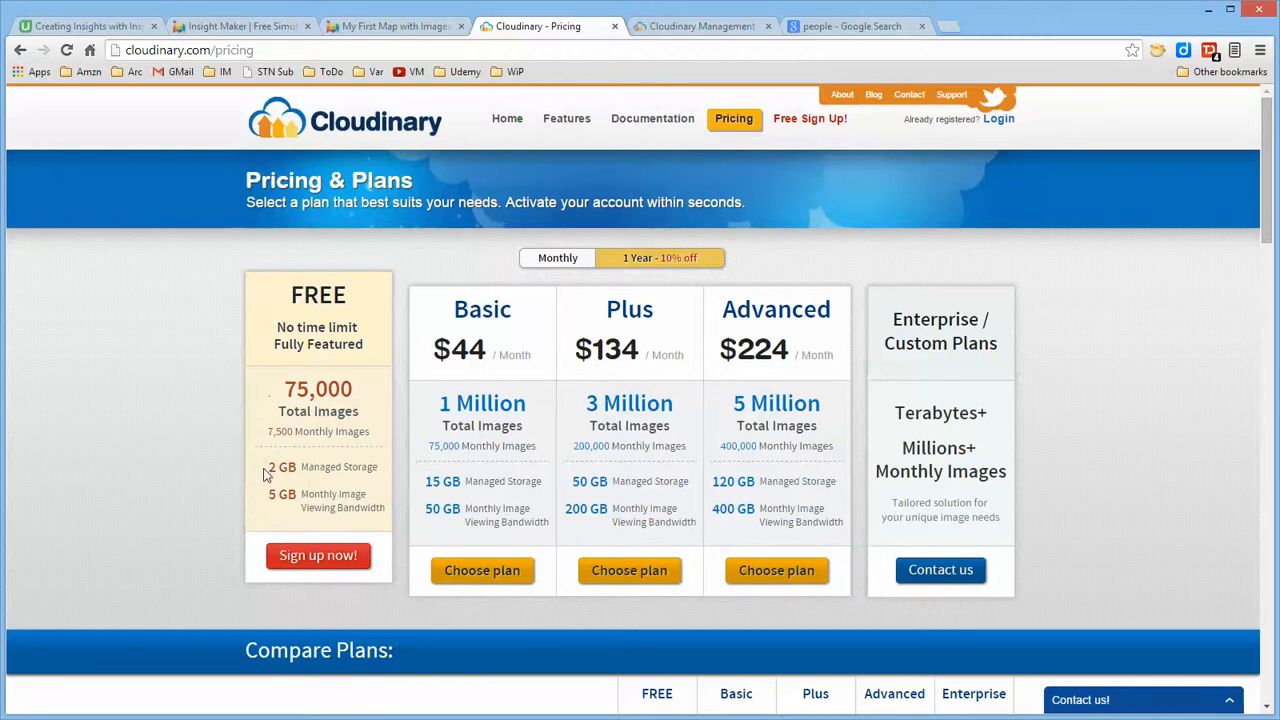
pyautogui.moveTo(202, 476)
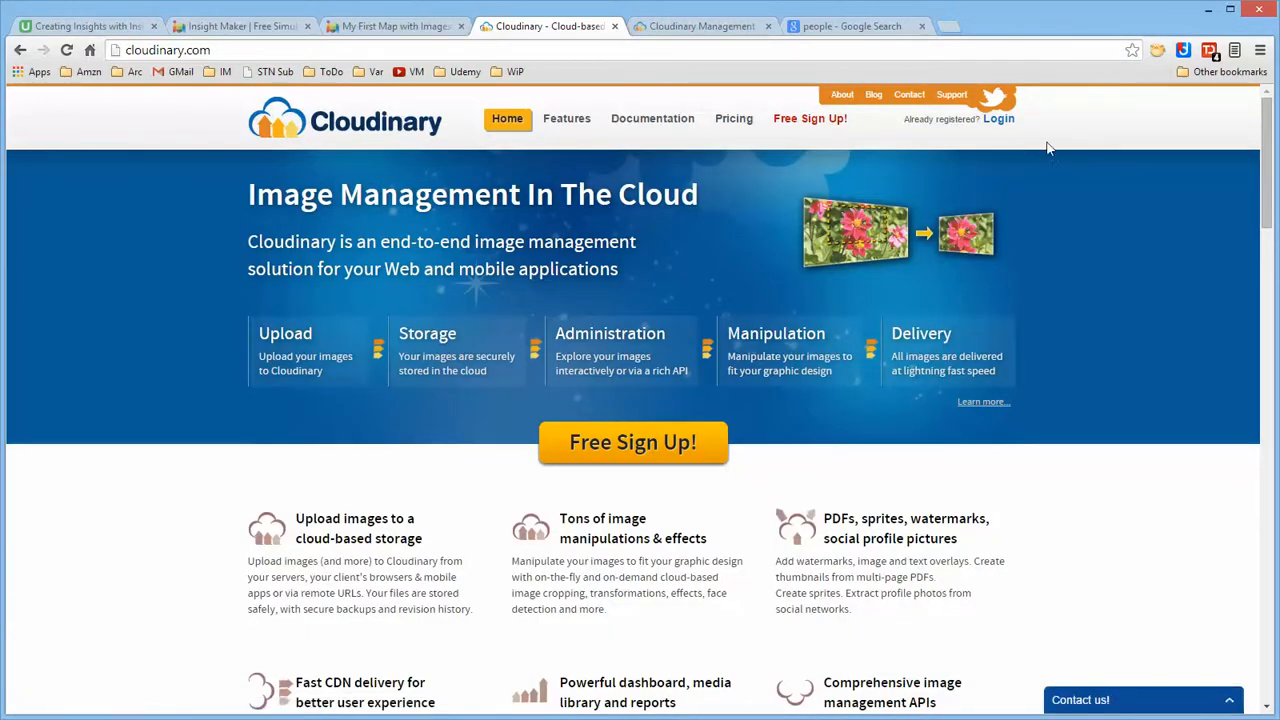
pyautogui.moveTo(1056, 436)
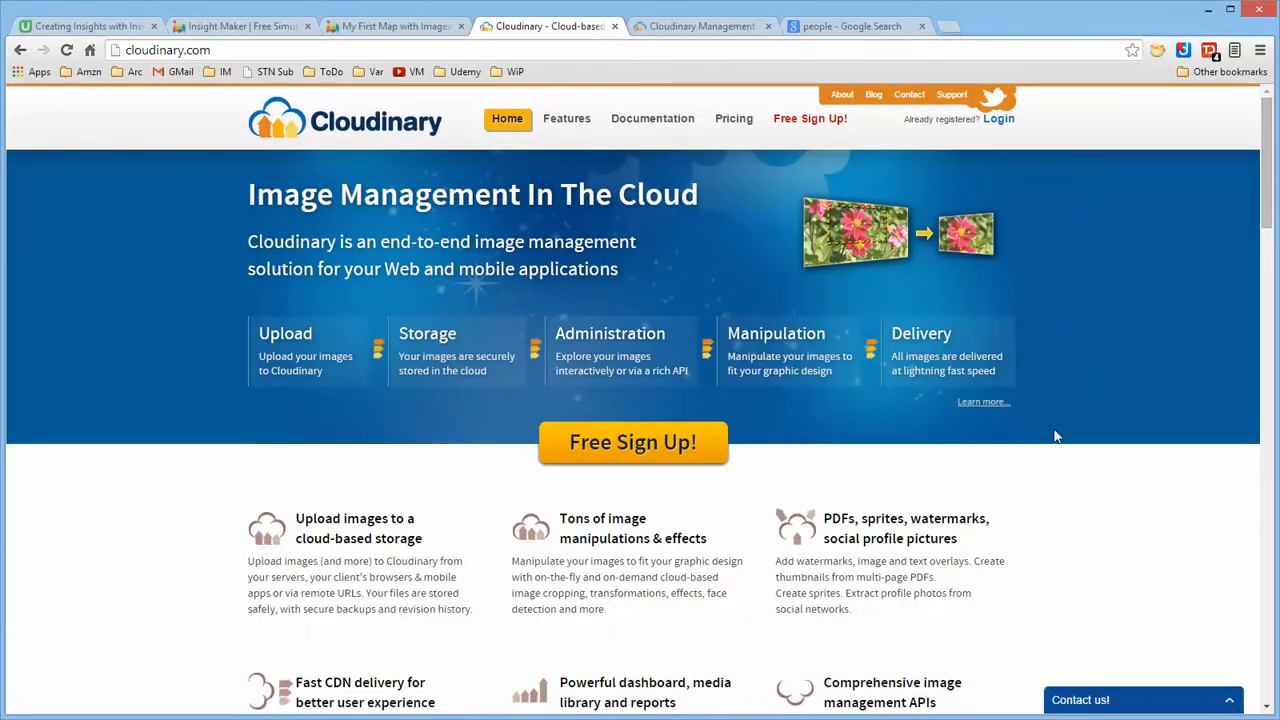
pyautogui.moveTo(720, 308)
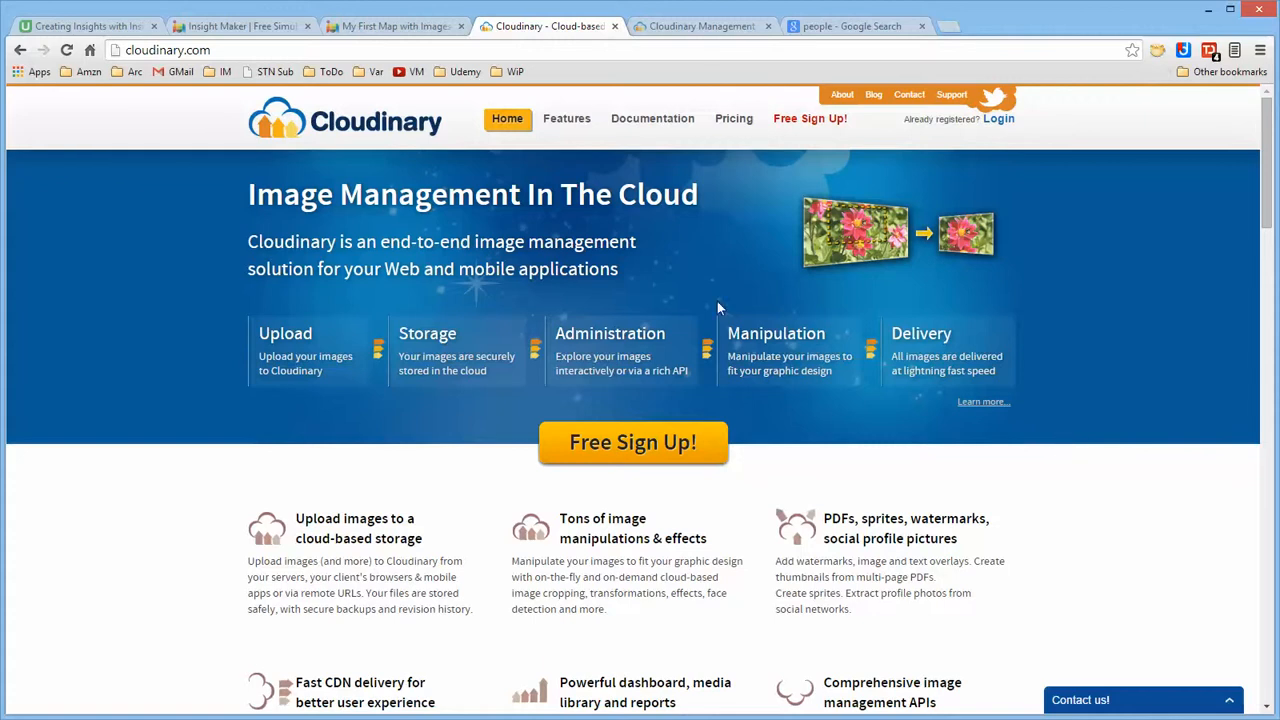
pyautogui.click(700, 24)
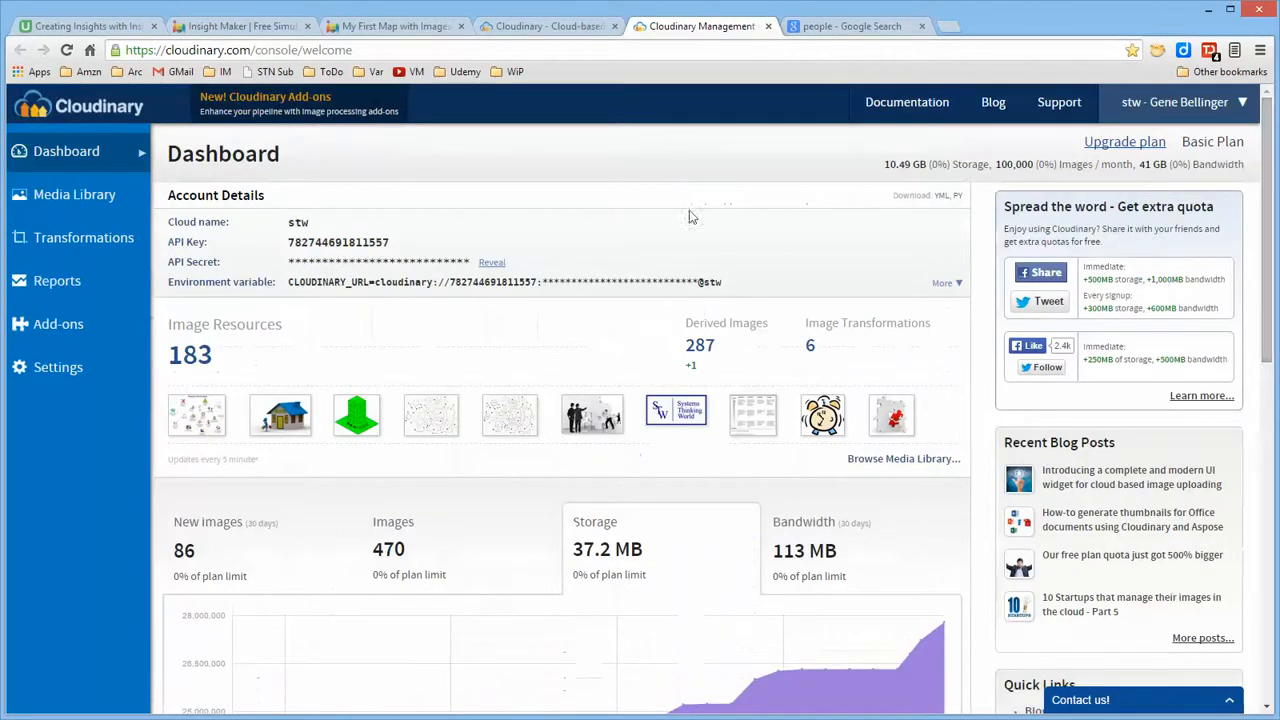
pyautogui.moveTo(656, 156)
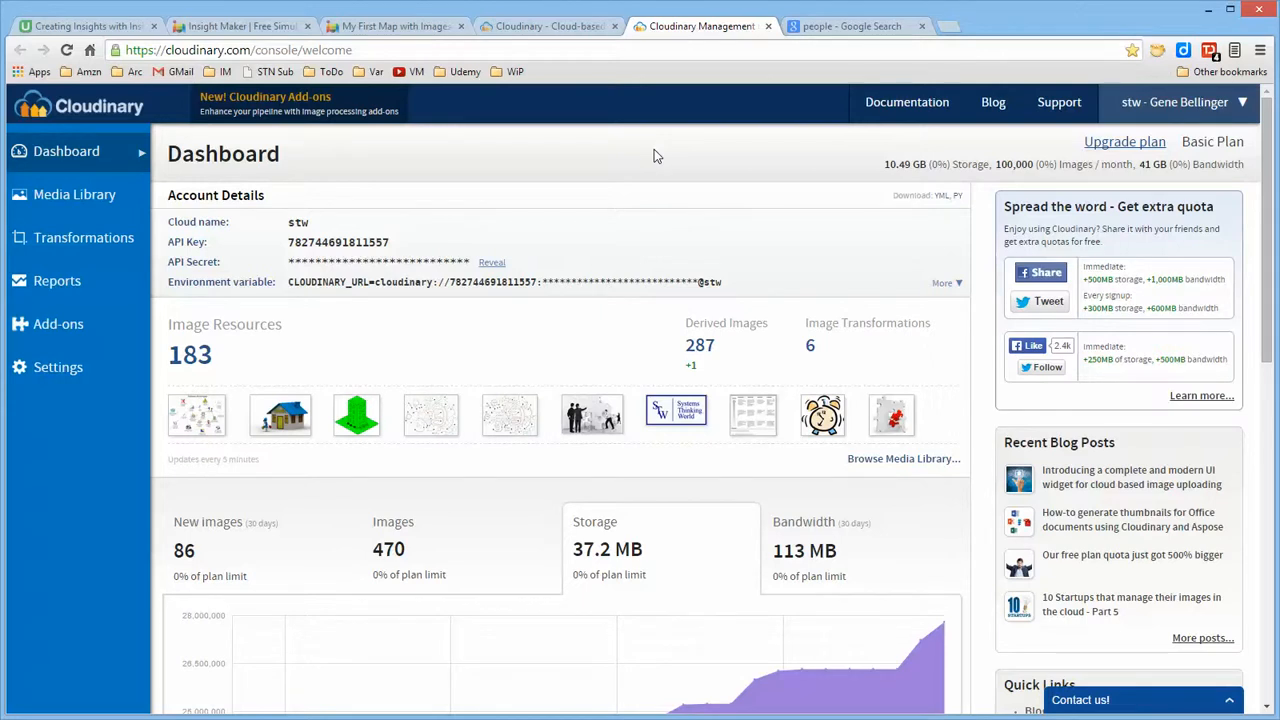
pyautogui.moveTo(74, 194)
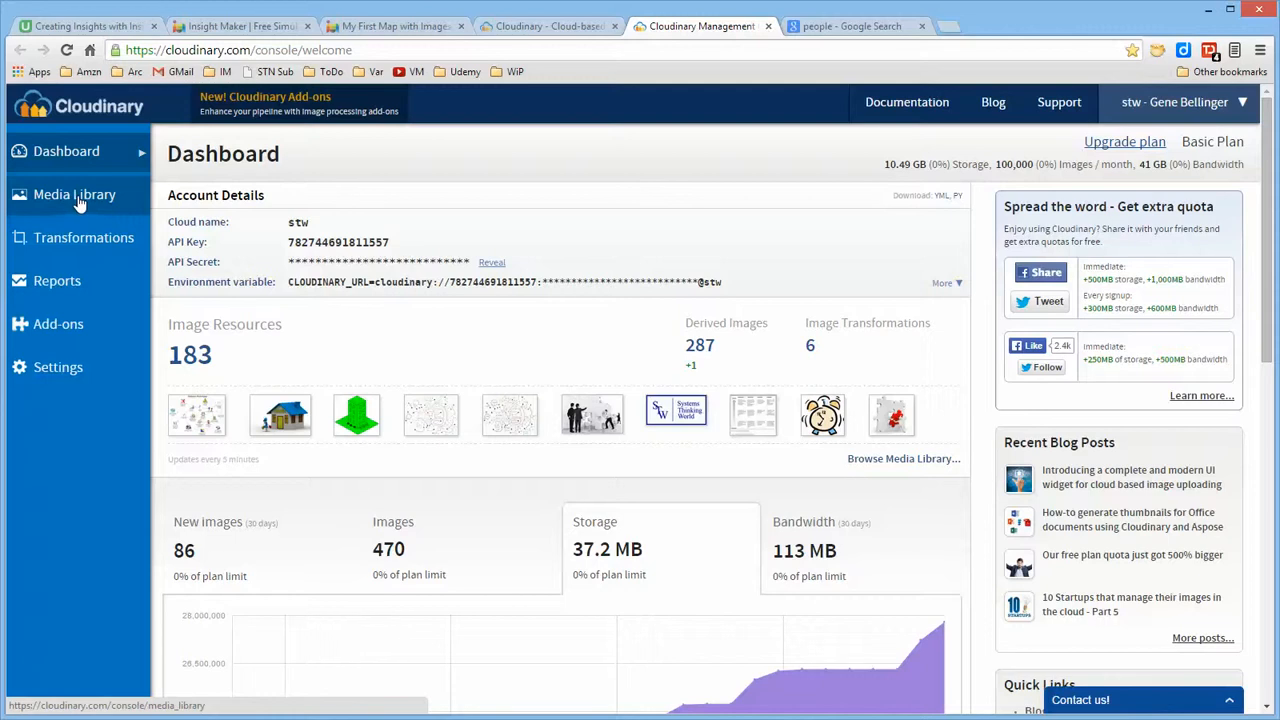
pyautogui.moveTo(624, 210)
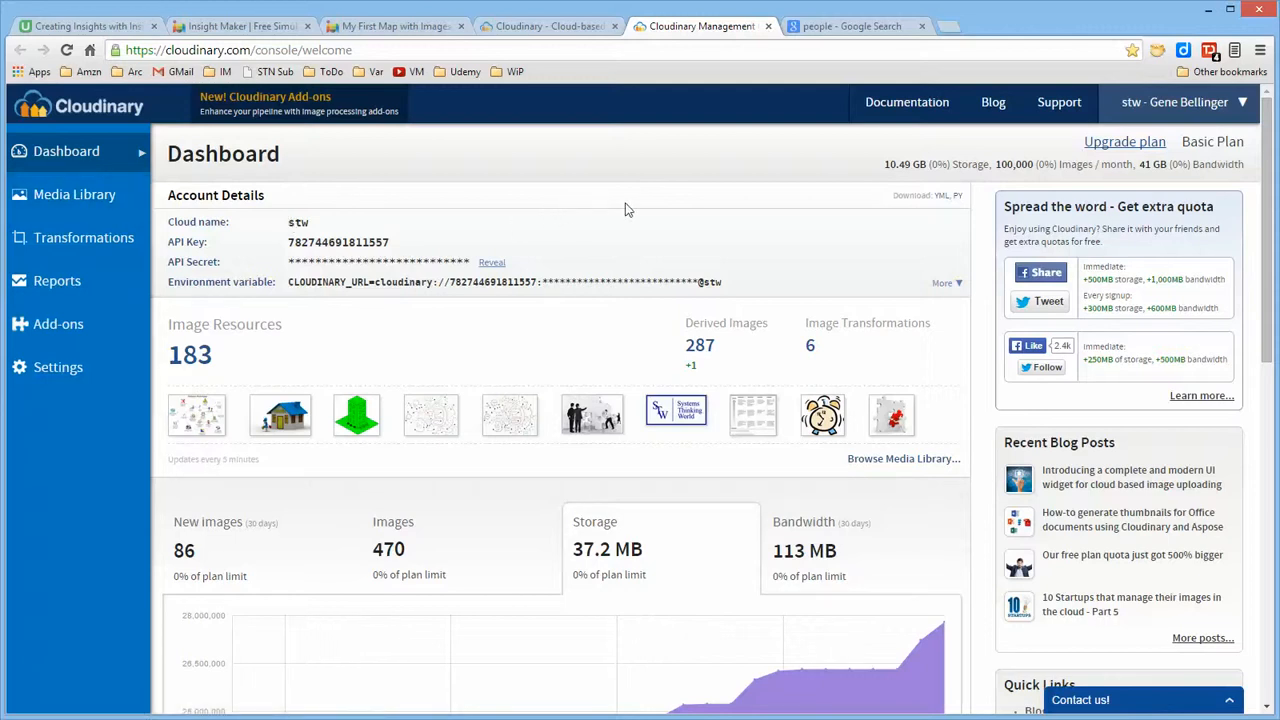
pyautogui.scroll(-3)
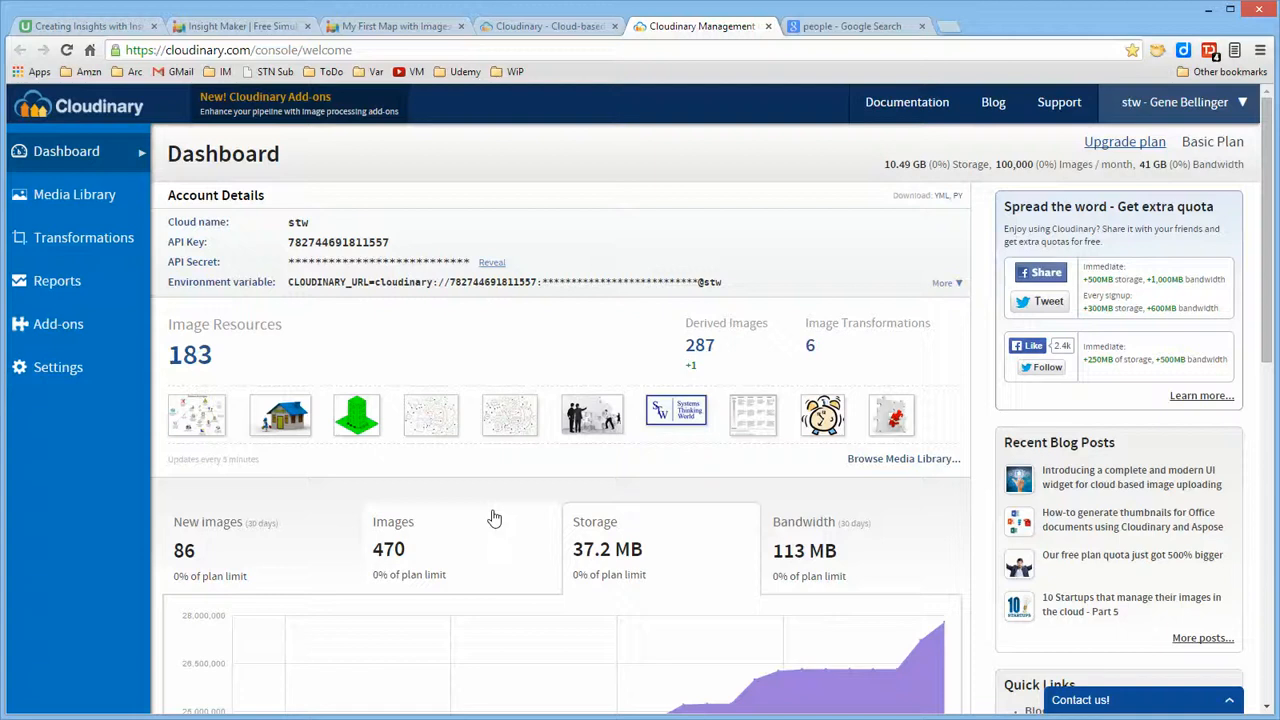
pyautogui.scroll(-3)
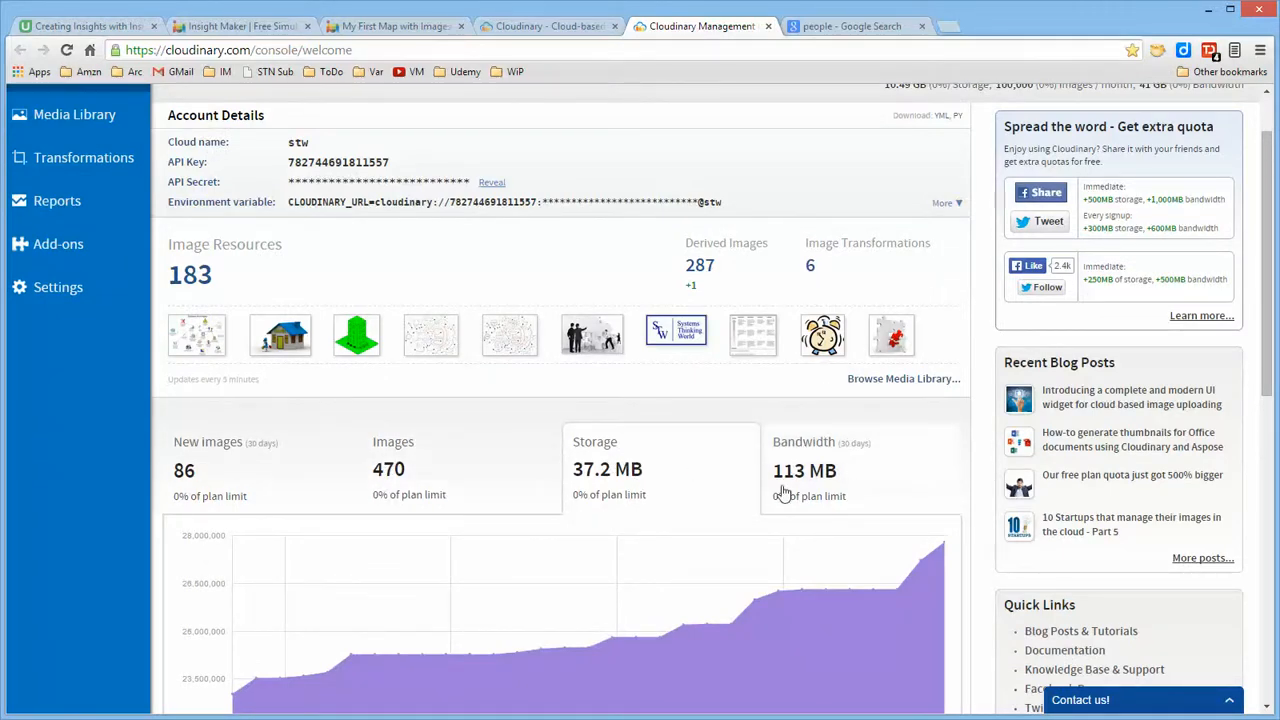
pyautogui.moveTo(660, 480)
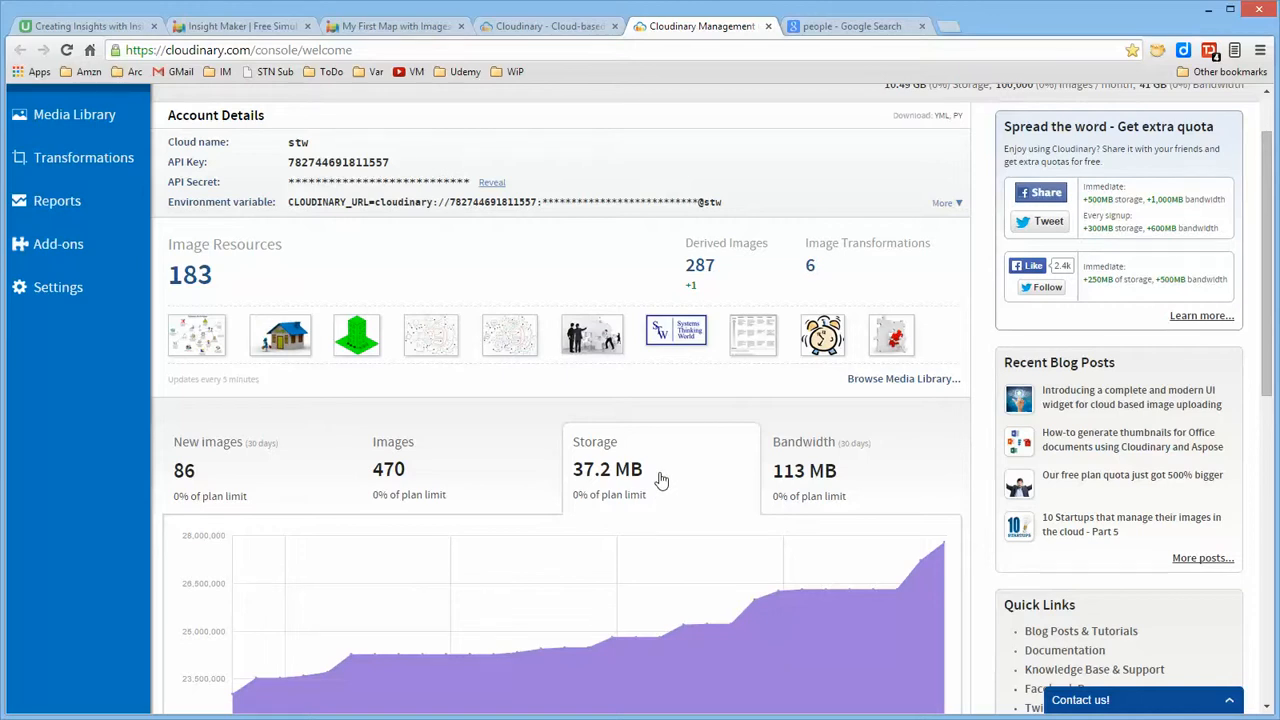
pyautogui.moveTo(652, 452)
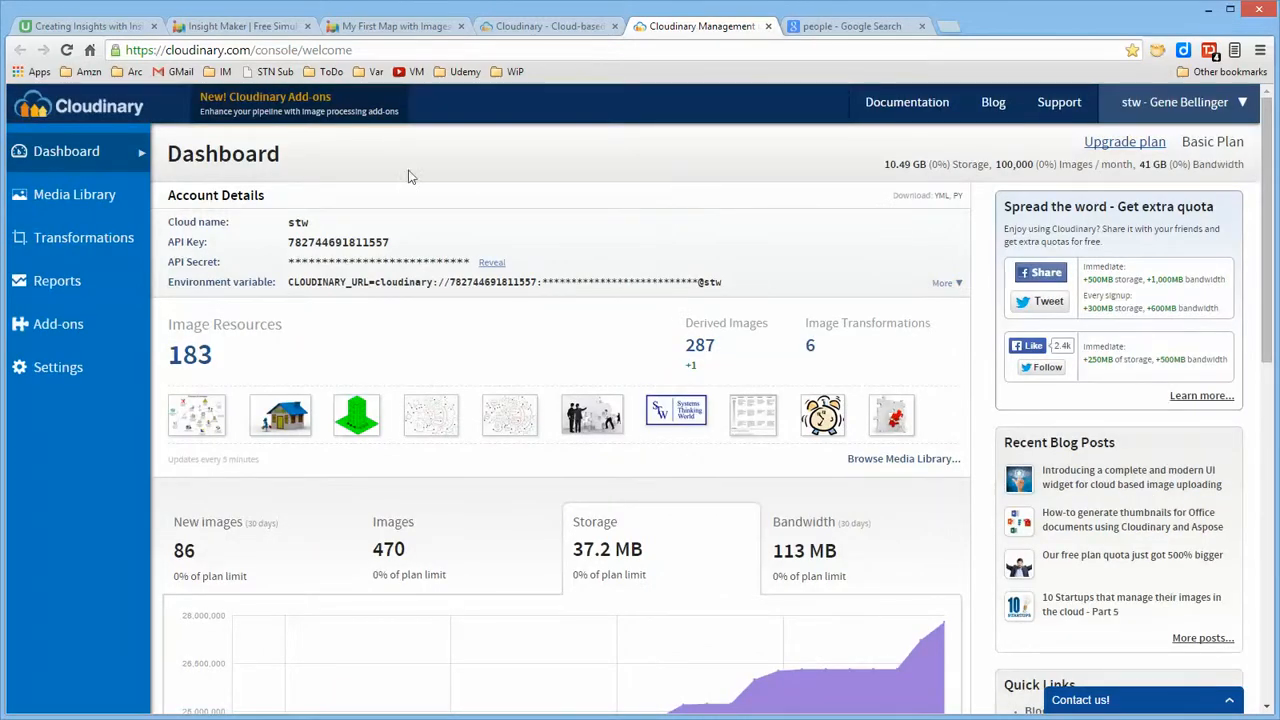
pyautogui.click(74, 194)
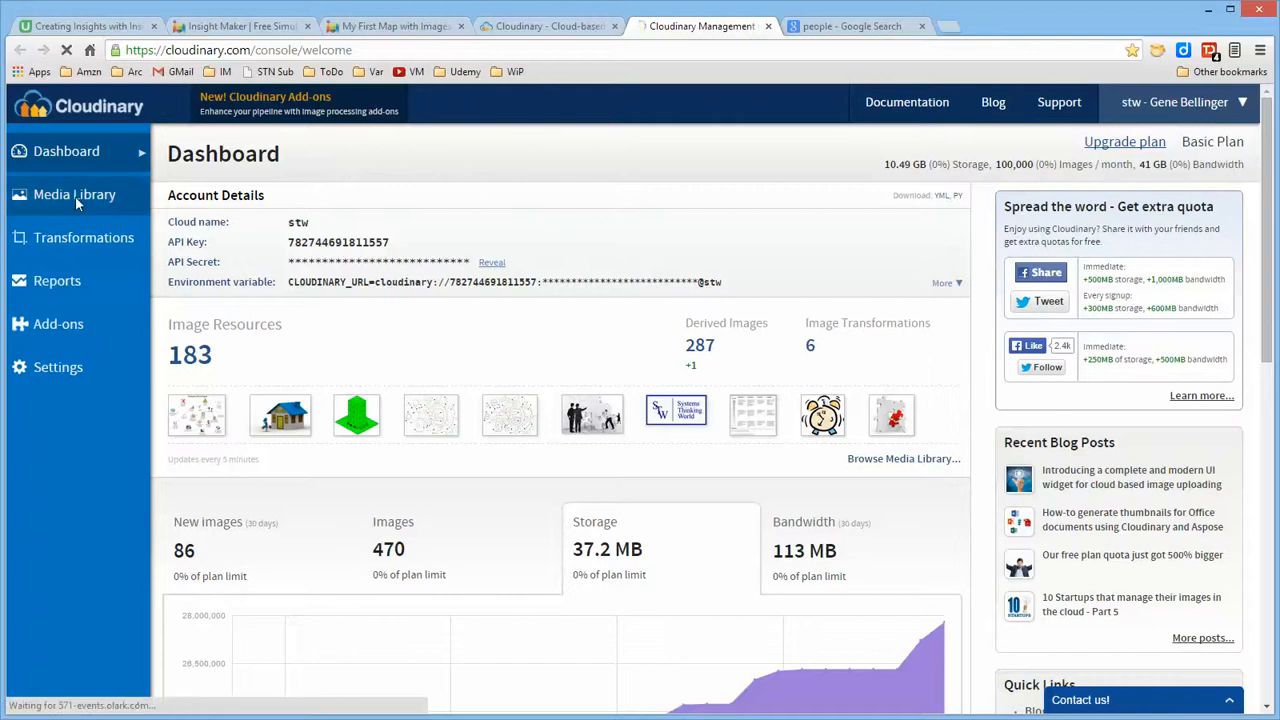
# - Show the Media Library with its upload area and image grid
pyautogui.click(74, 194)
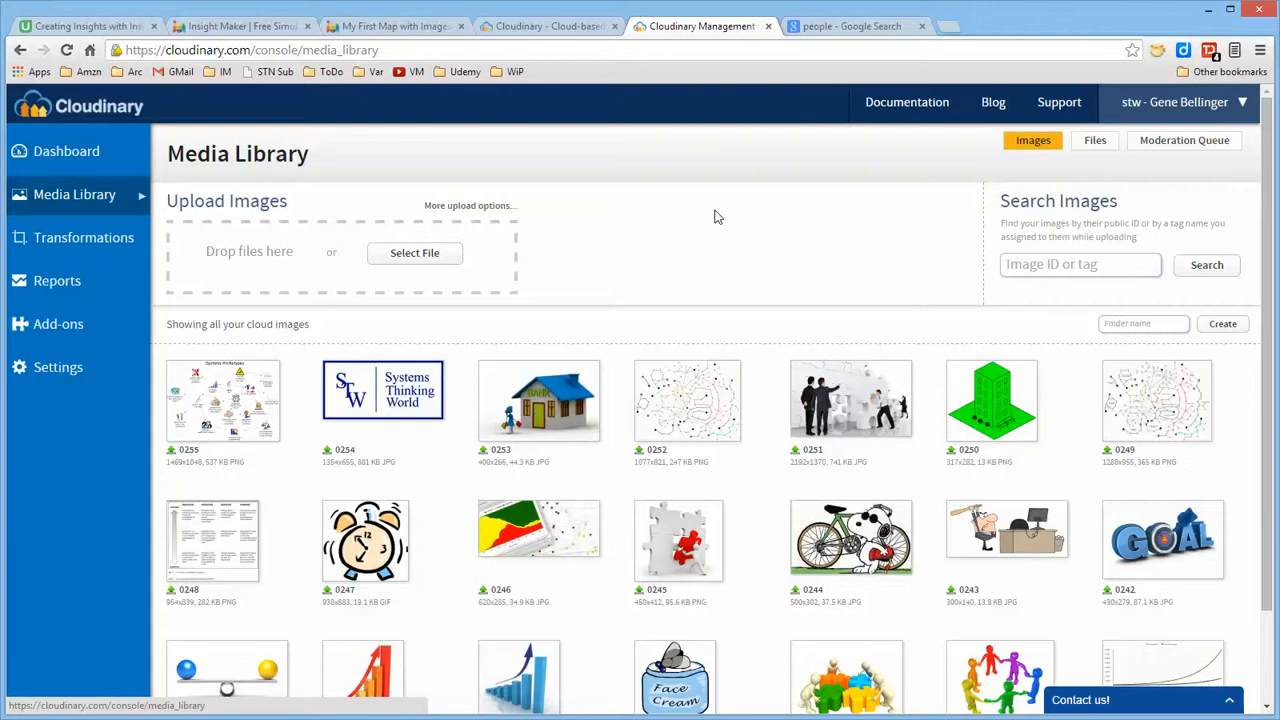
pyautogui.moveTo(392, 468)
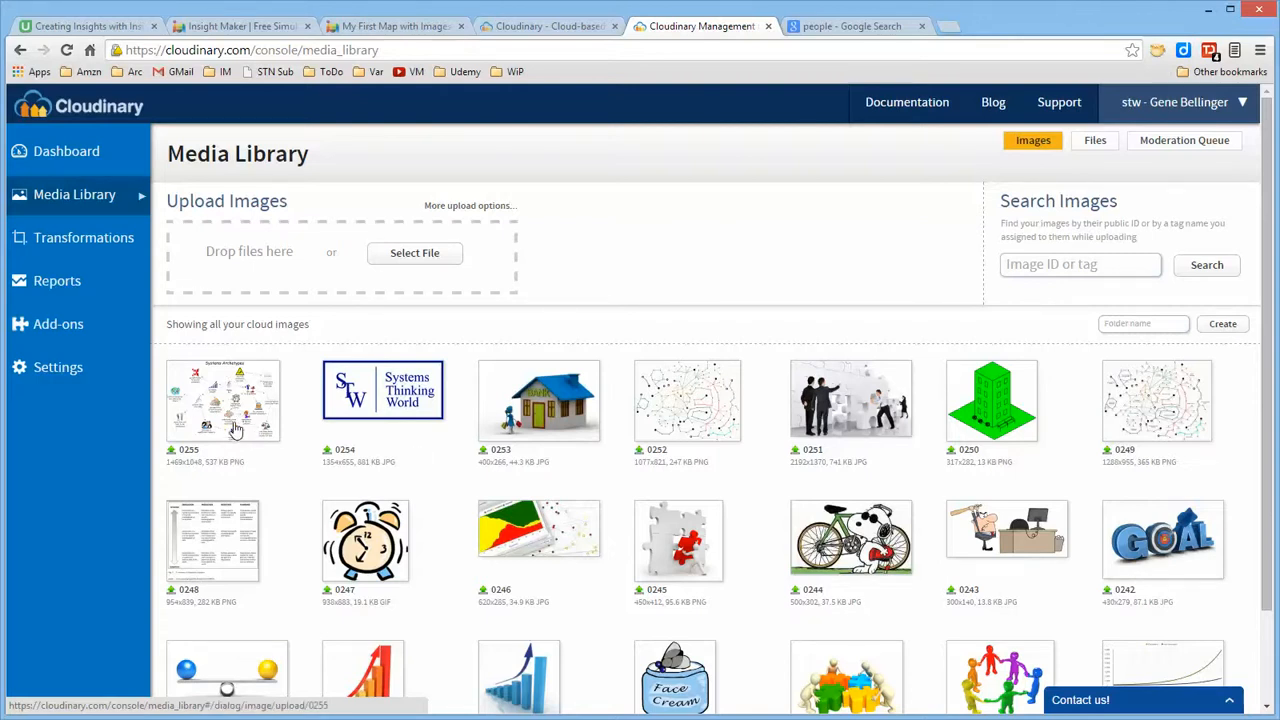
pyautogui.moveTo(268, 438)
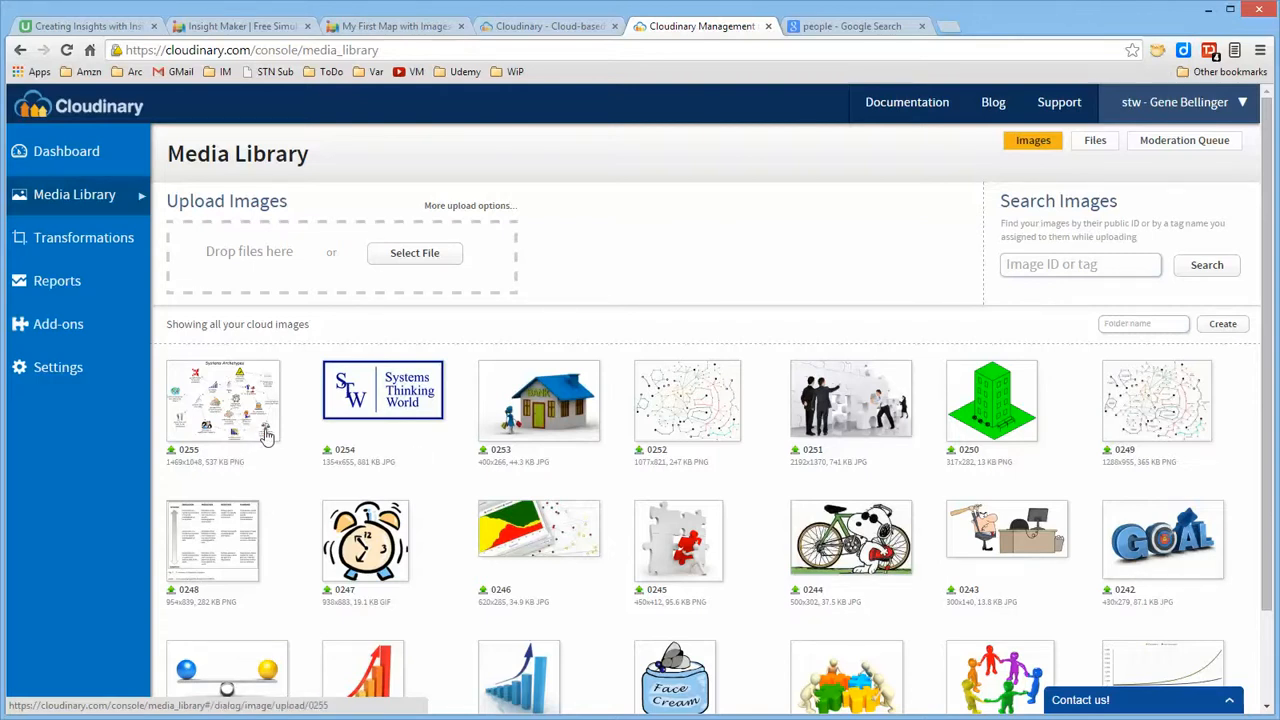
pyautogui.moveTo(250, 436)
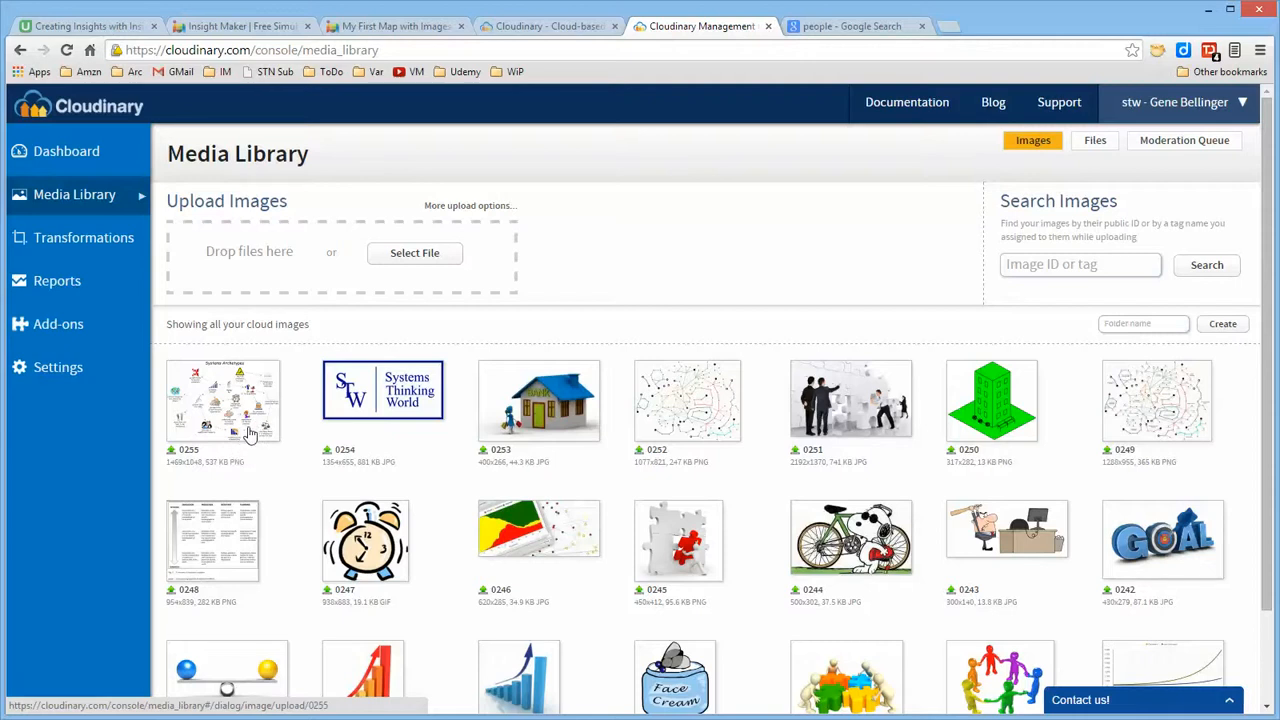
pyautogui.moveTo(264, 408)
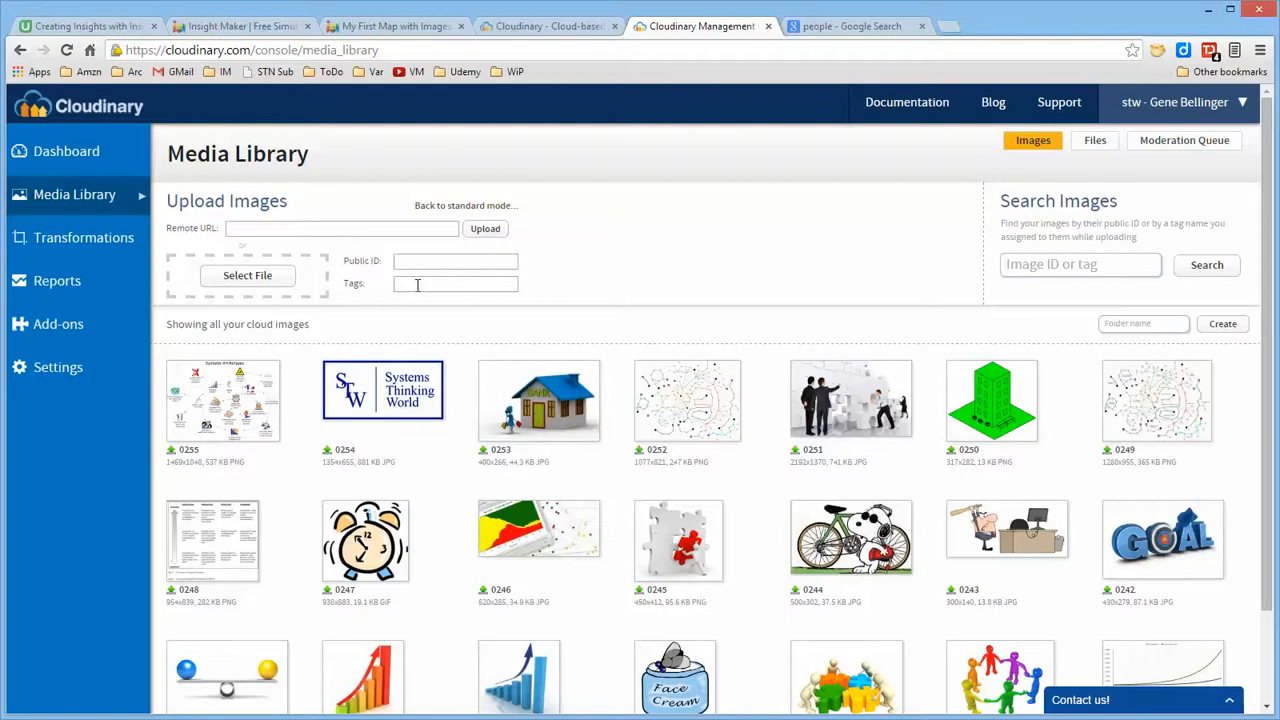
# - Search the uploaded images for 'graph', 'stw' and 'logo', then list all images again
pyautogui.click(1080, 264)
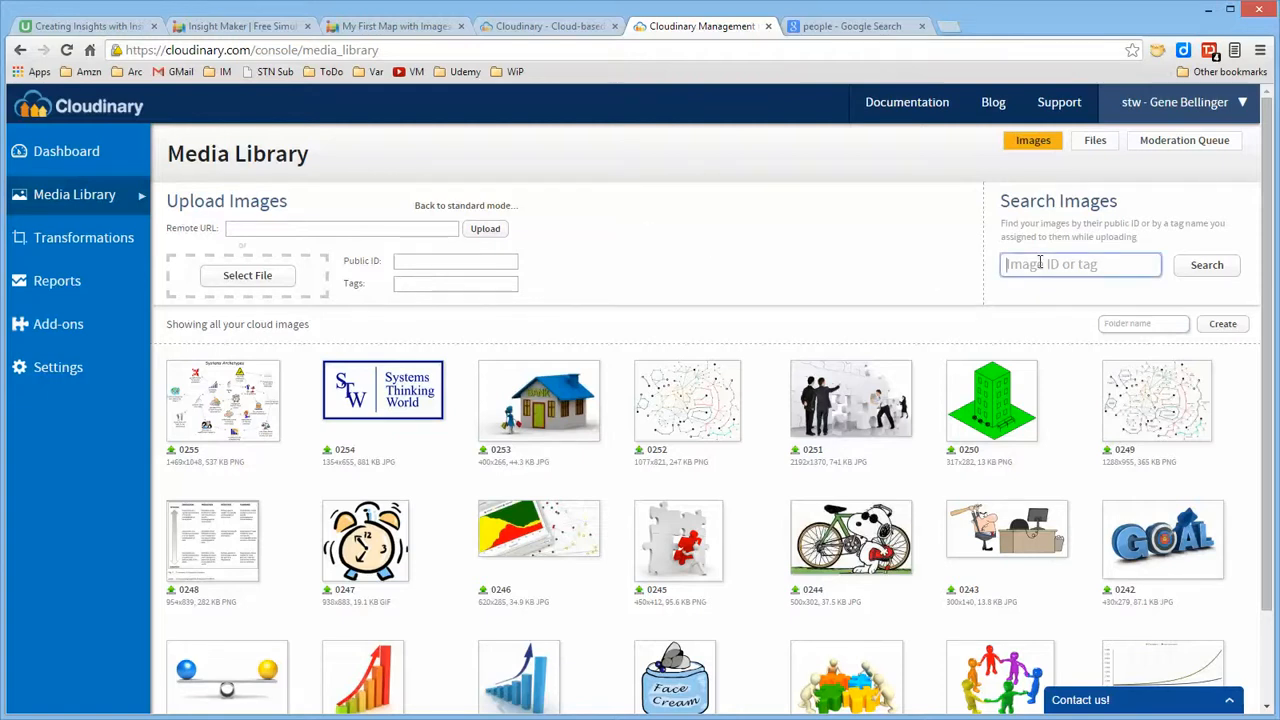
pyautogui.write('graph')
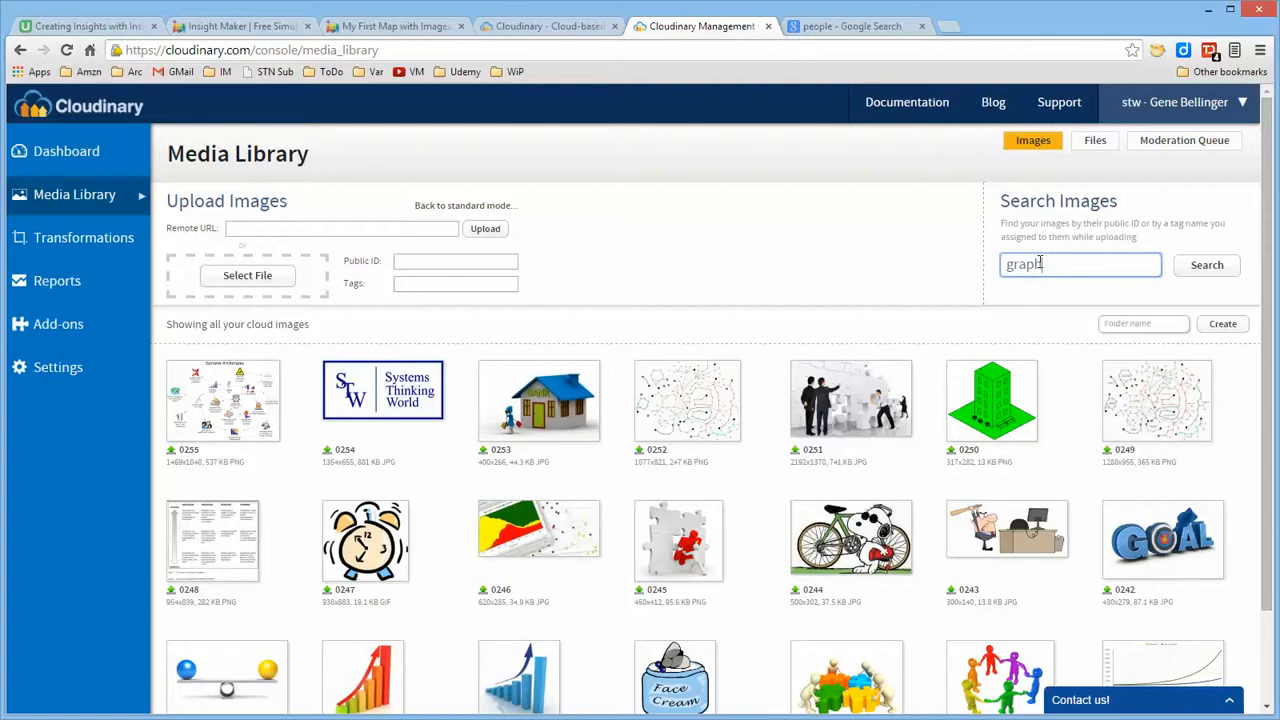
pyautogui.click(1206, 264)
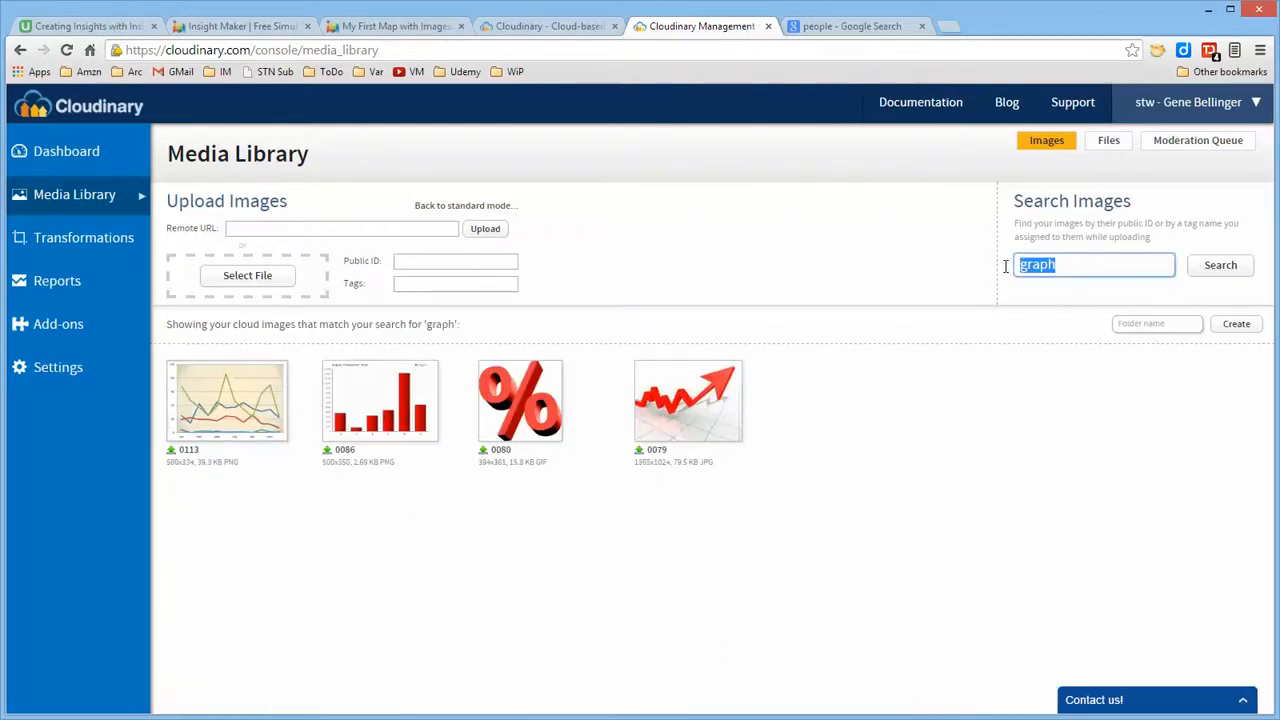
pyautogui.write('stw')
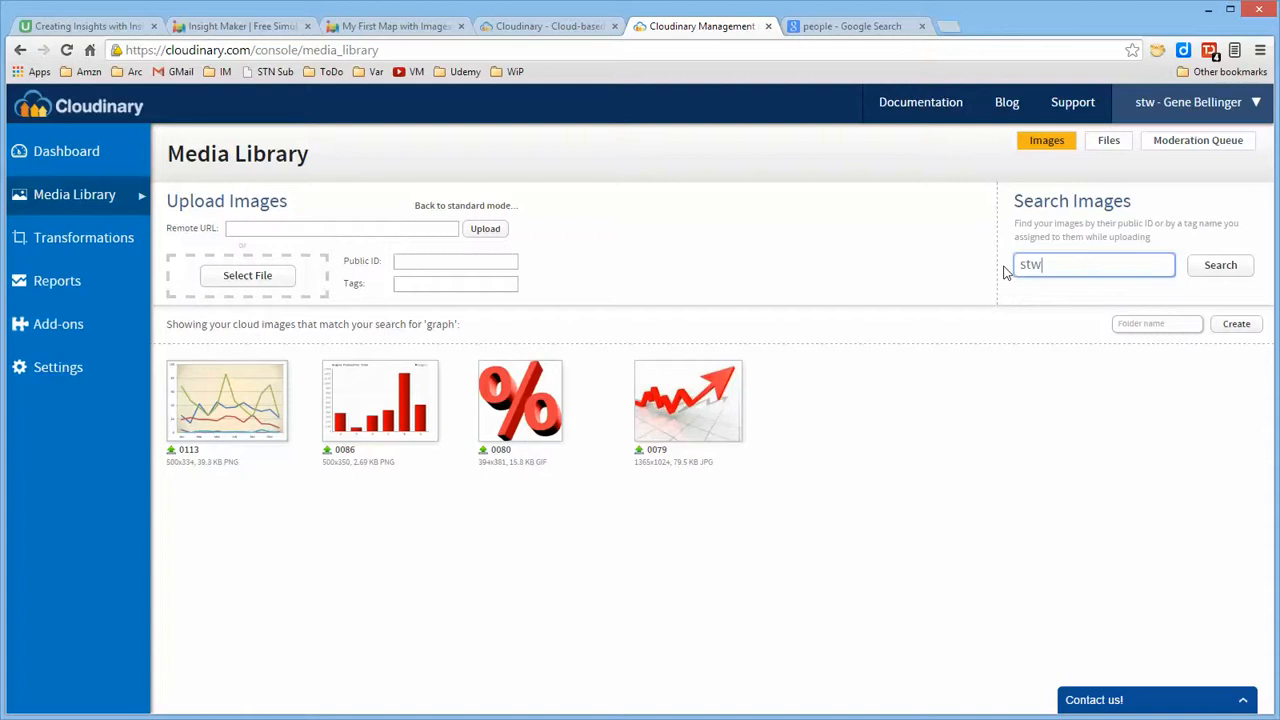
pyautogui.click(1220, 264)
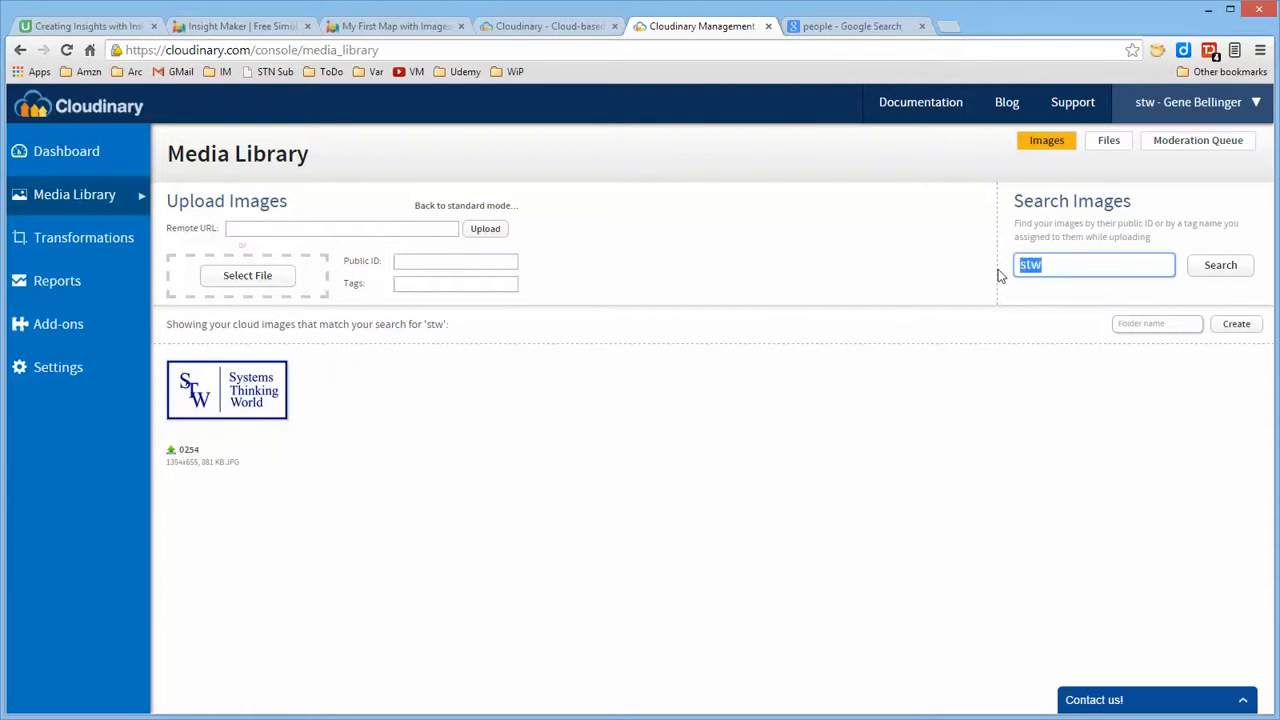
pyautogui.write('logo')
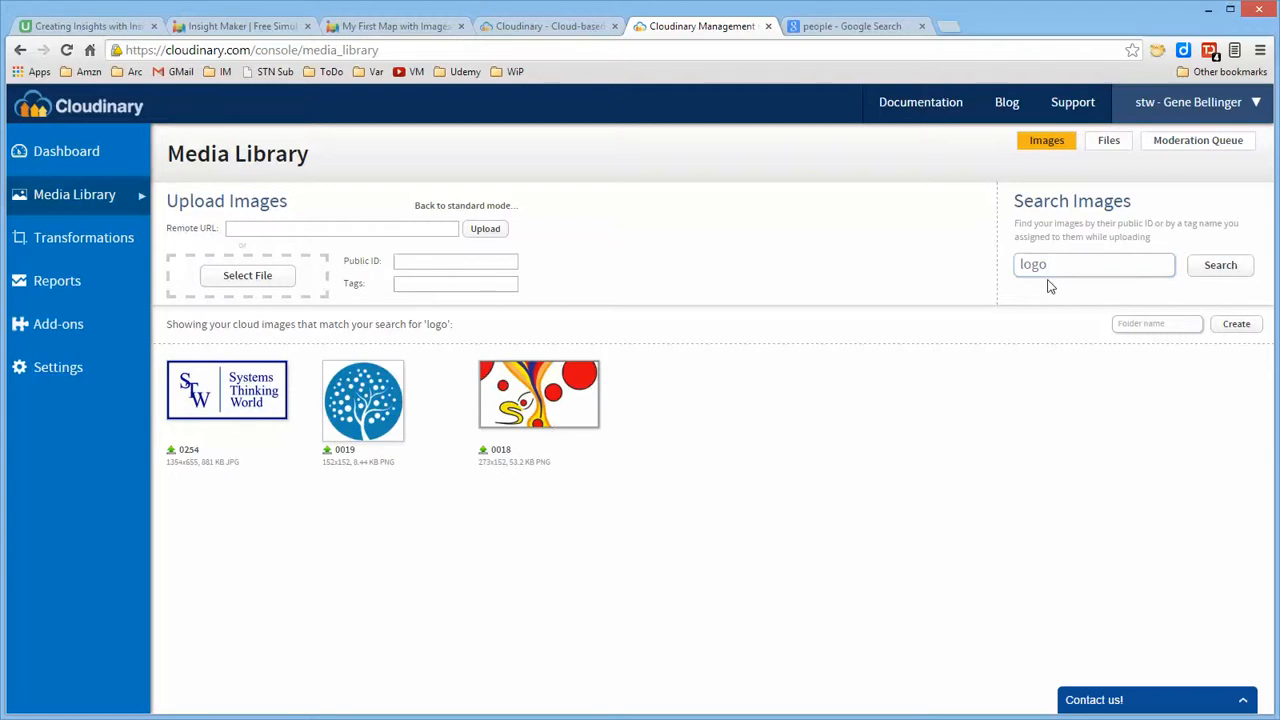
pyautogui.click(1094, 264)
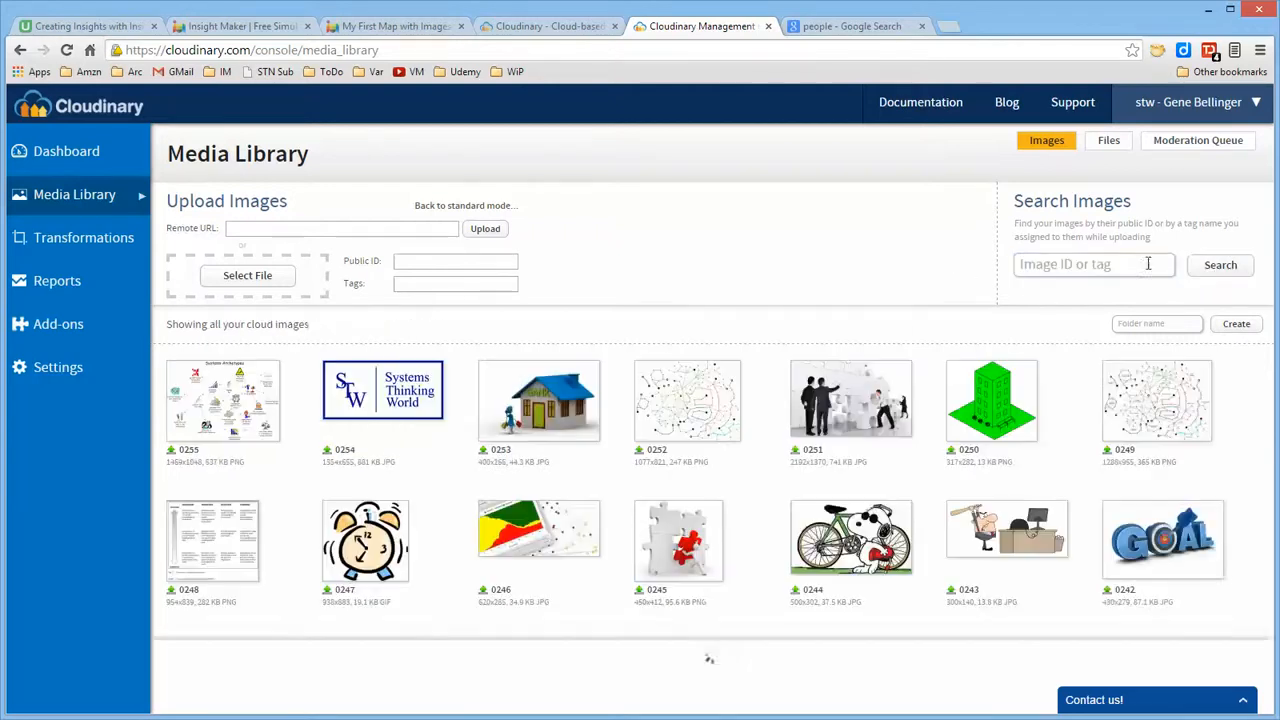
pyautogui.scroll(-3)
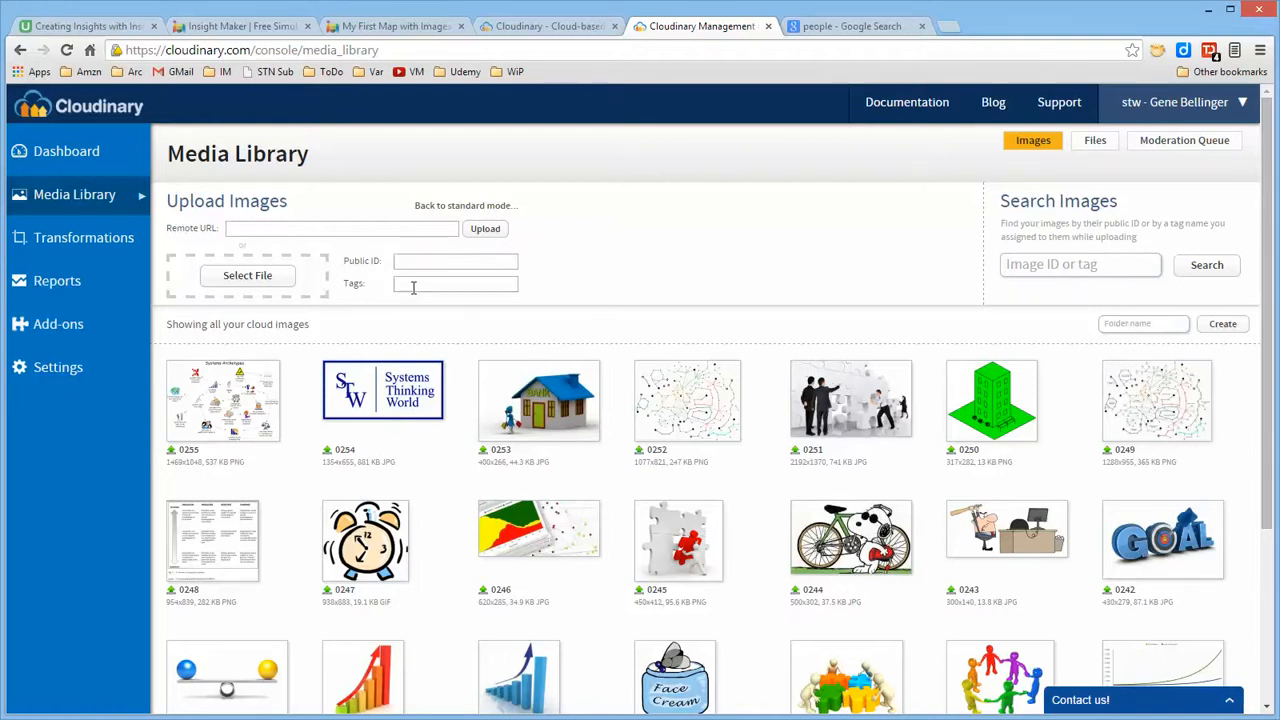
pyautogui.moveTo(260, 442)
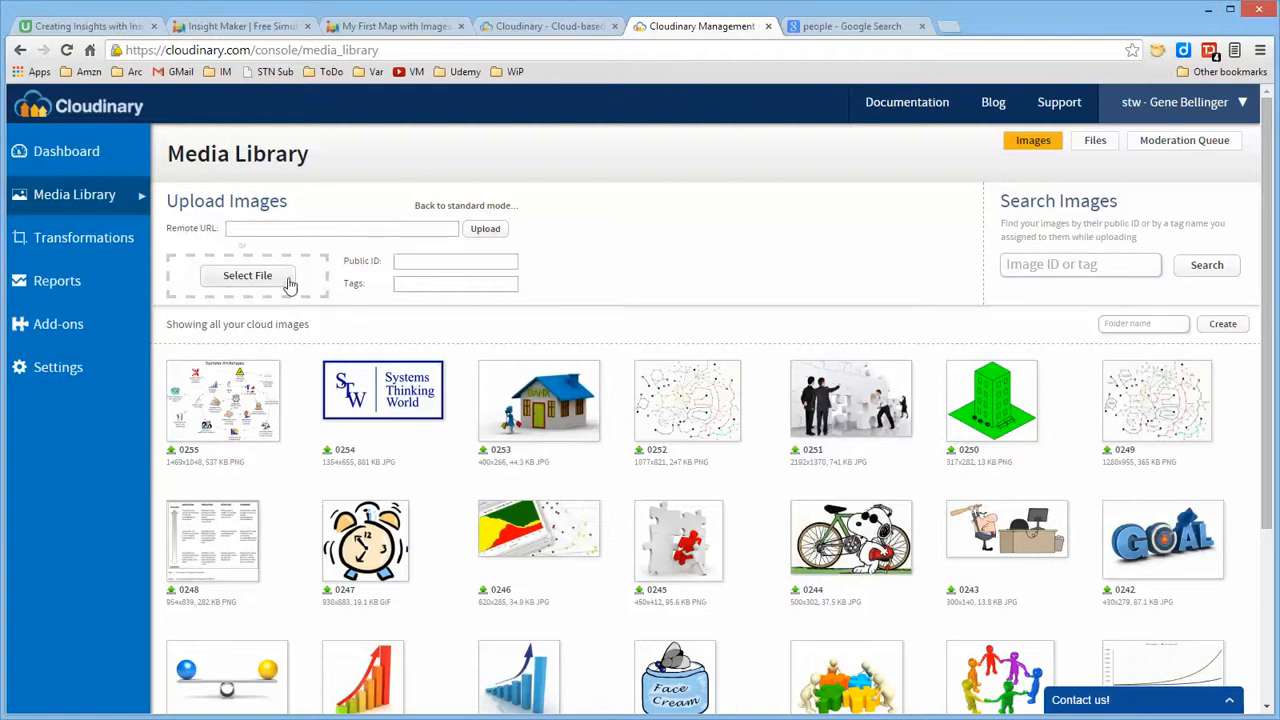
pyautogui.moveTo(660, 240)
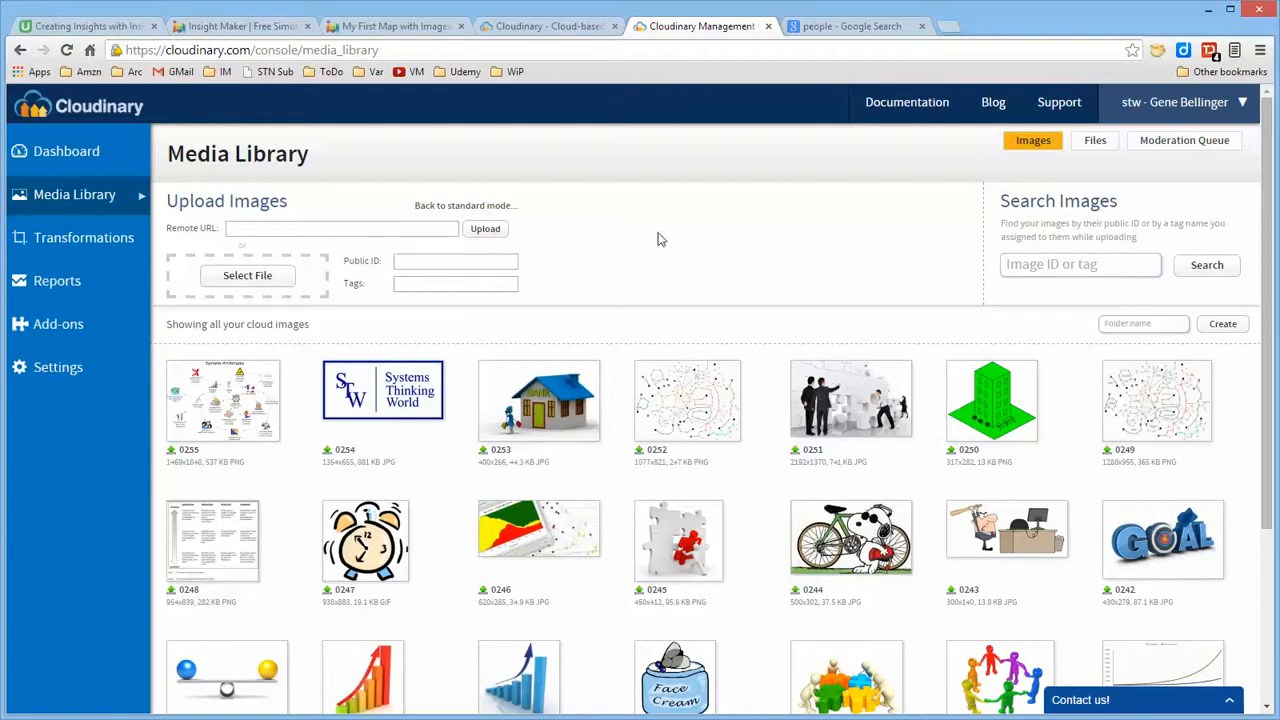
pyautogui.moveTo(476, 300)
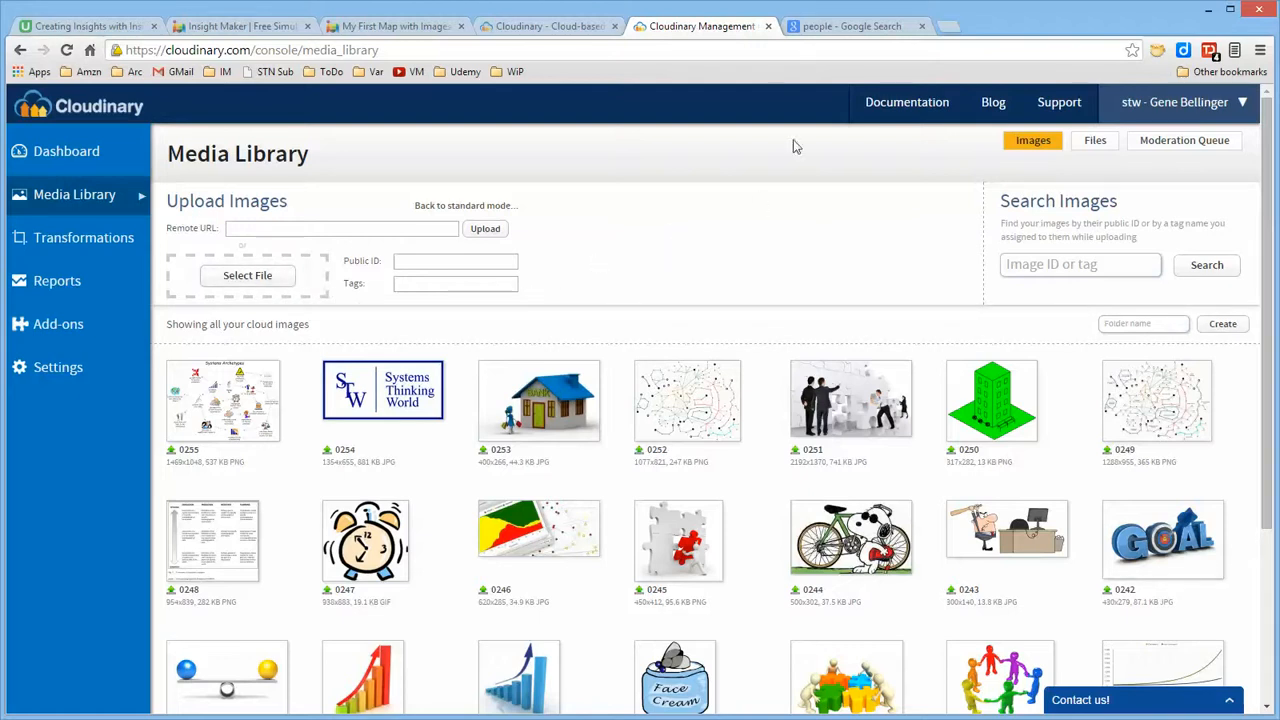
# - Run a Google image search for money and view the cash-stacks result at full size
pyautogui.click(852, 26)
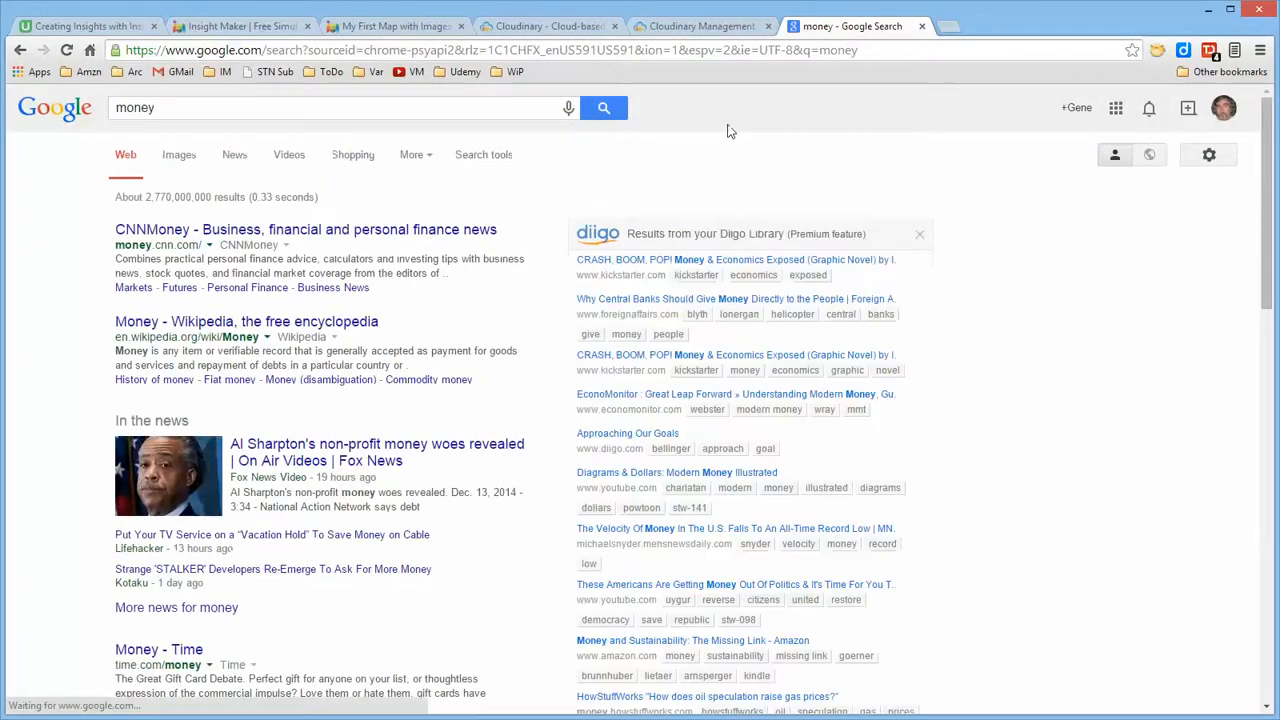
pyautogui.click(180, 154)
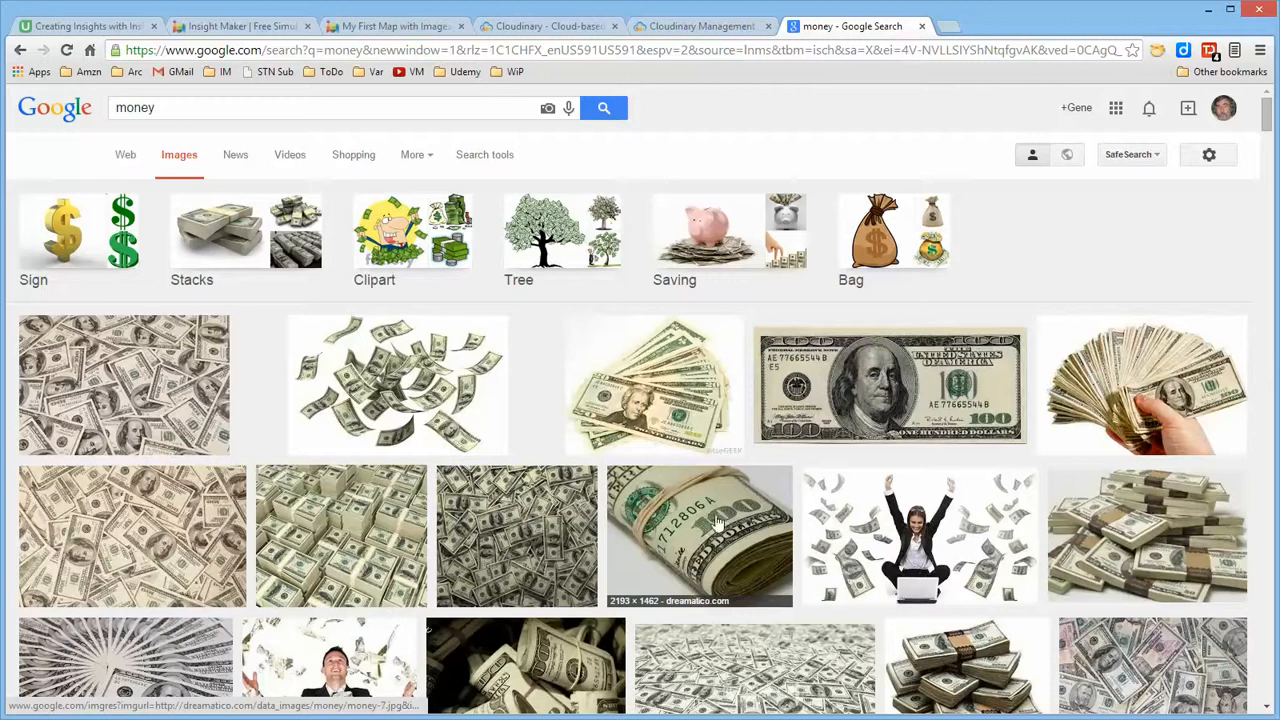
pyautogui.moveTo(1156, 530)
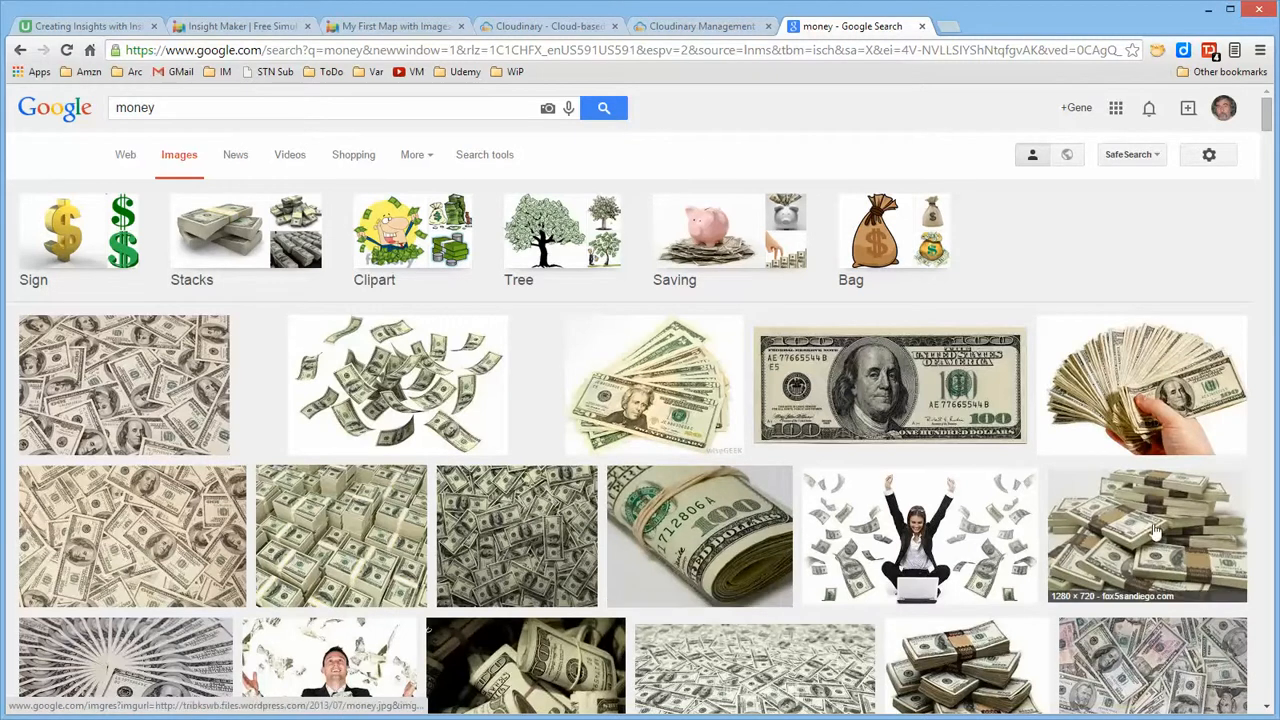
pyautogui.click(1148, 536)
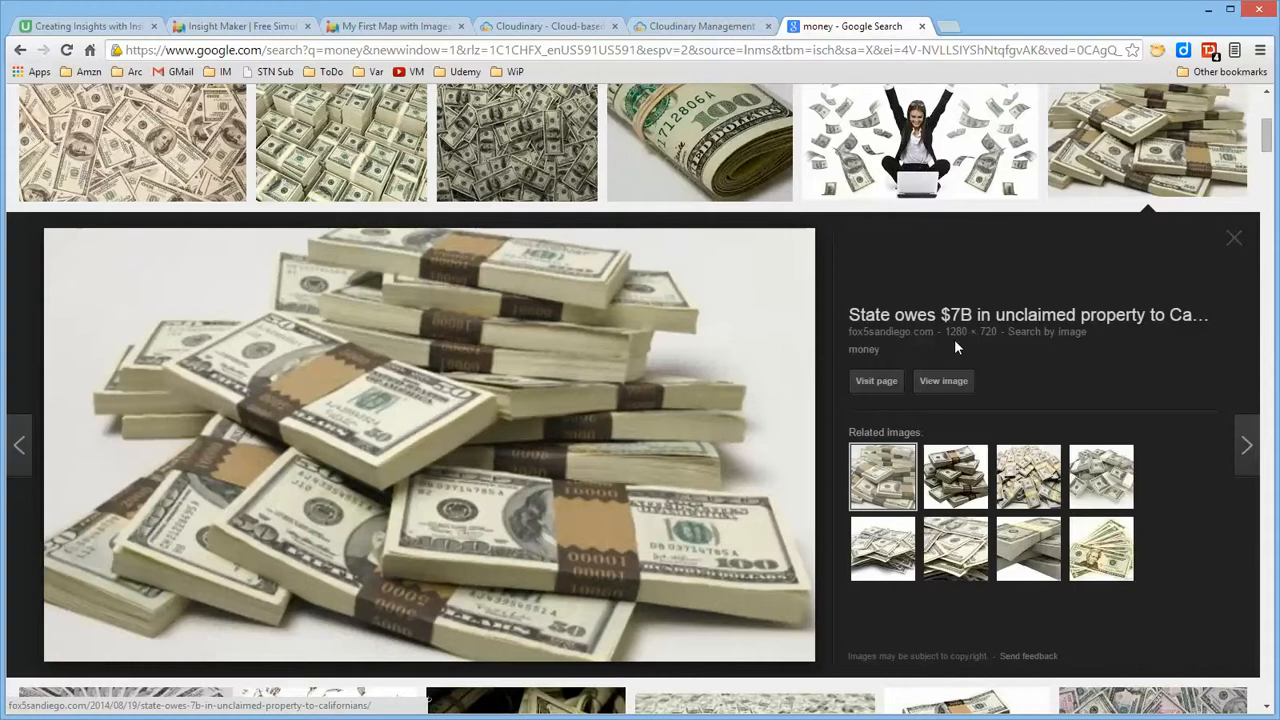
pyautogui.moveTo(740, 356)
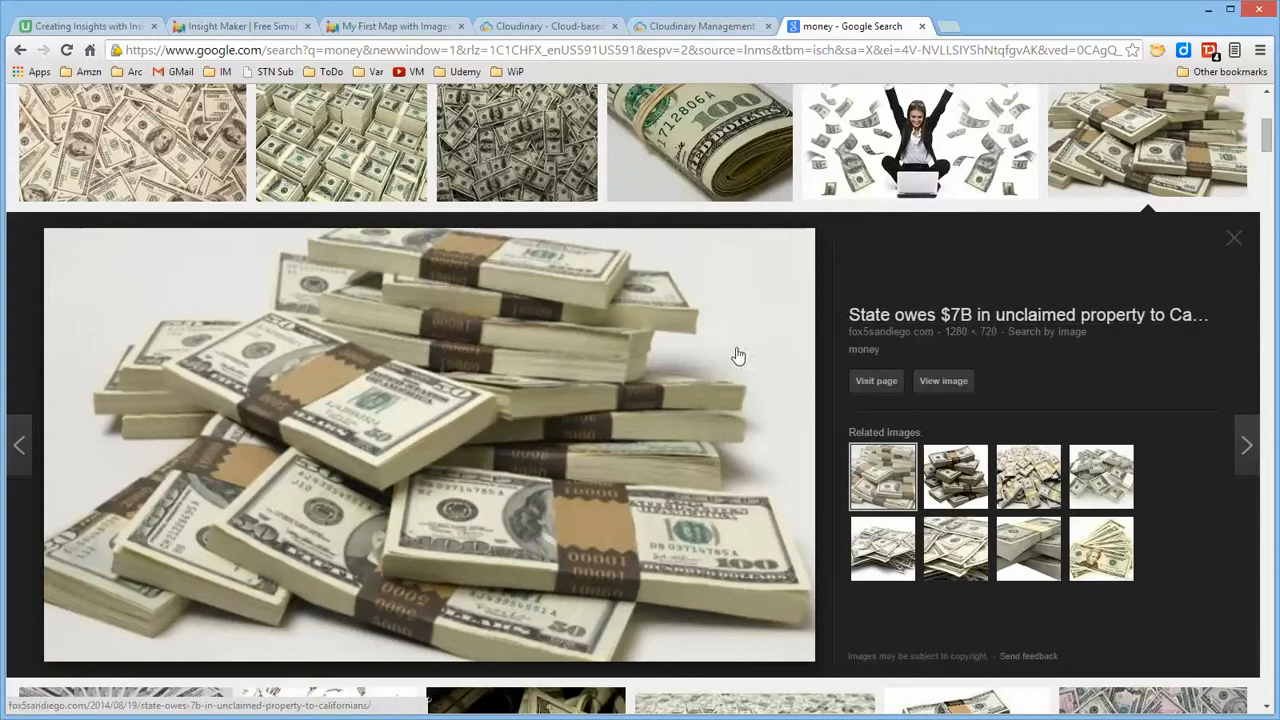
pyautogui.click(942, 380)
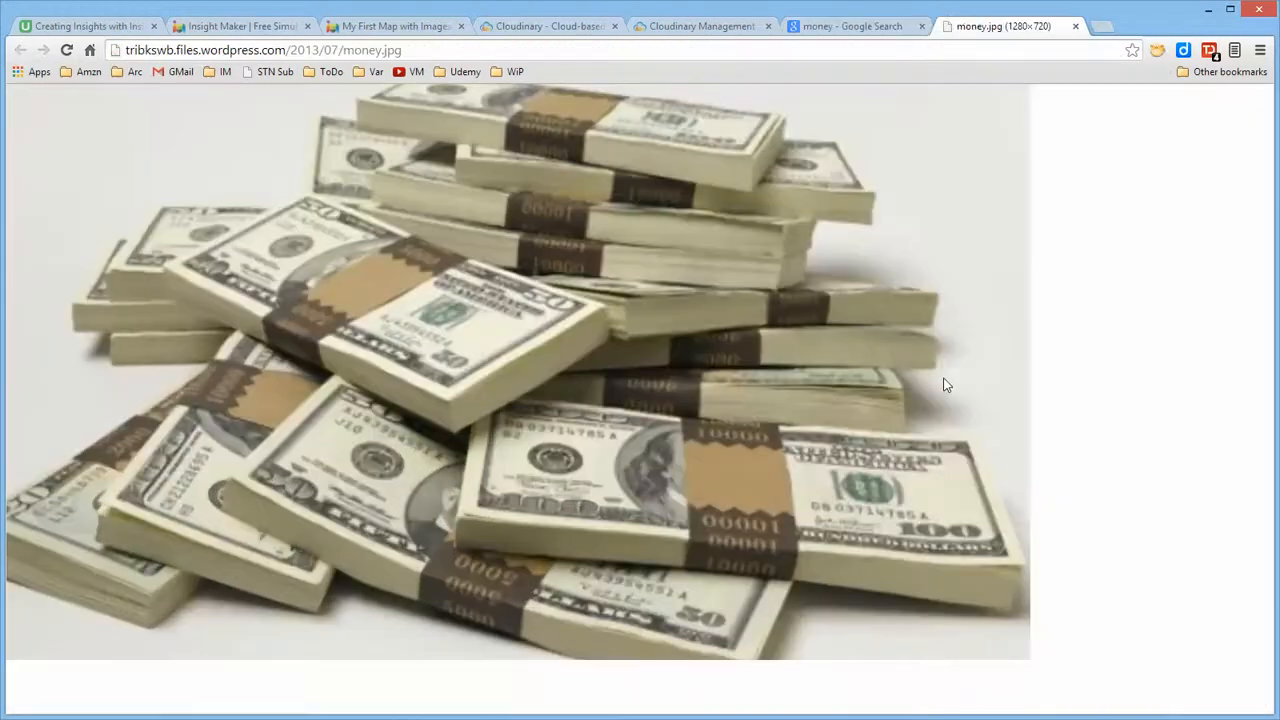
pyautogui.moveTo(836, 412)
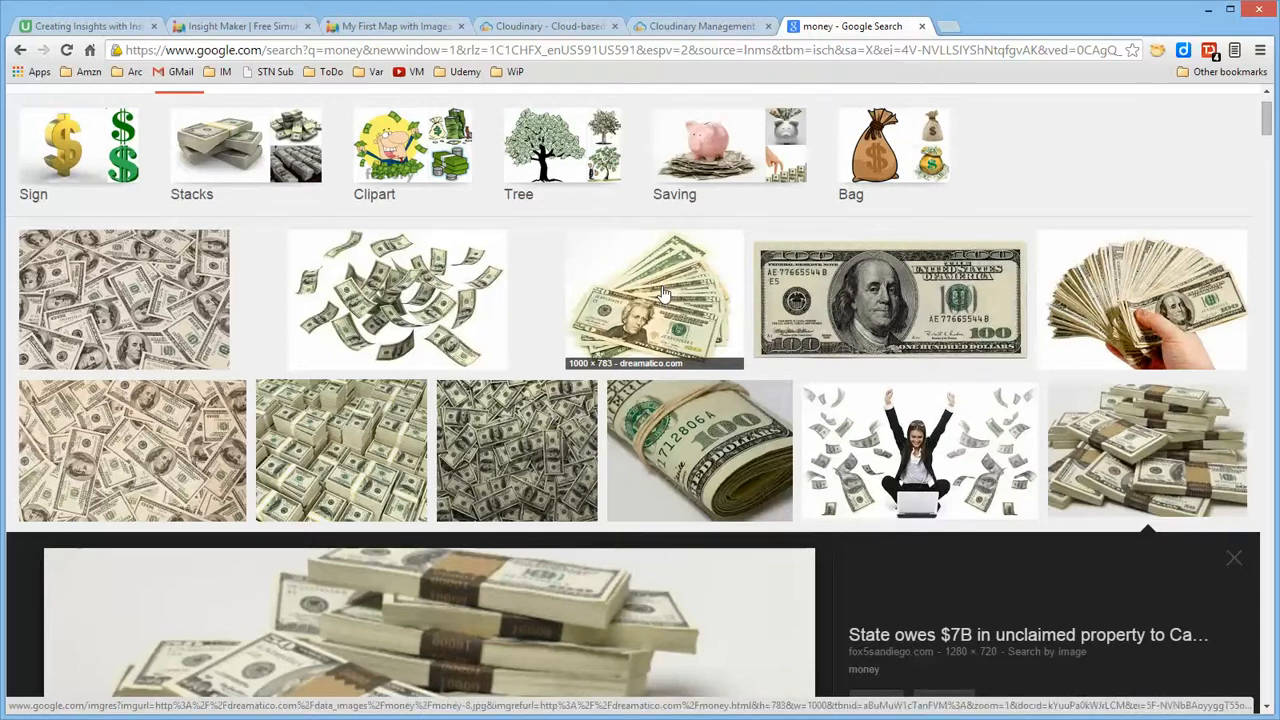
# - Preview the fanned twenty-dollar bills and stacked cash results, viewing the stacked cash full size
pyautogui.click(656, 300)
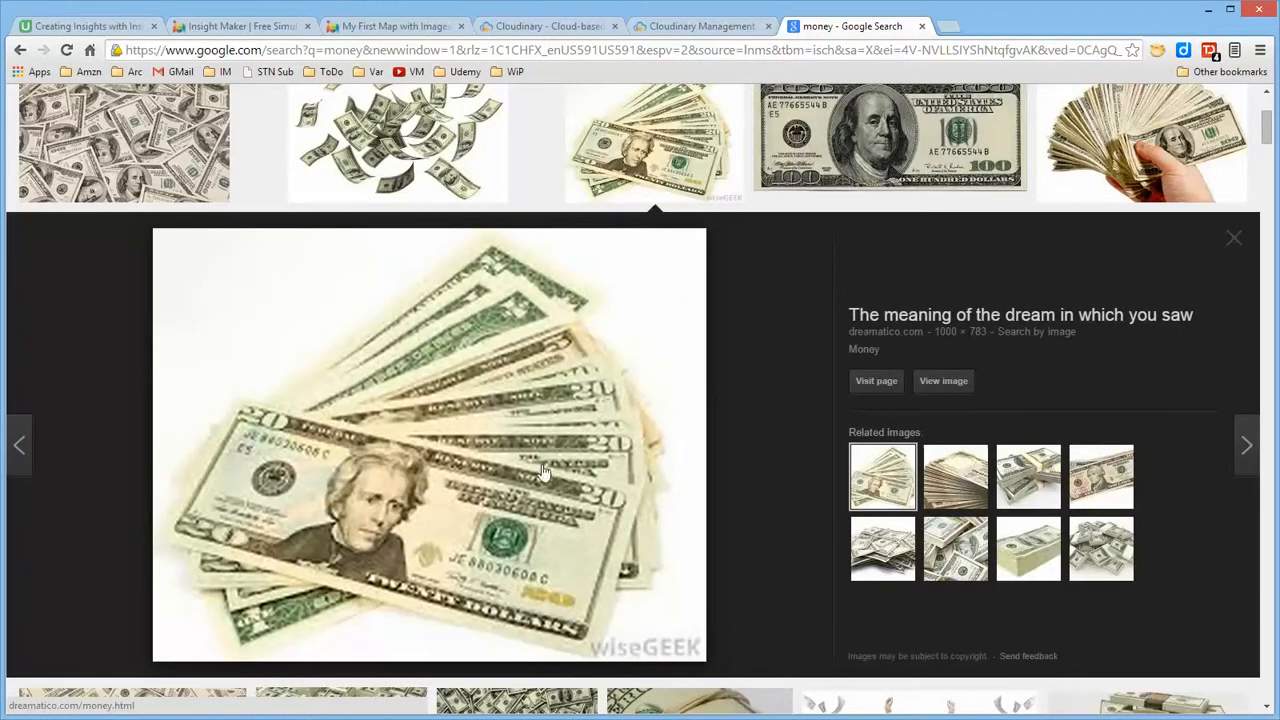
pyautogui.moveTo(688, 414)
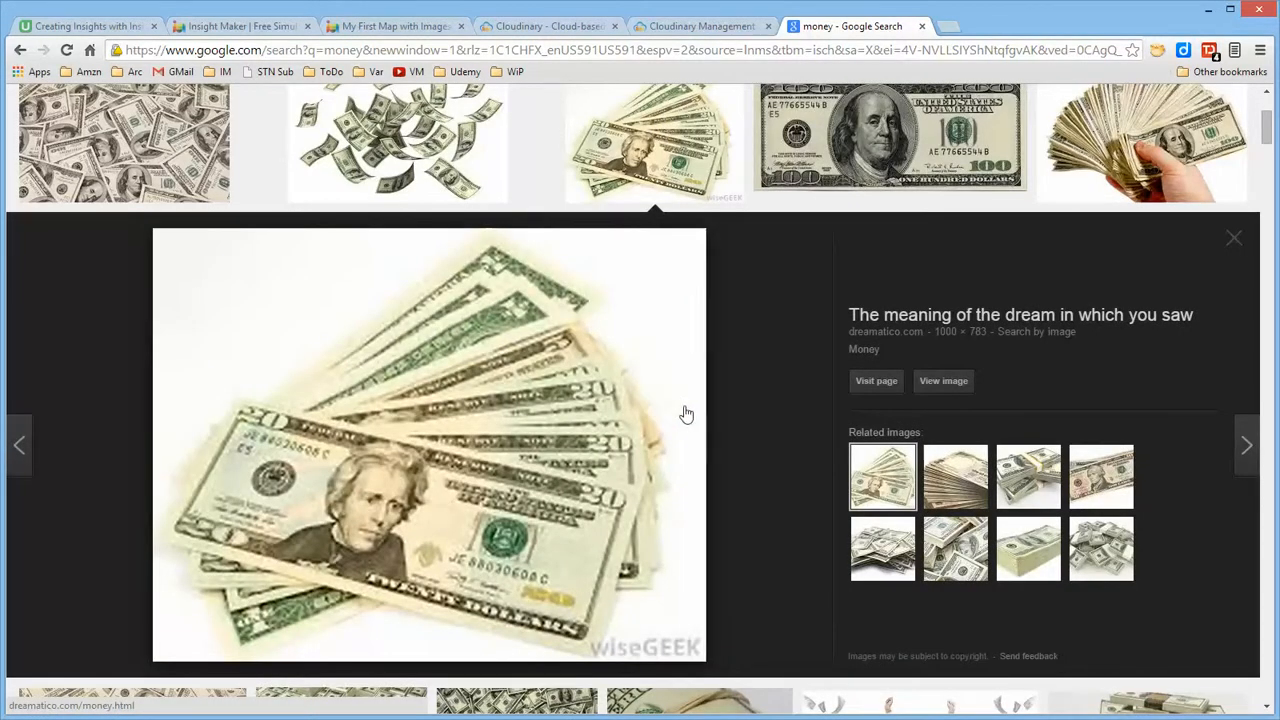
pyautogui.moveTo(704, 206)
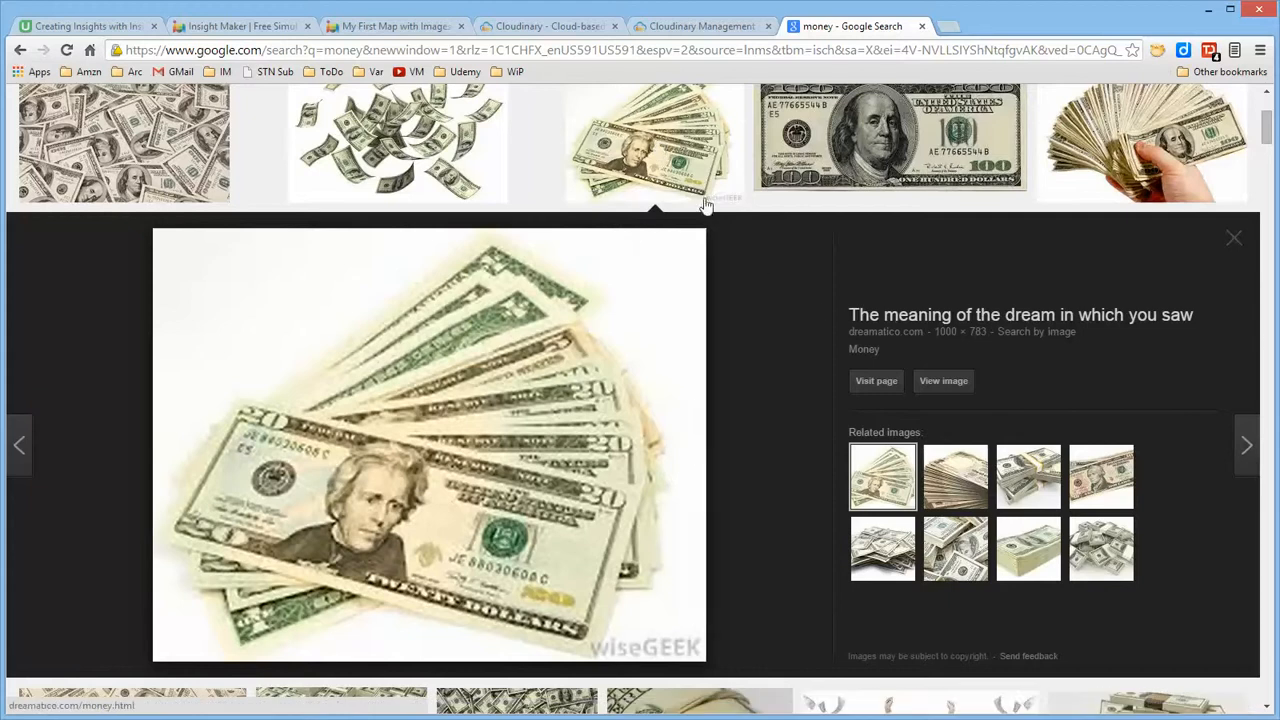
pyautogui.click(1234, 236)
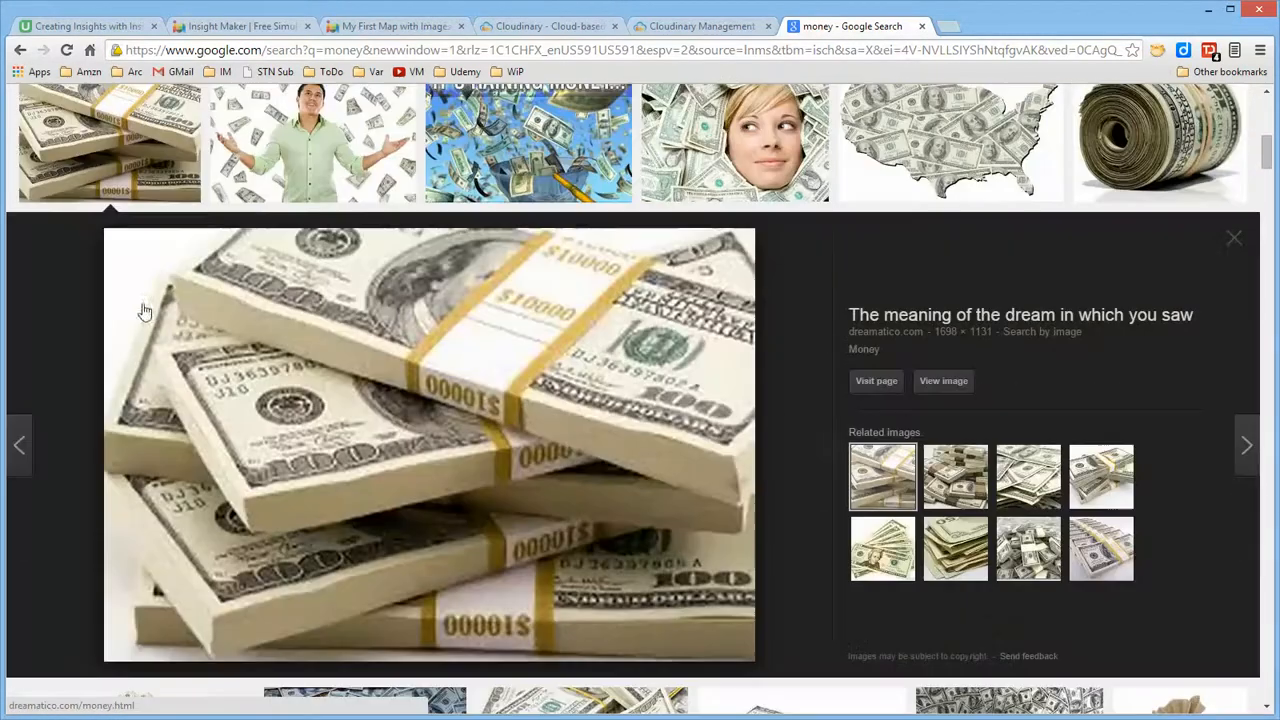
pyautogui.moveTo(696, 384)
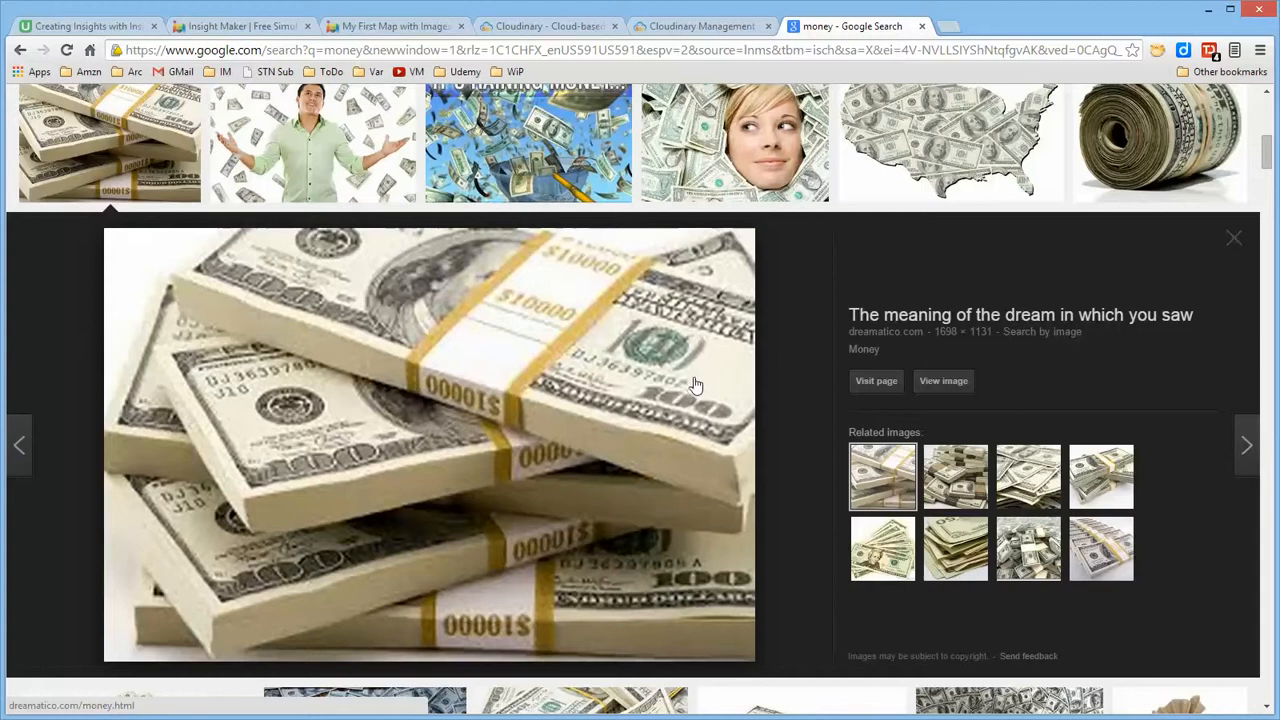
pyautogui.moveTo(690, 322)
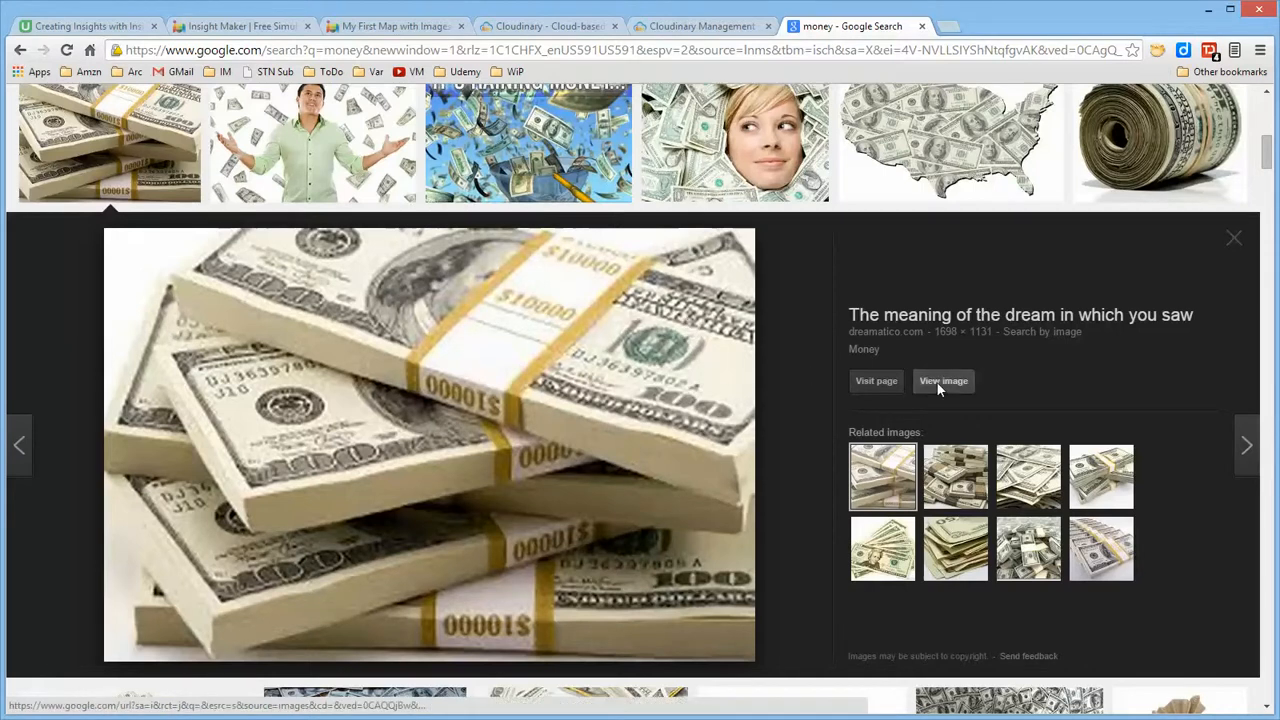
pyautogui.click(876, 380)
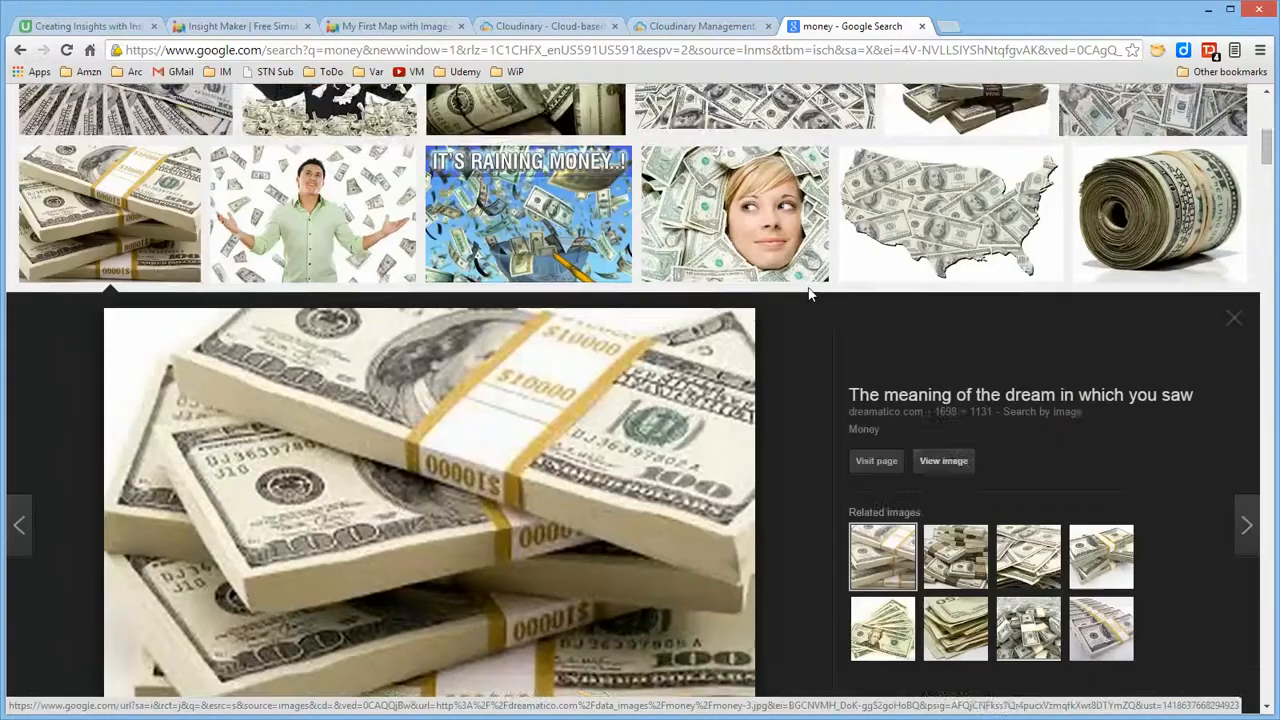
pyautogui.scroll(-3)
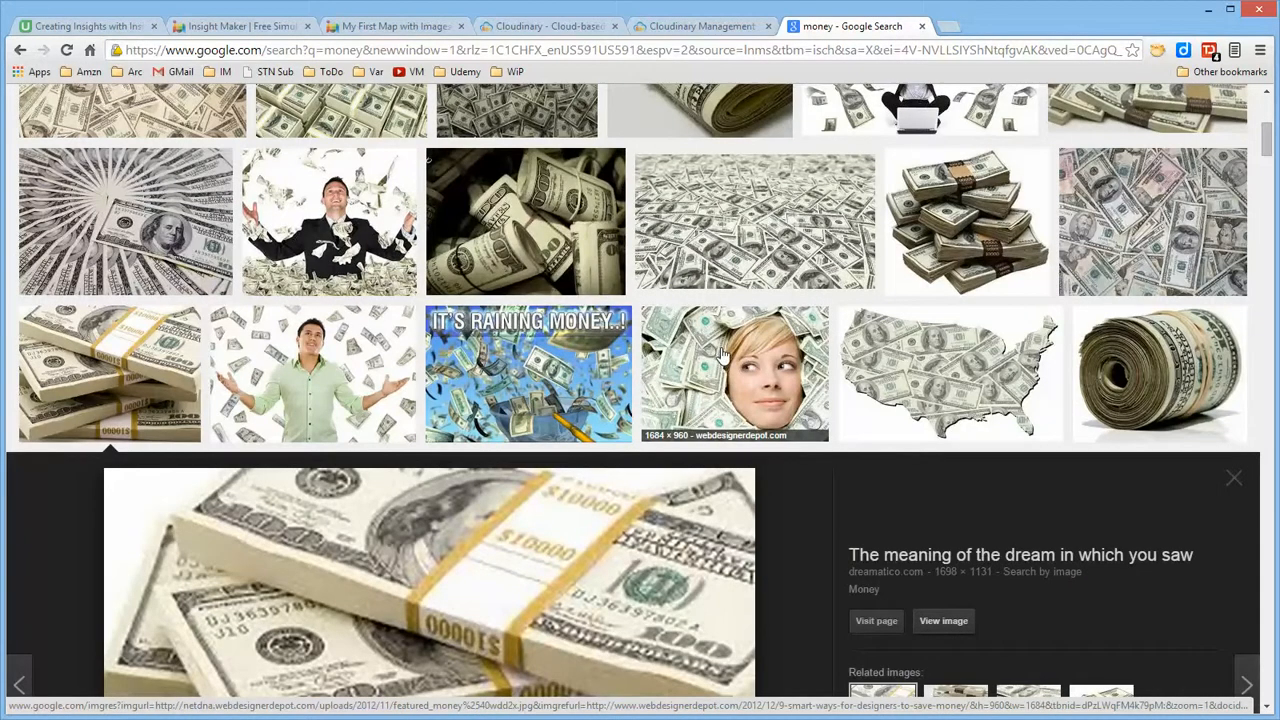
# - View the woman's-face-in-dollar-bills image full size, copy its address and return to Cloudinary
pyautogui.click(734, 376)
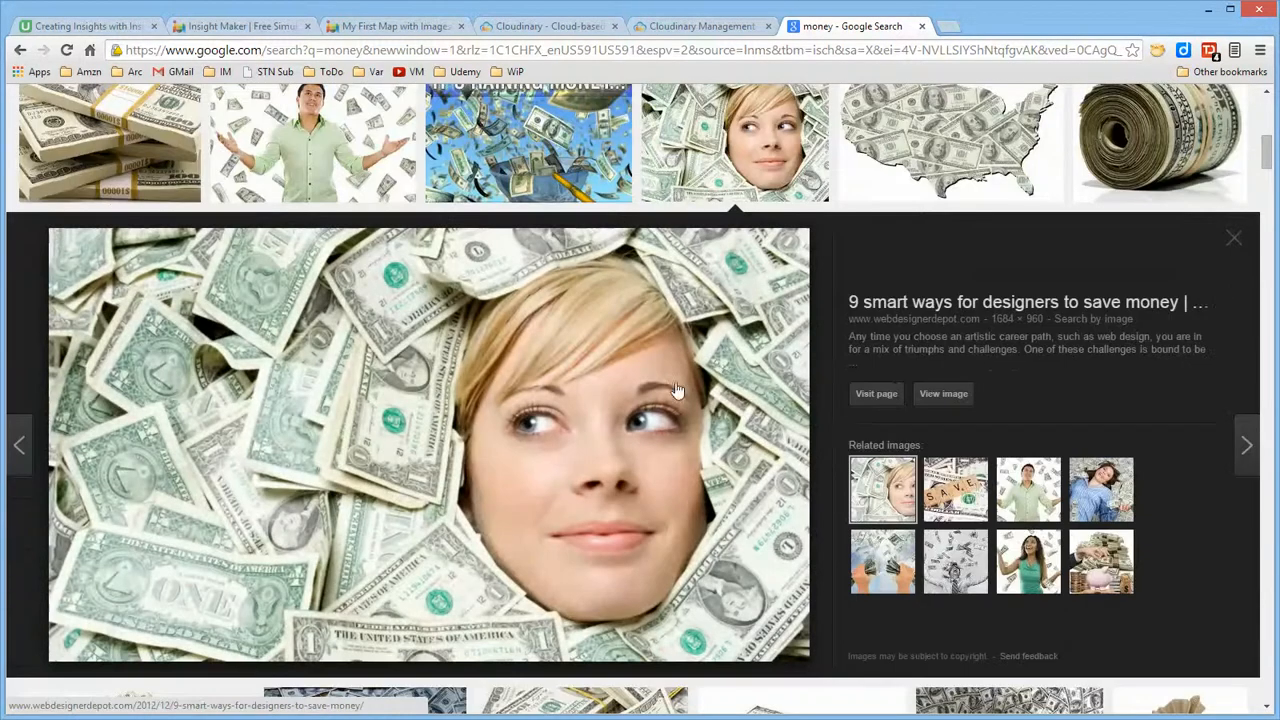
pyautogui.moveTo(944, 392)
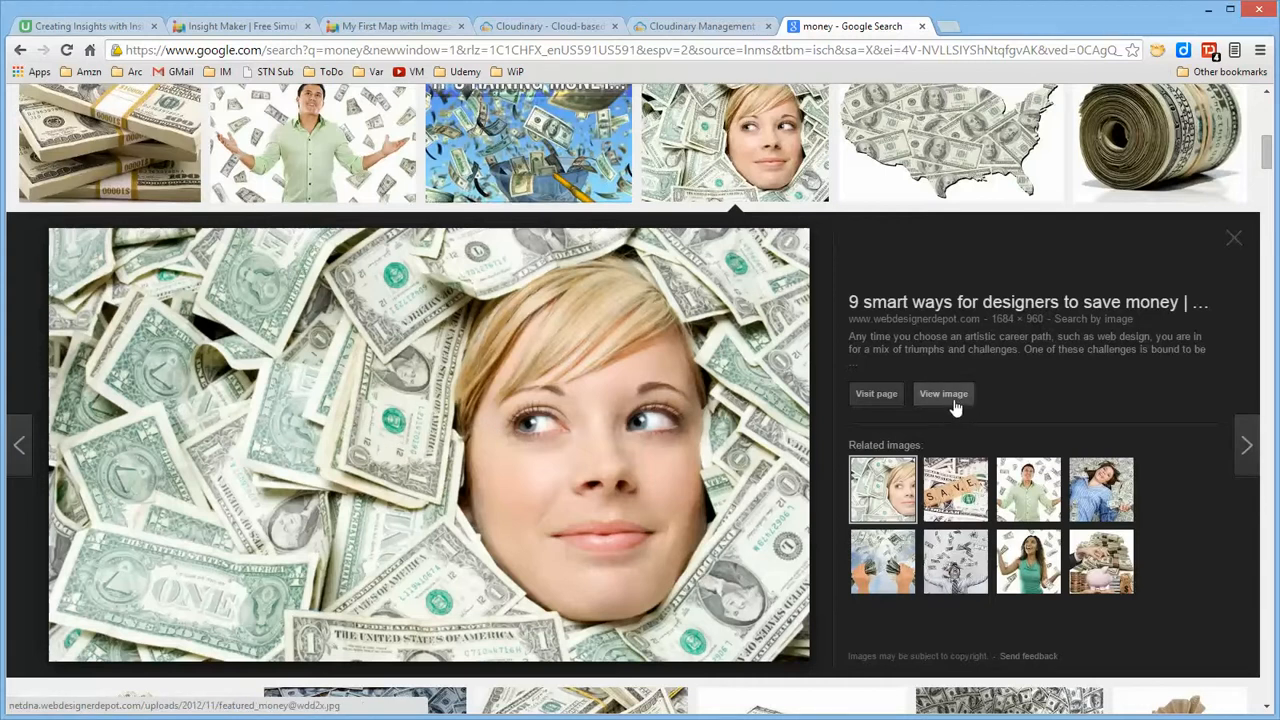
pyautogui.click(944, 392)
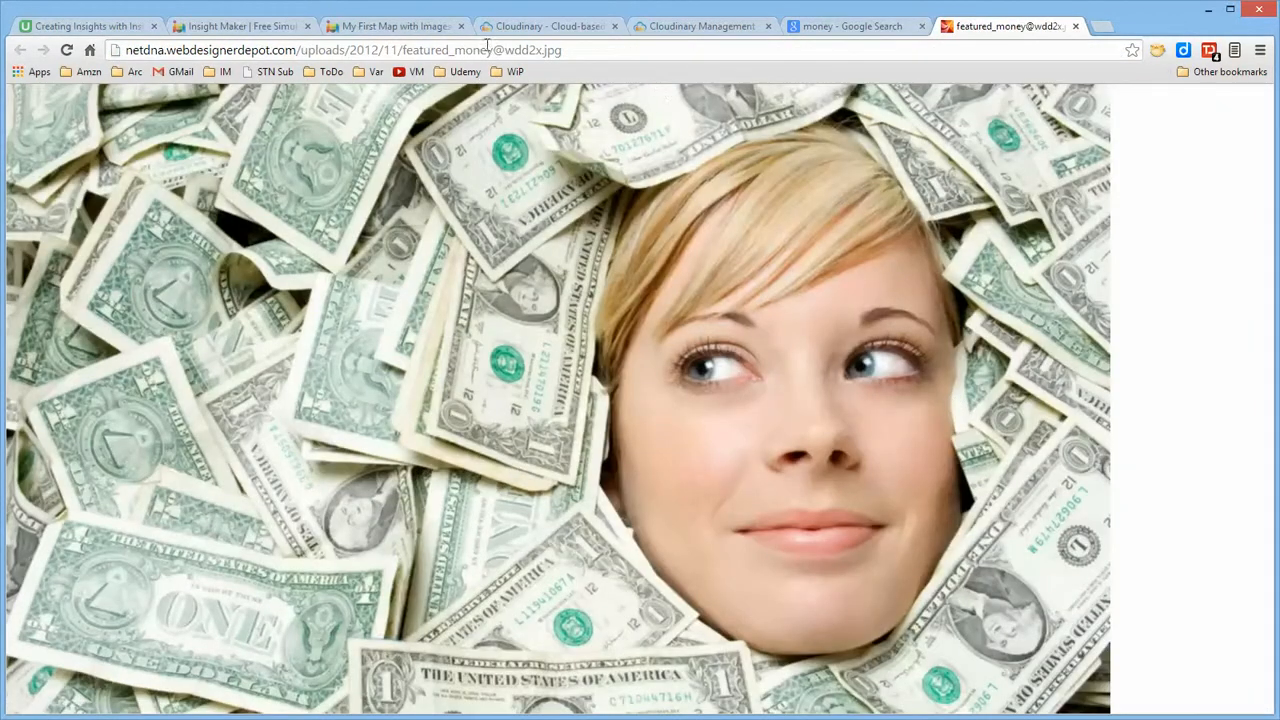
pyautogui.click(340, 50)
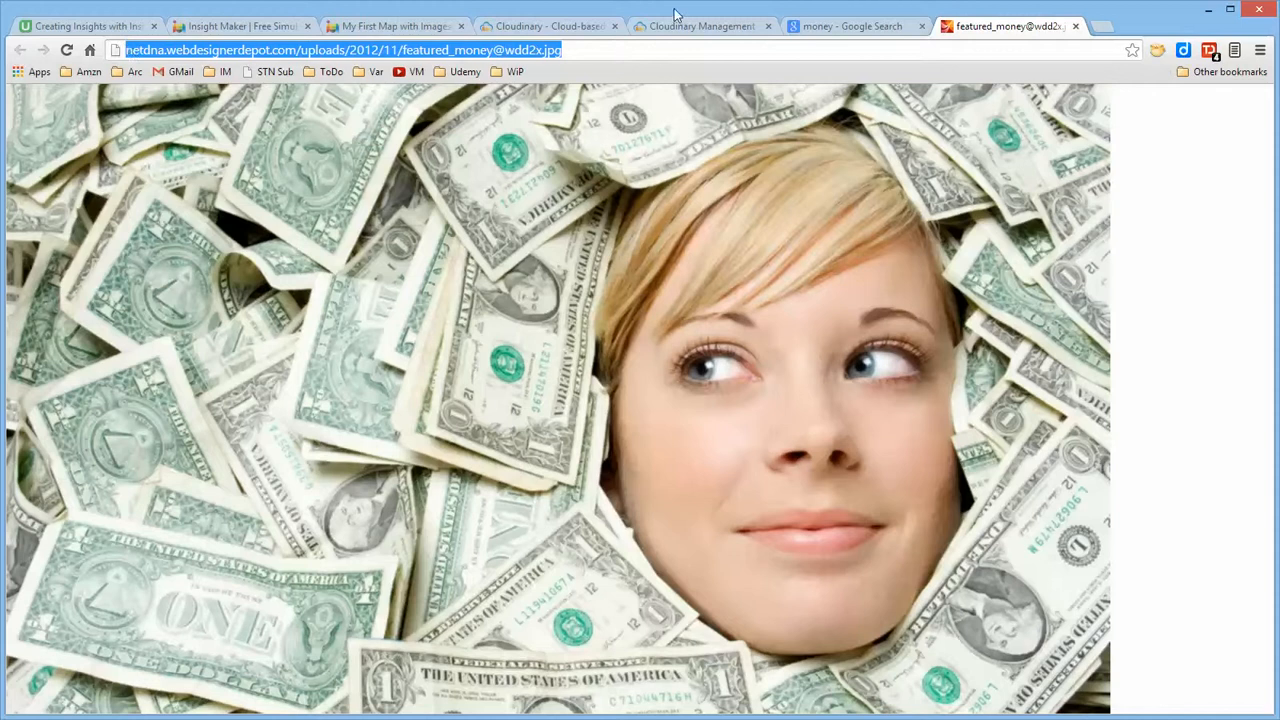
pyautogui.click(700, 26)
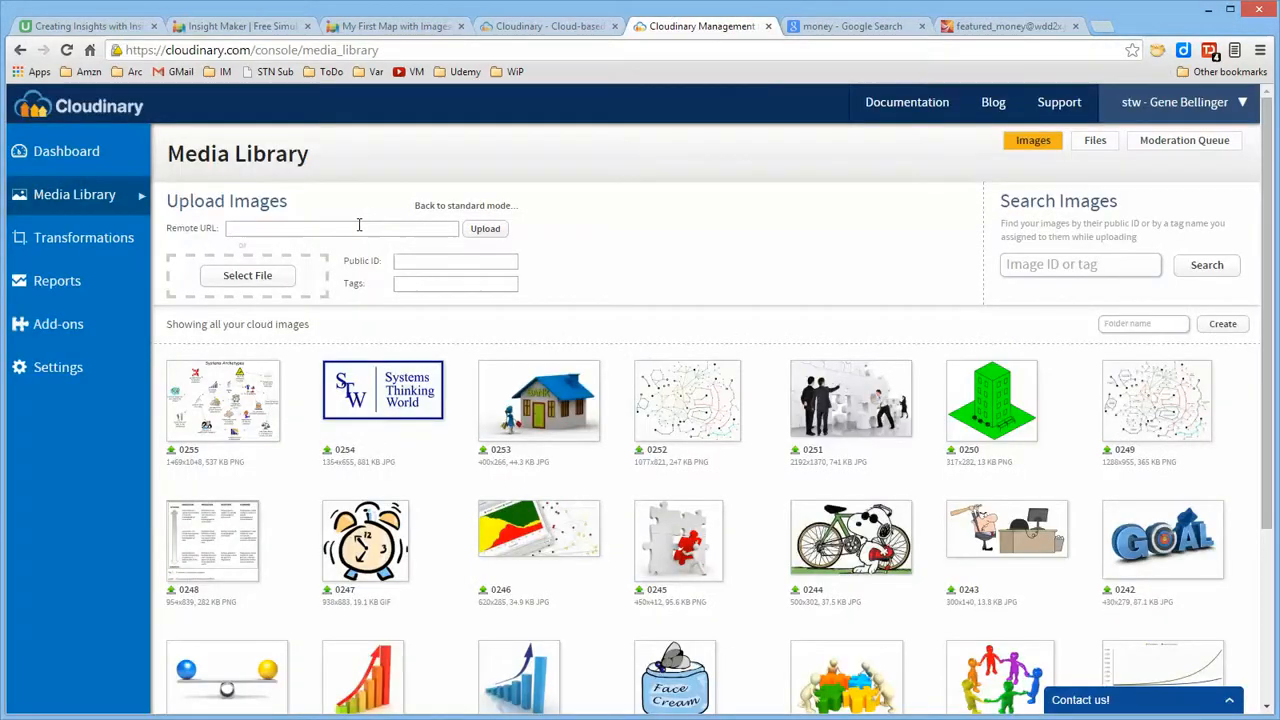
# - Upload the money-face image from its URL as 0256 tagged money, bills, face, and view its details
pyautogui.write('pot.com/uploads/2012/11/featured_money@wdd2x.jpg')
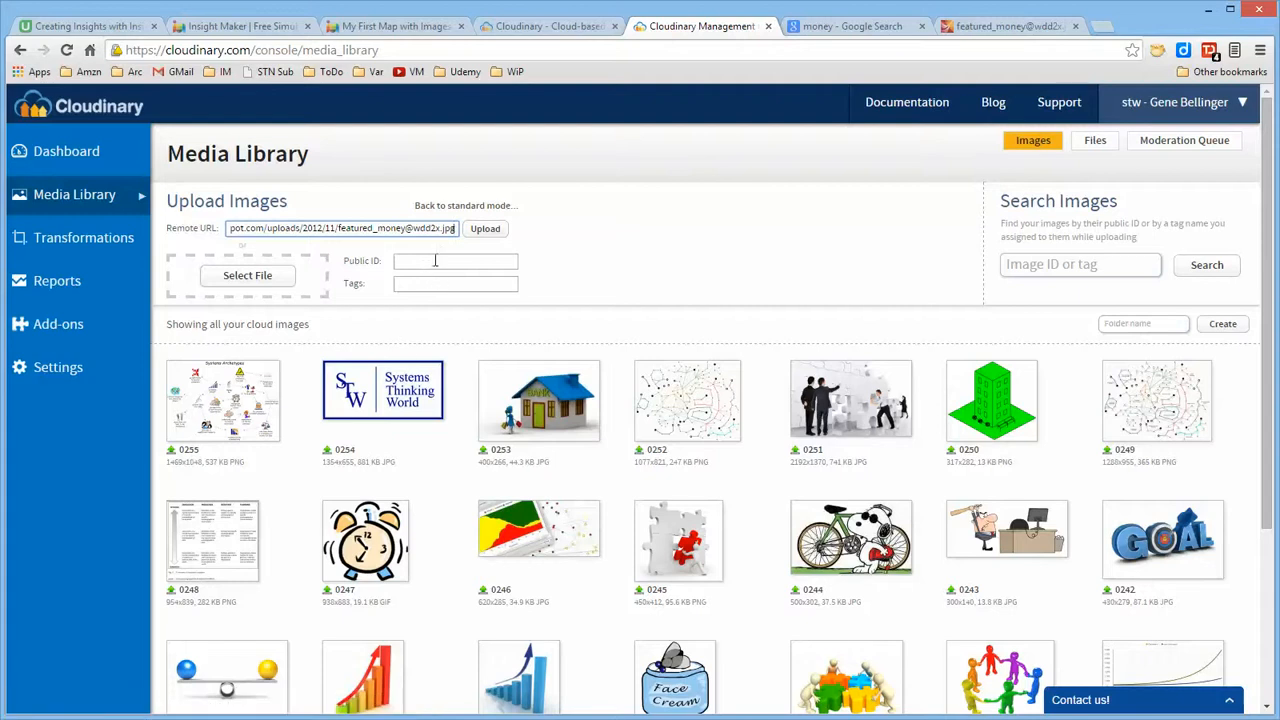
pyautogui.write('0256')
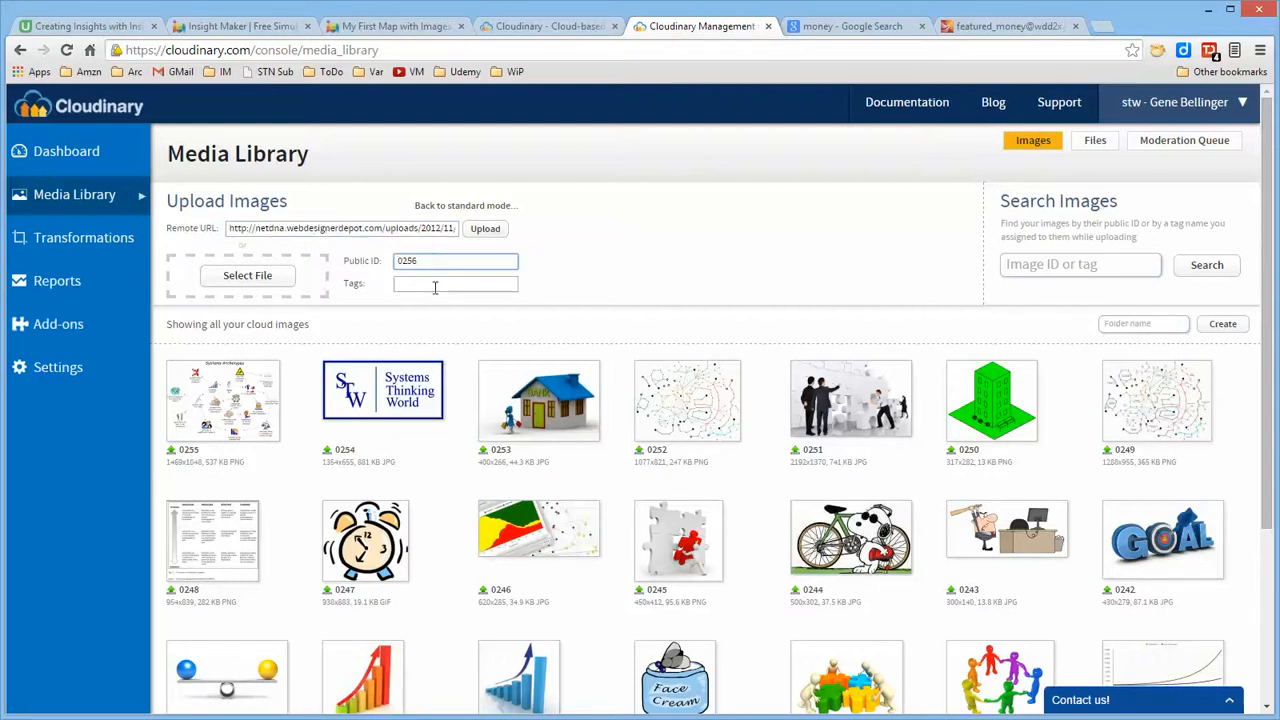
pyautogui.write('money, bills, face')
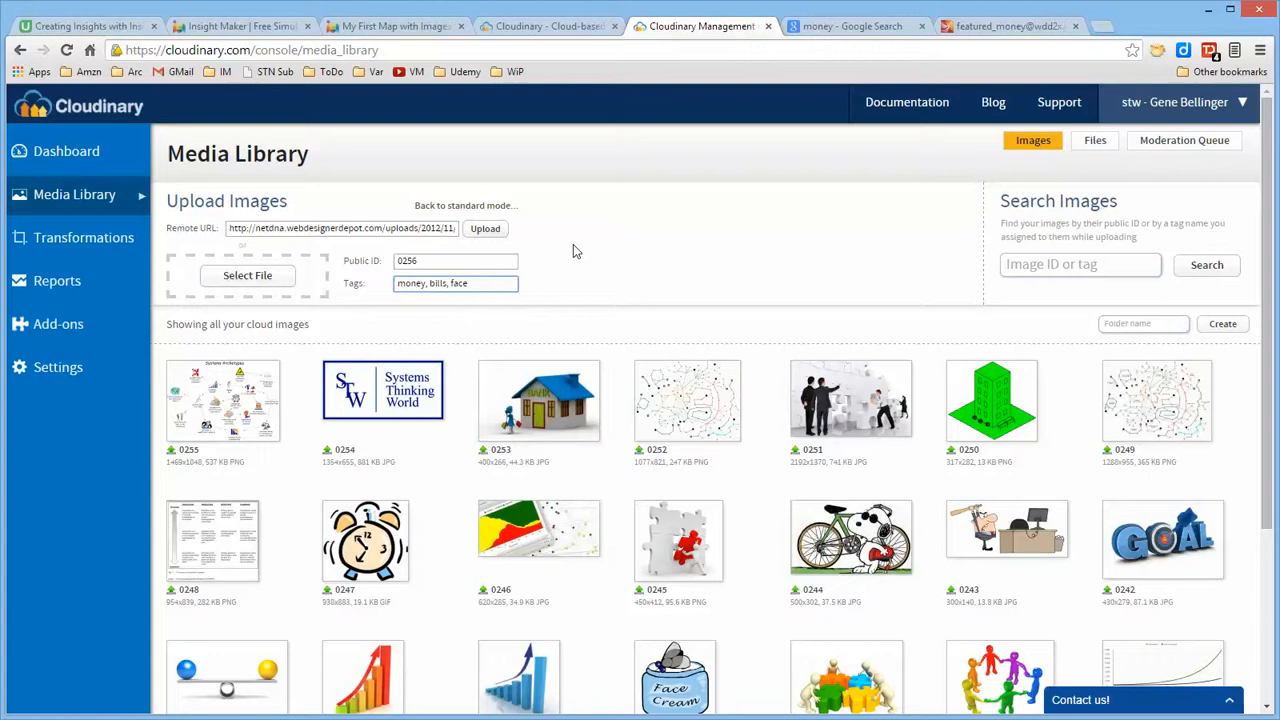
pyautogui.click(484, 228)
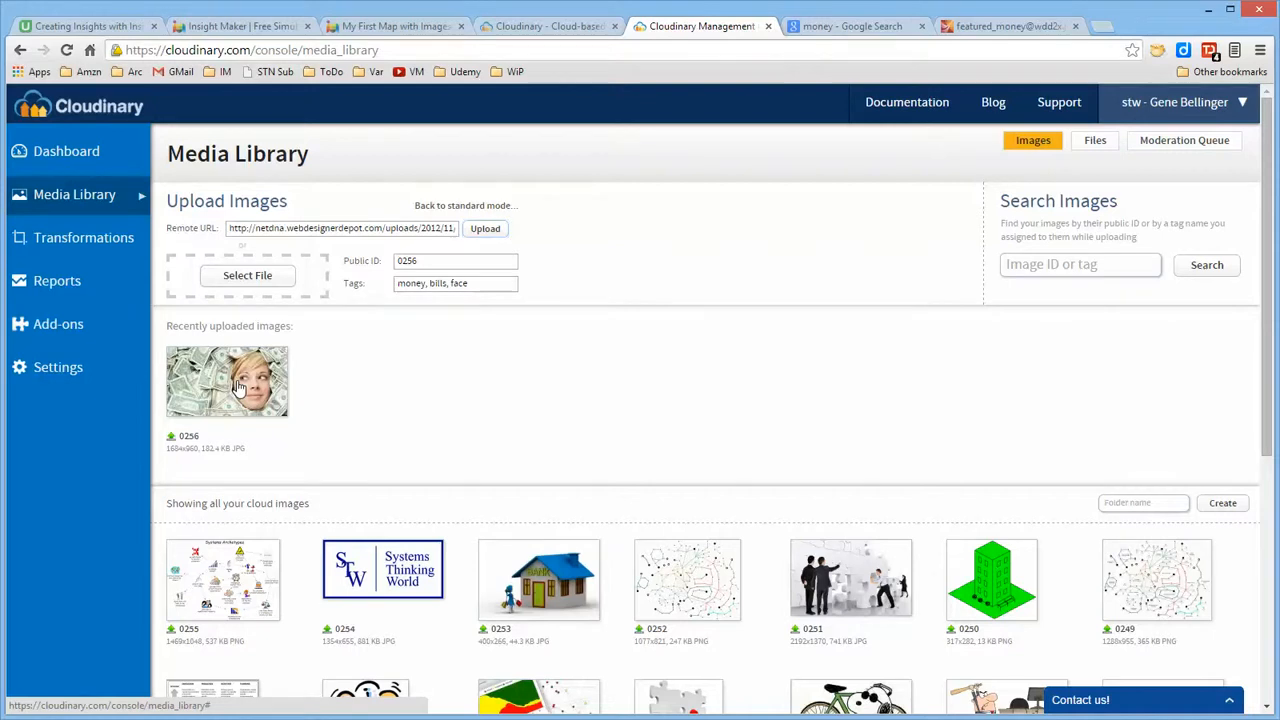
pyautogui.click(228, 380)
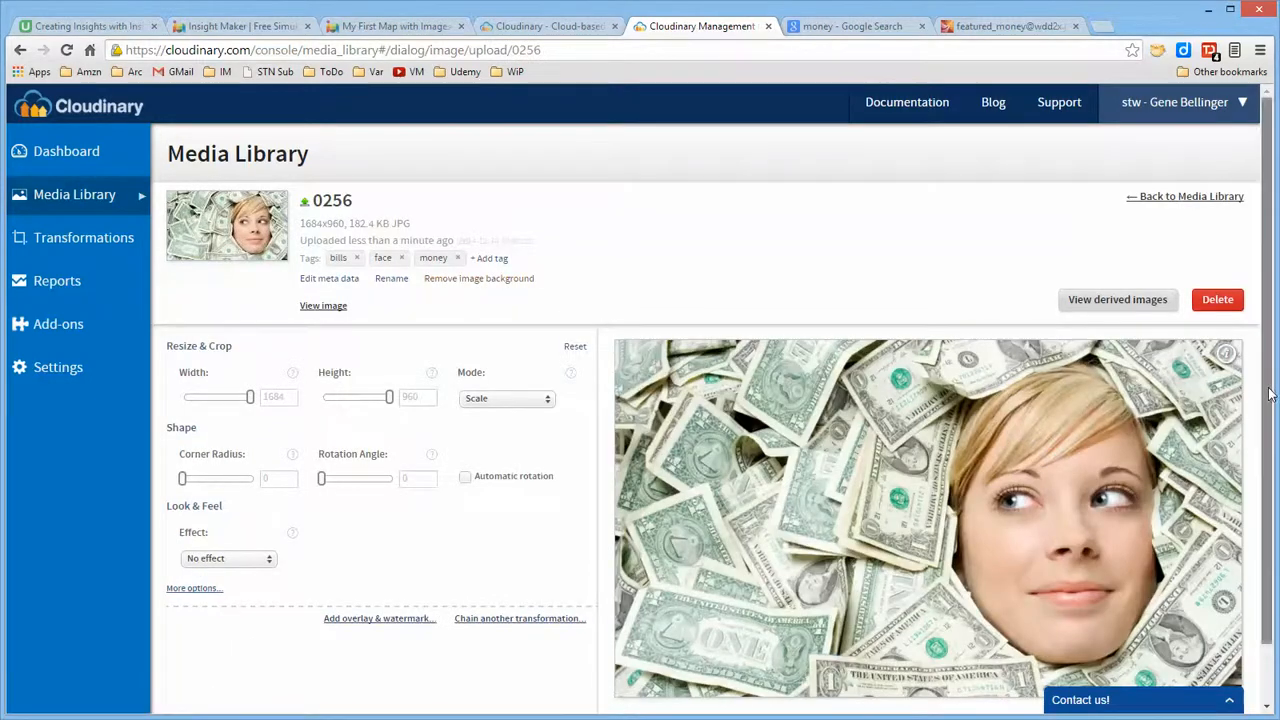
# - Reveal image 0256's extra transformation settings such as opacity, border, format and quality
pyautogui.scroll(-3)
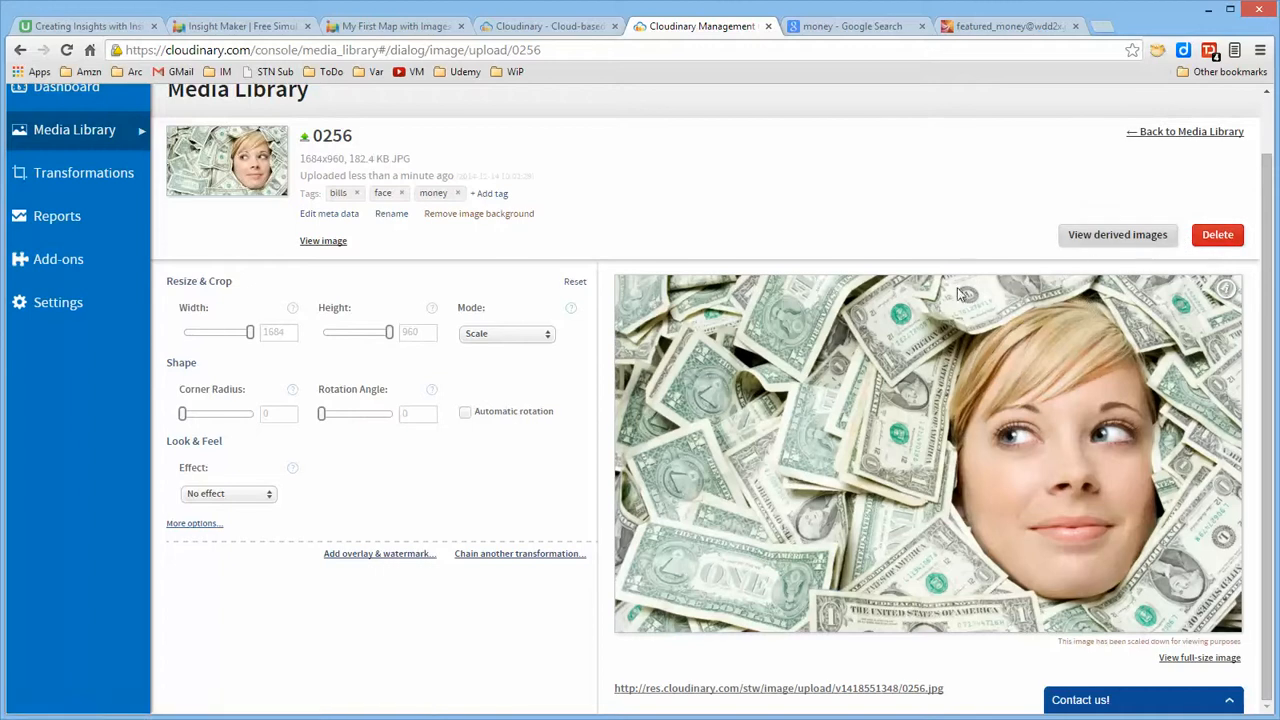
pyautogui.moveTo(196, 528)
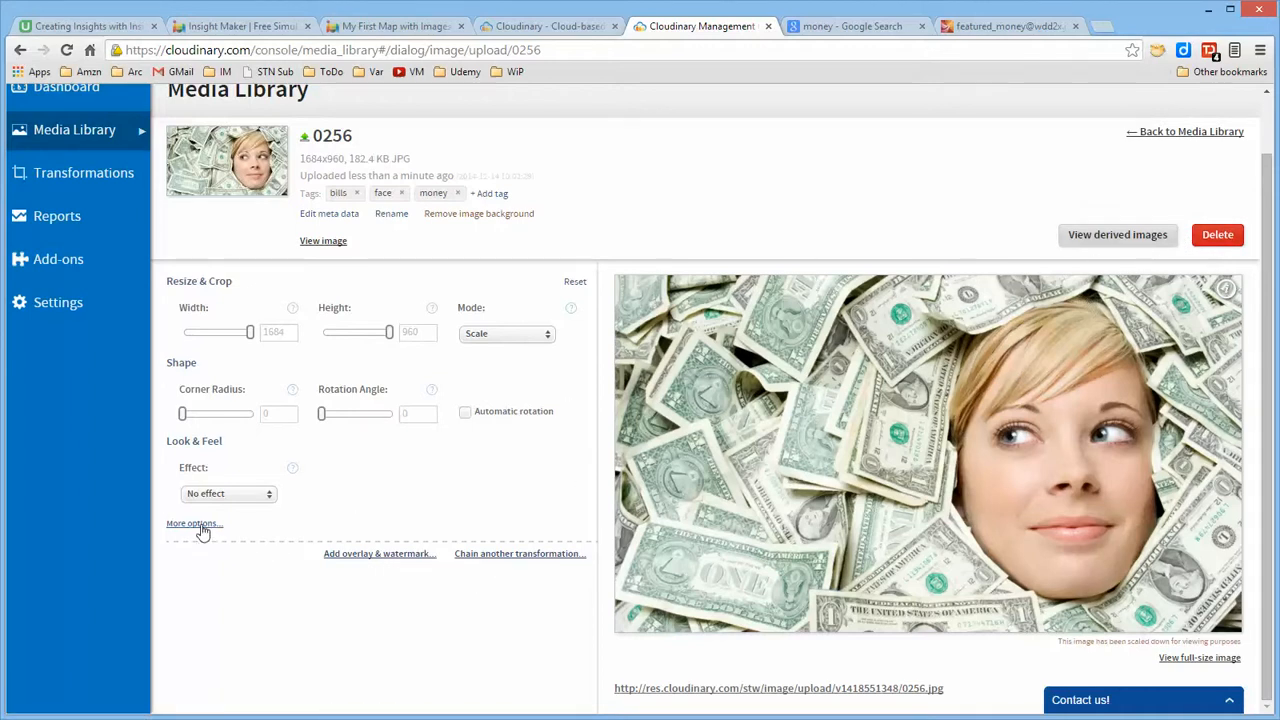
pyautogui.click(190, 524)
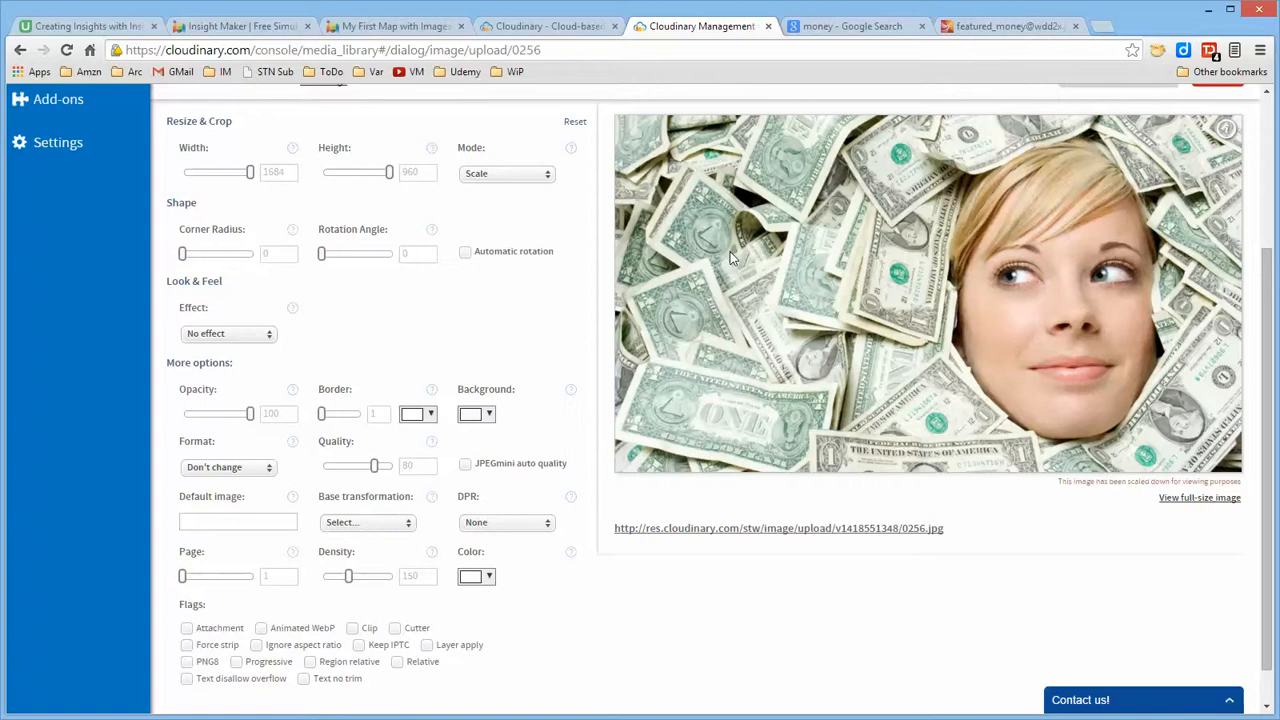
pyautogui.moveTo(756, 338)
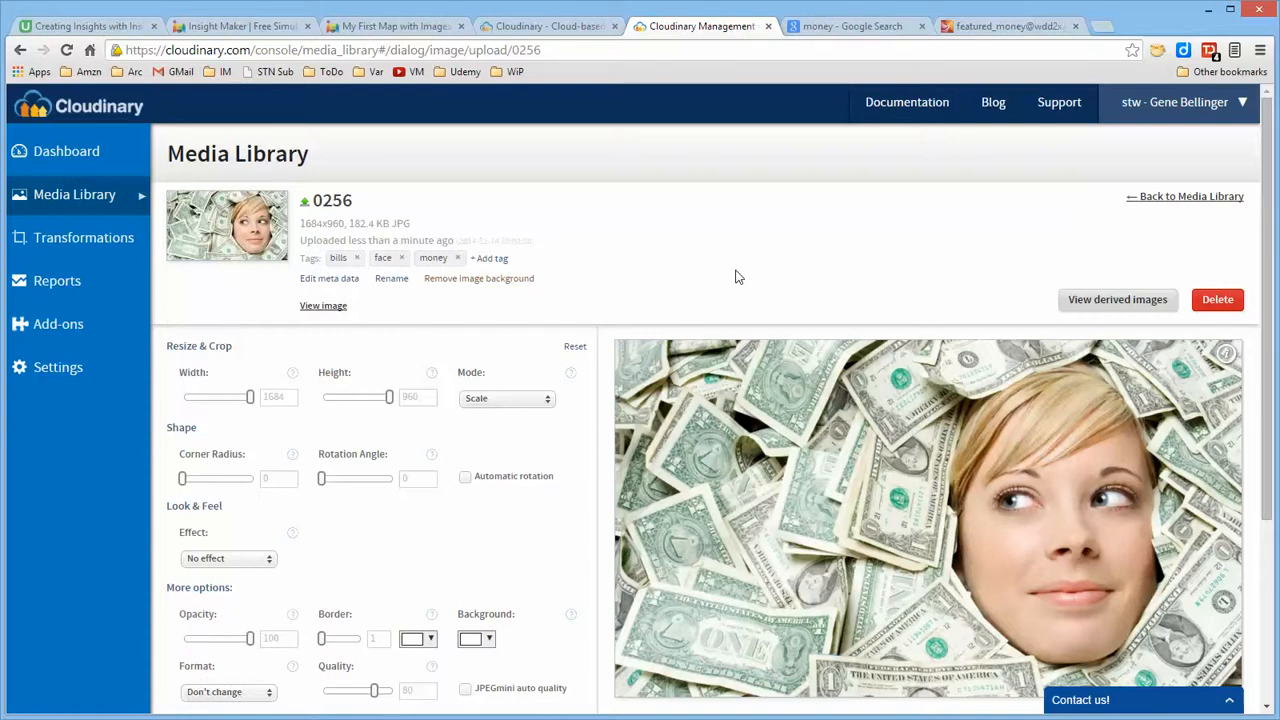
pyautogui.moveTo(1150, 430)
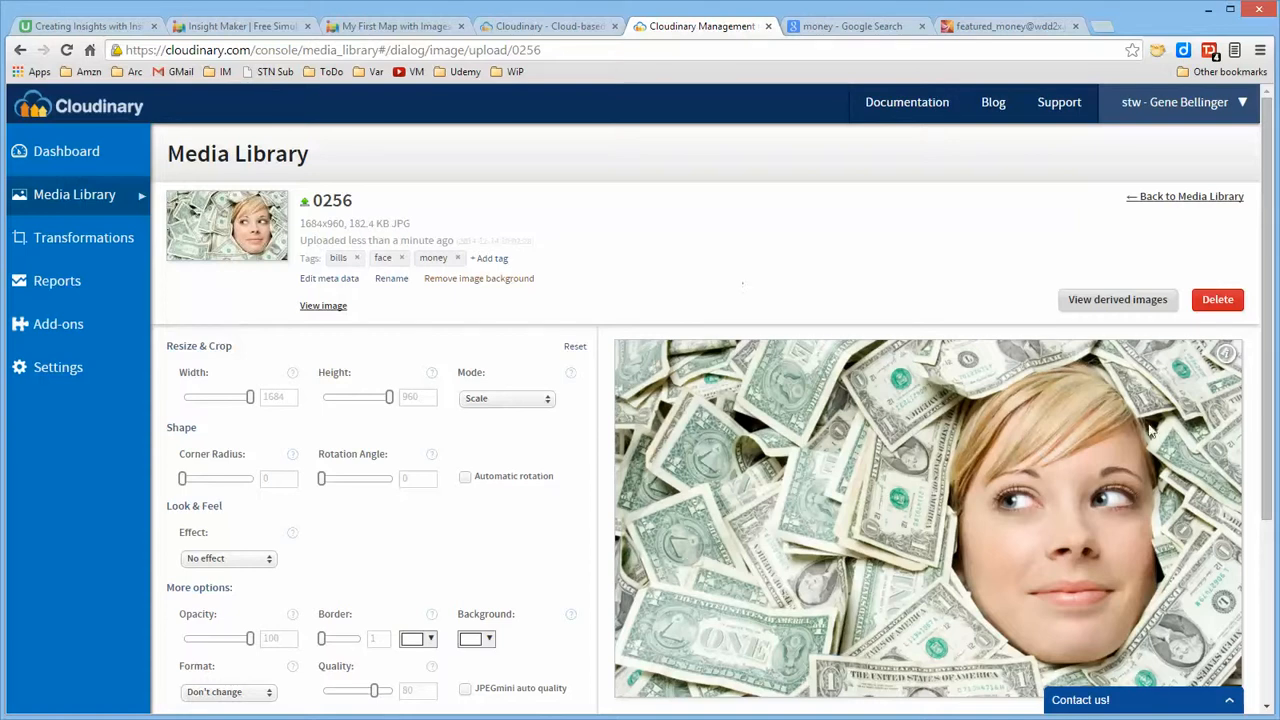
# - Return to the media library and copy the thumbnail URL of the new 0256 image
pyautogui.scroll(-3)
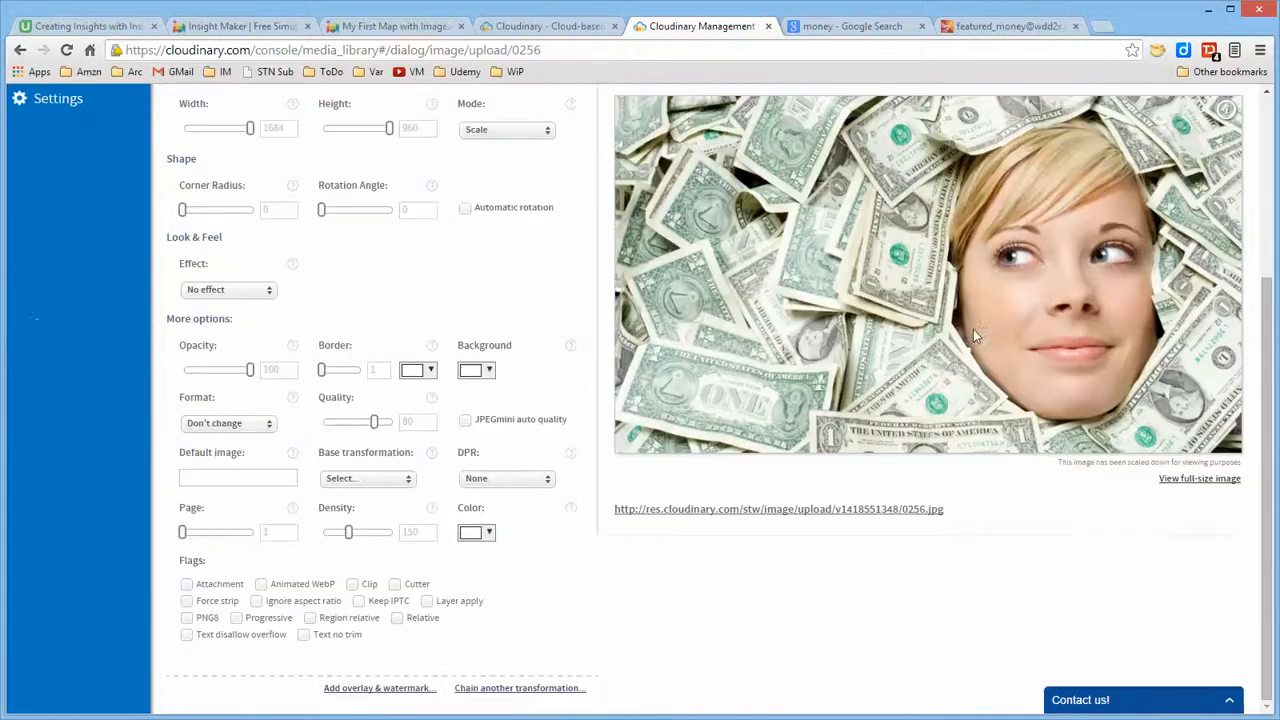
pyautogui.rightClick(778, 510)
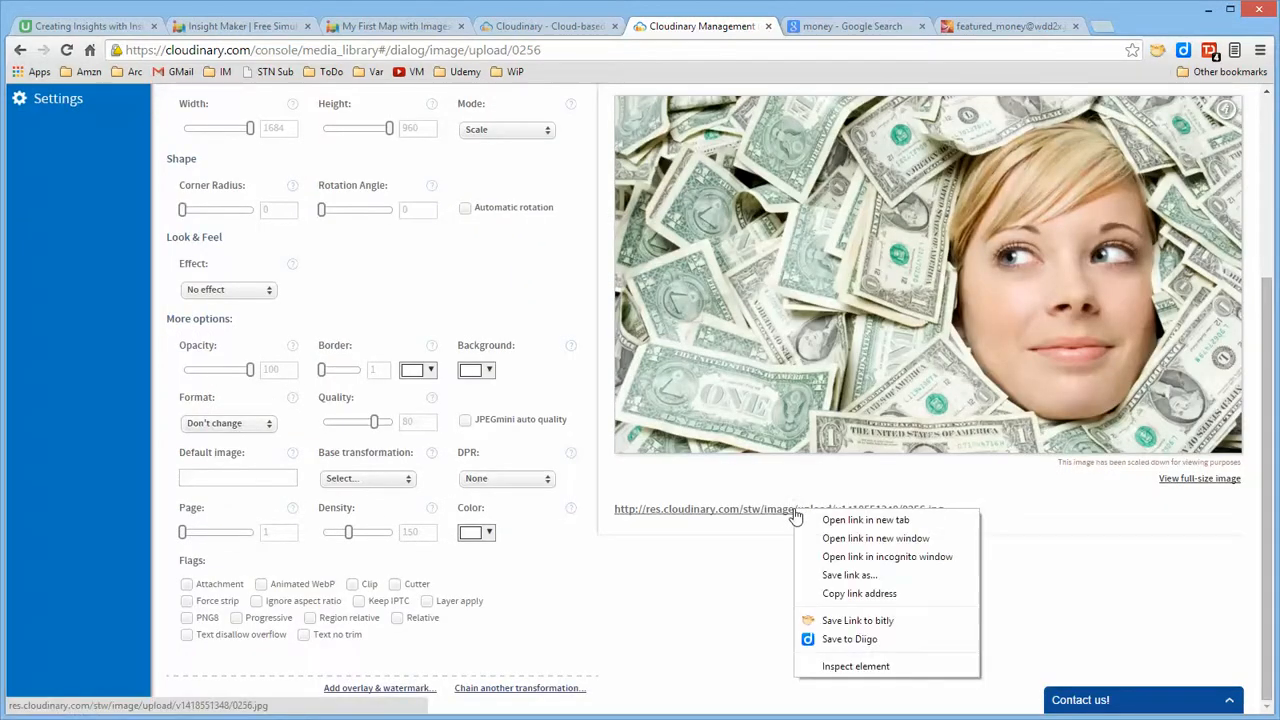
pyautogui.moveTo(860, 592)
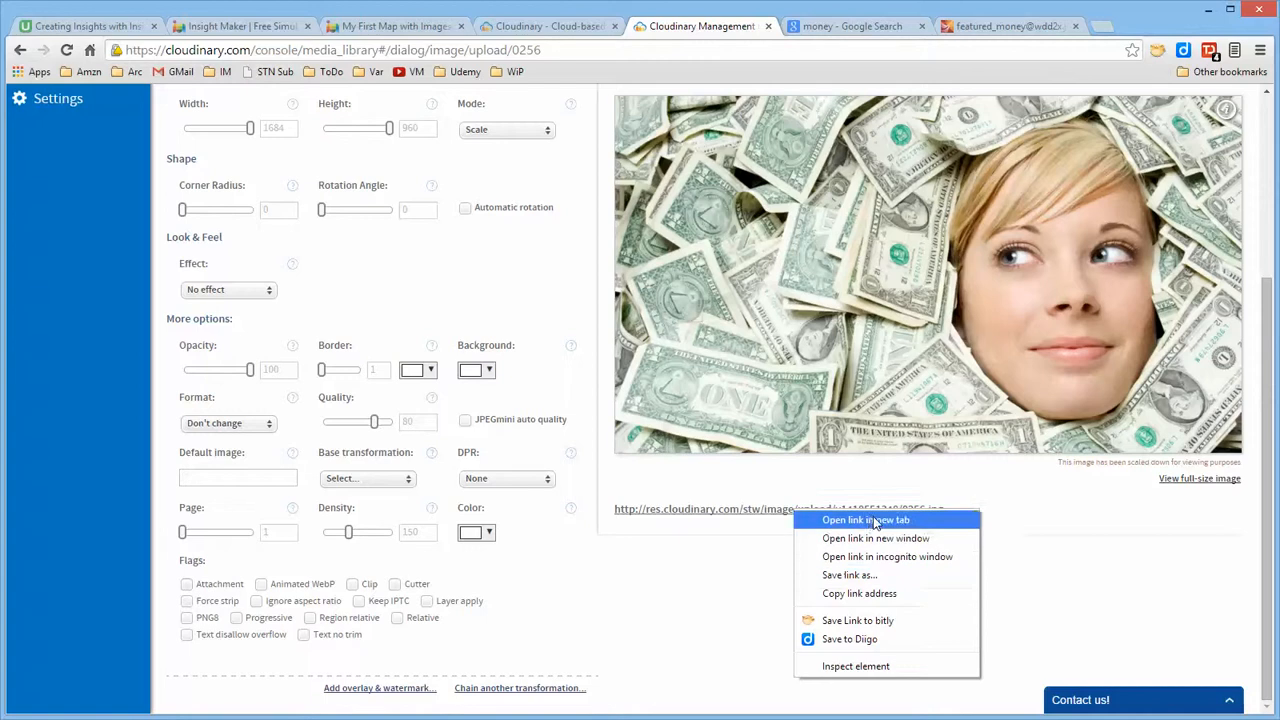
pyautogui.moveTo(696, 590)
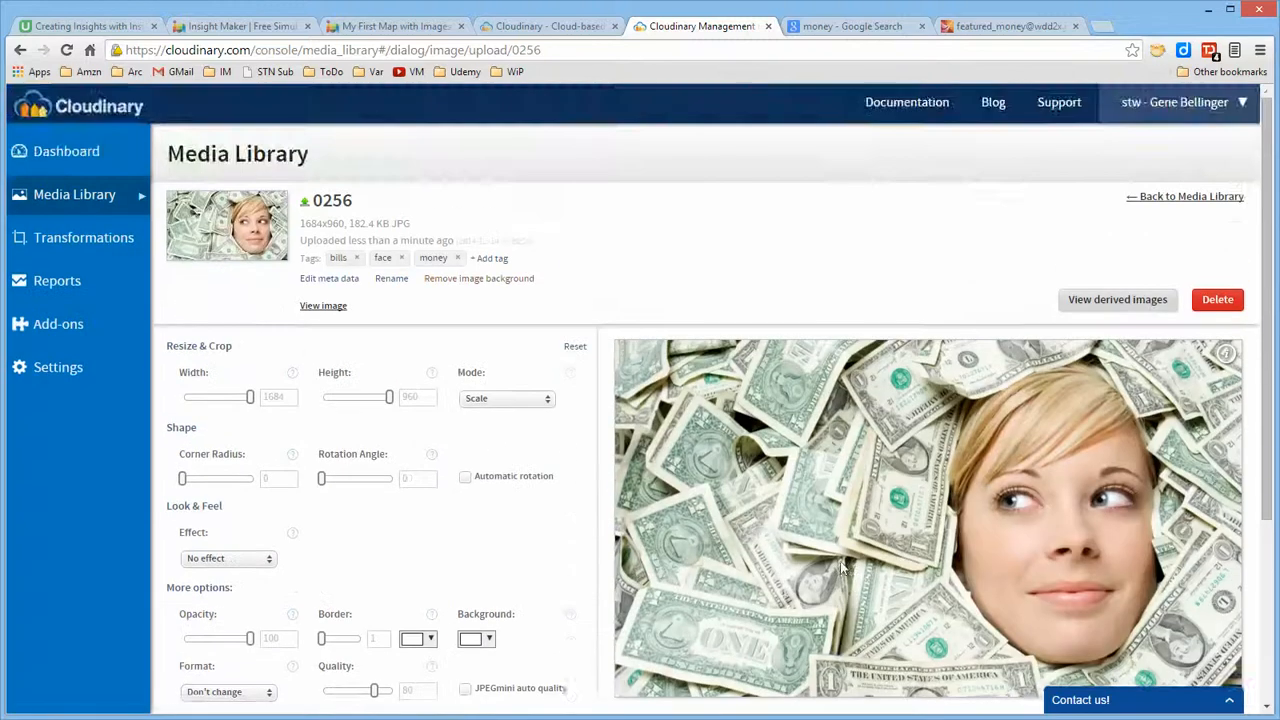
pyautogui.scroll(-3)
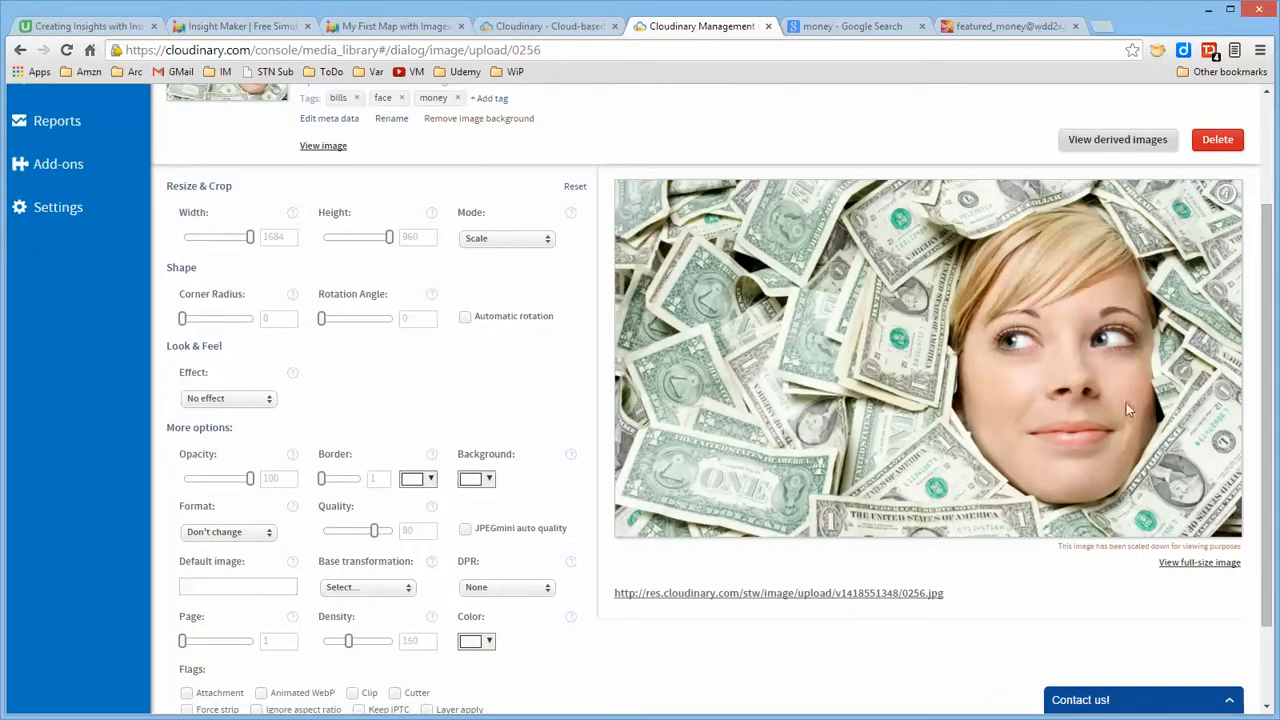
pyautogui.scroll(3)
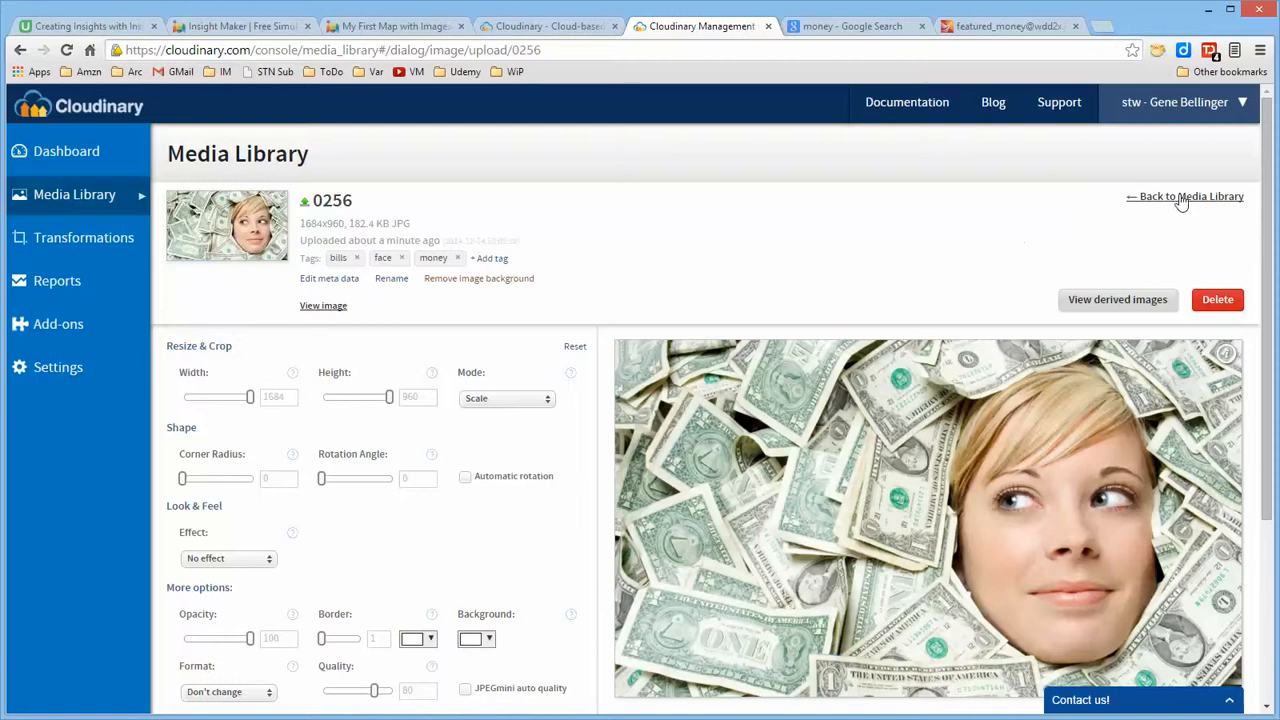
pyautogui.click(1190, 196)
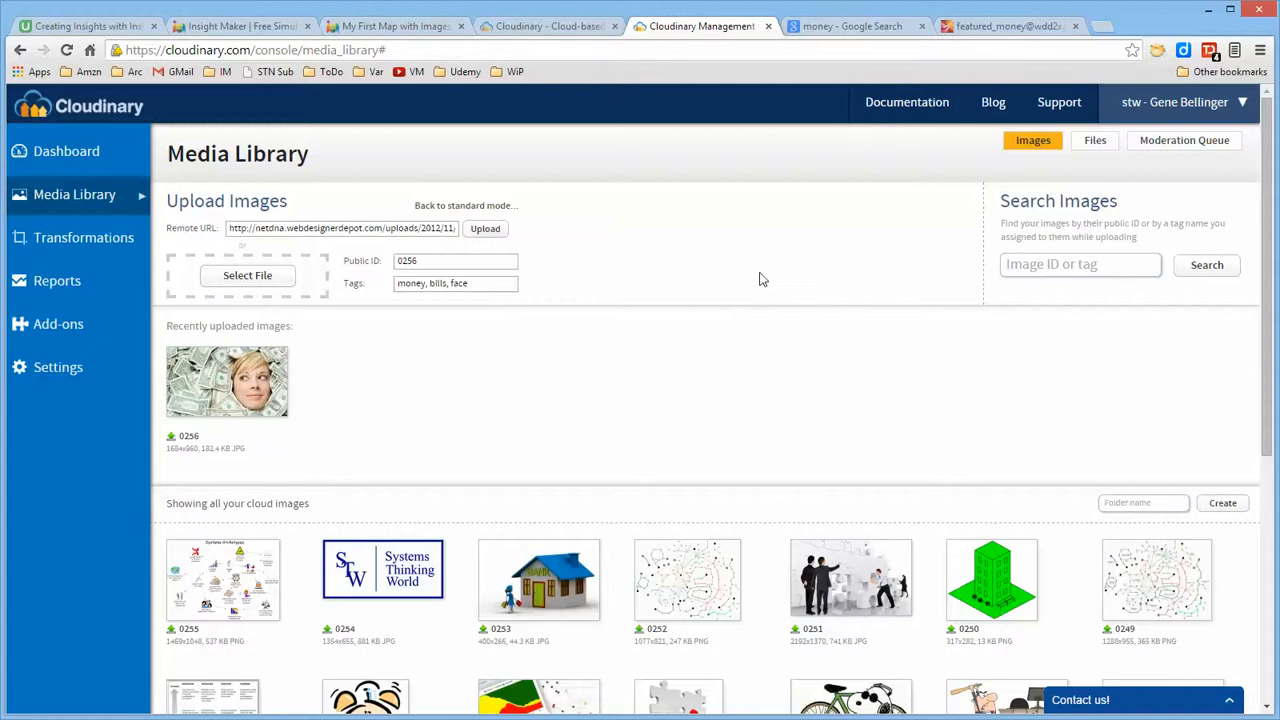
pyautogui.rightClick(228, 380)
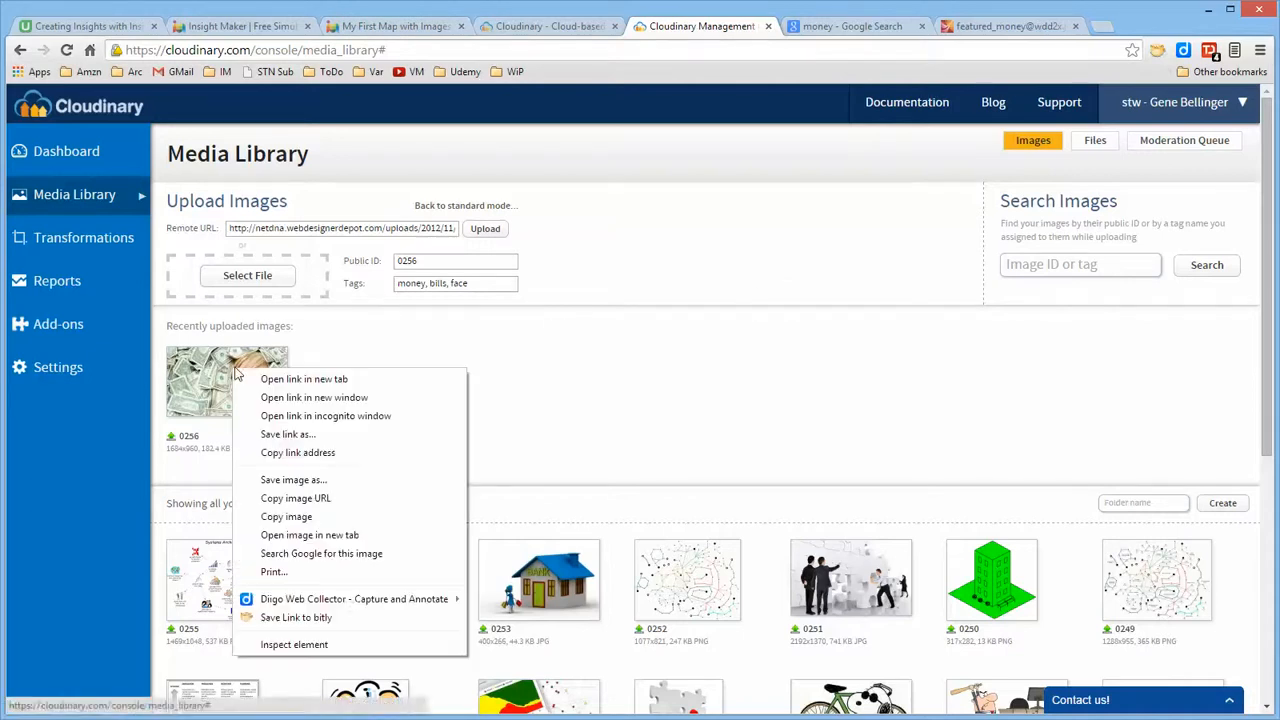
pyautogui.moveTo(296, 498)
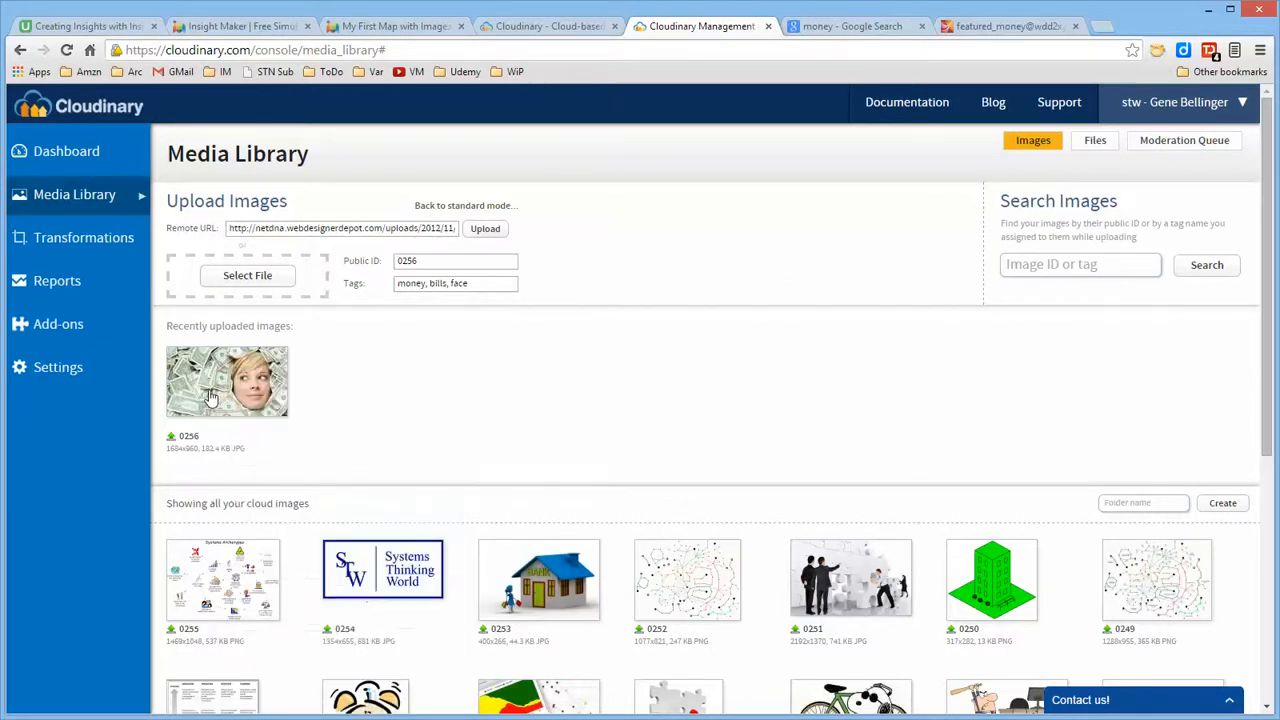
# - Set the cost variable's custom picture to the Cloudinary 0256 thumbnail URL and shrink it to fit
pyautogui.click(396, 24)
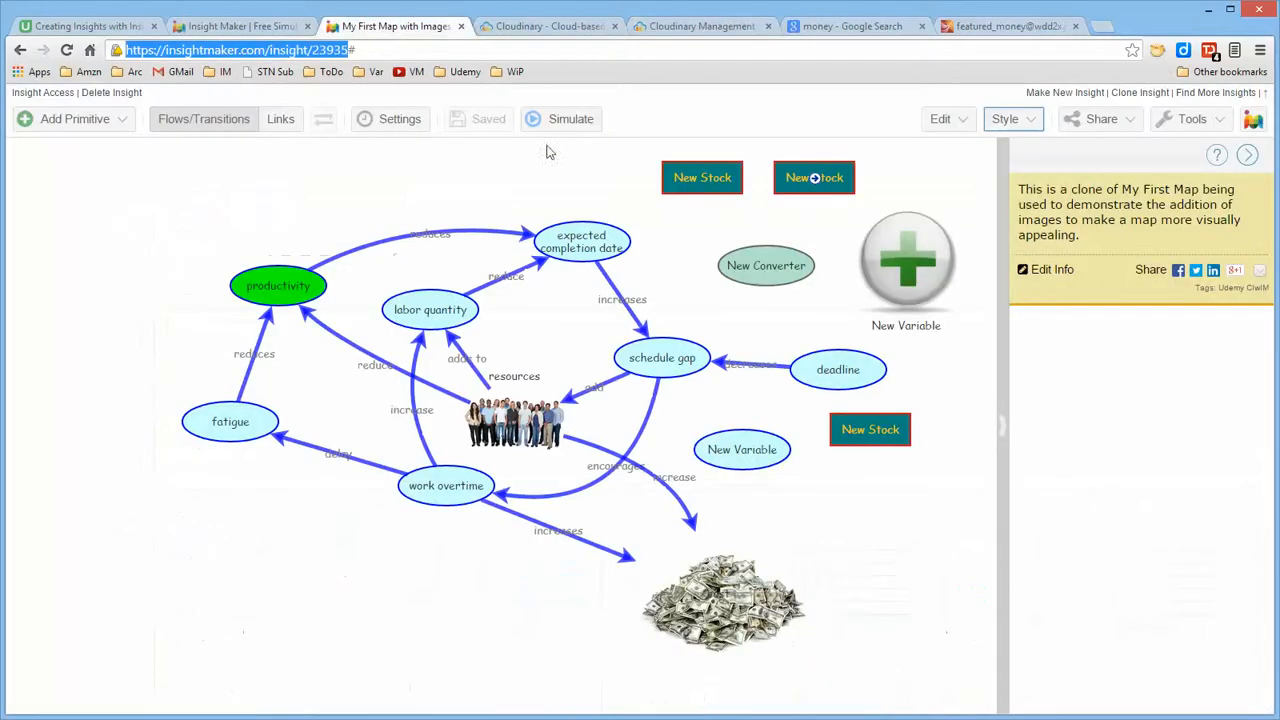
pyautogui.rightClick(720, 596)
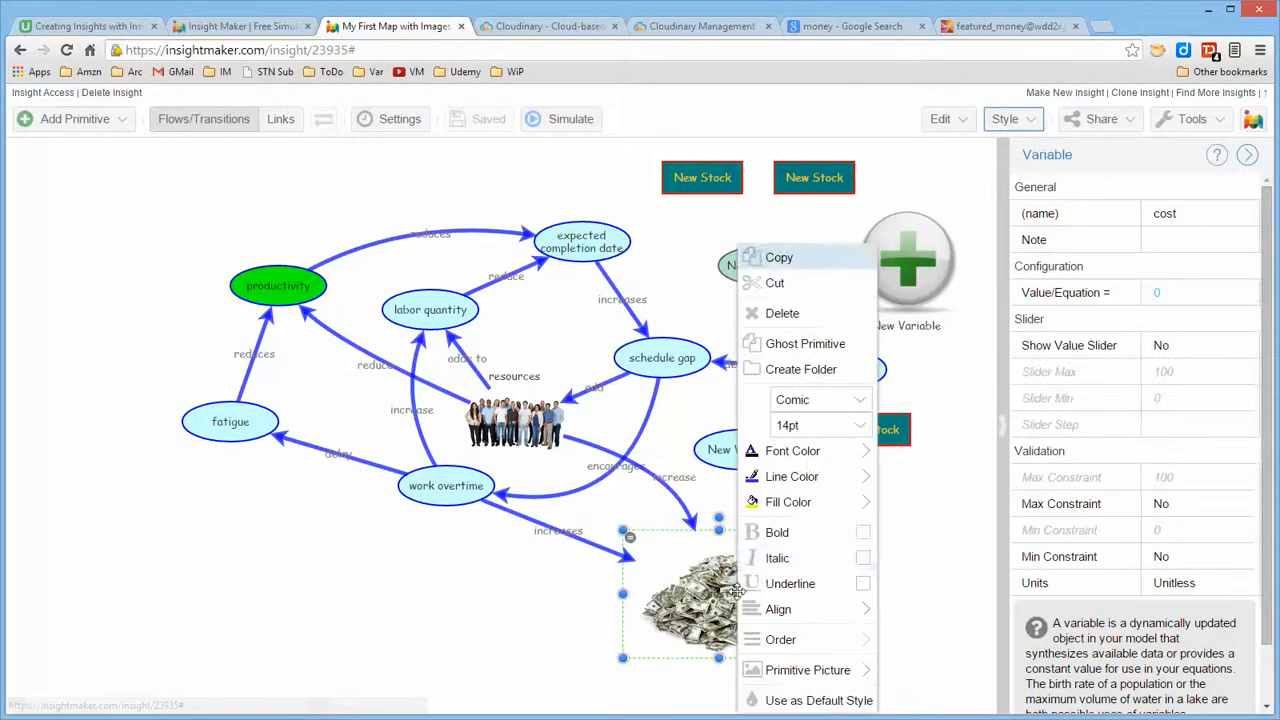
pyautogui.moveTo(780, 640)
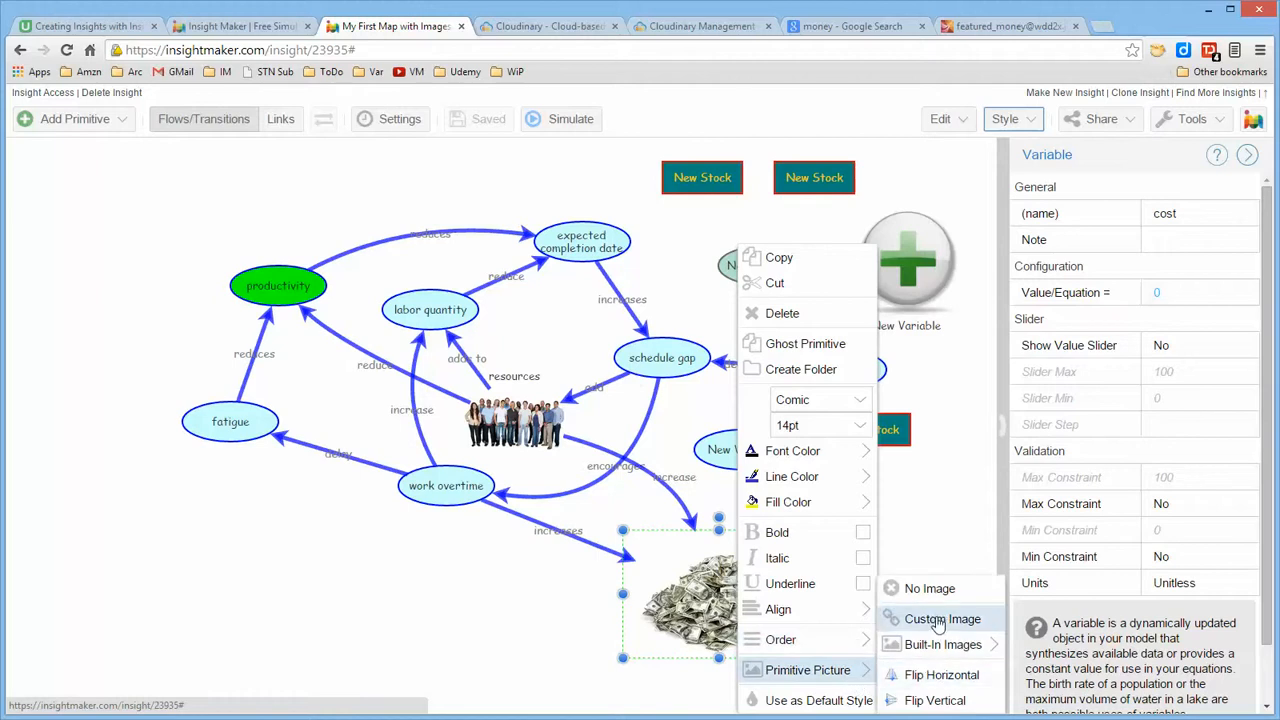
pyautogui.click(942, 620)
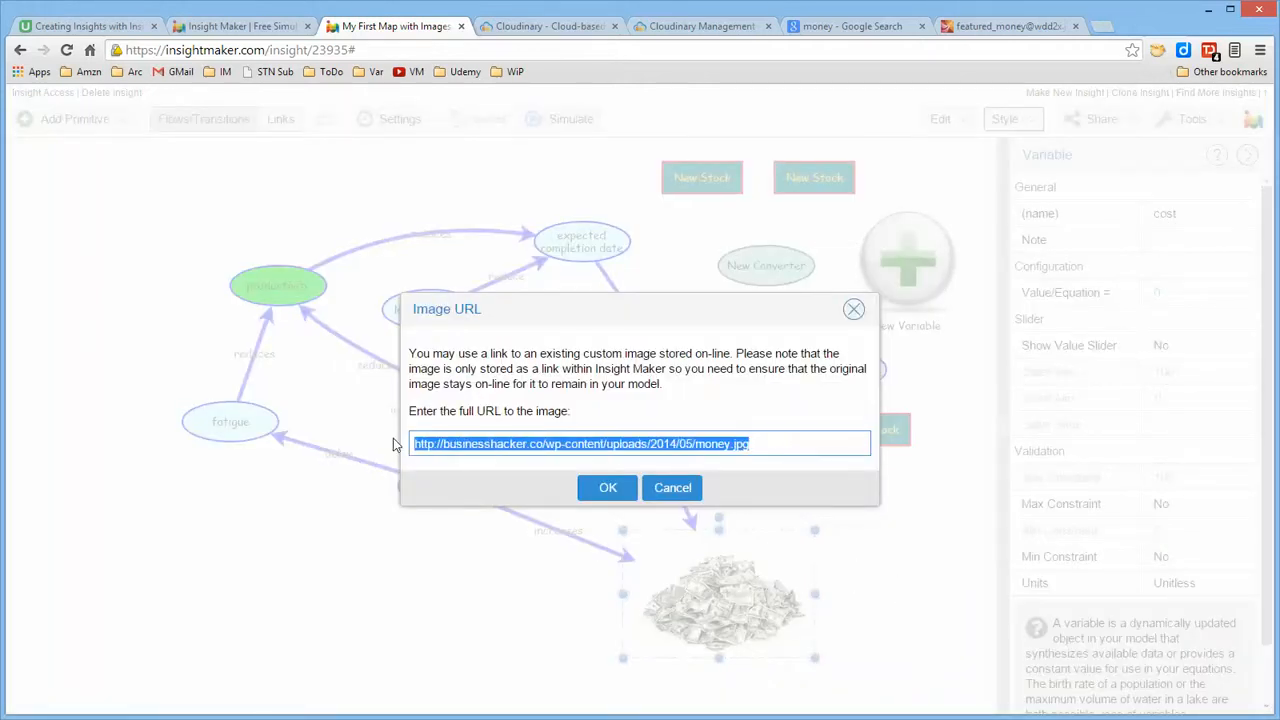
pyautogui.write('https://res.cloudinary.com/stw/image/upload/t_media_lib_thumb/v1418551348/0256.jpg')
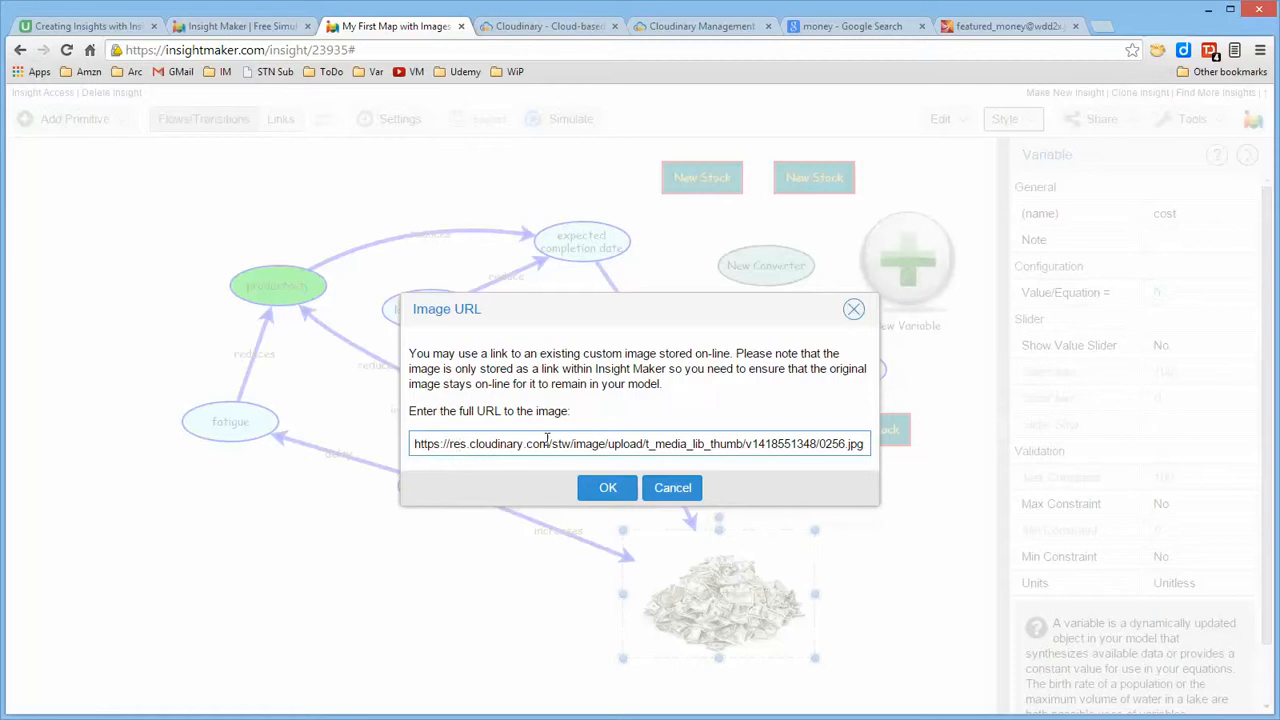
pyautogui.moveTo(688, 462)
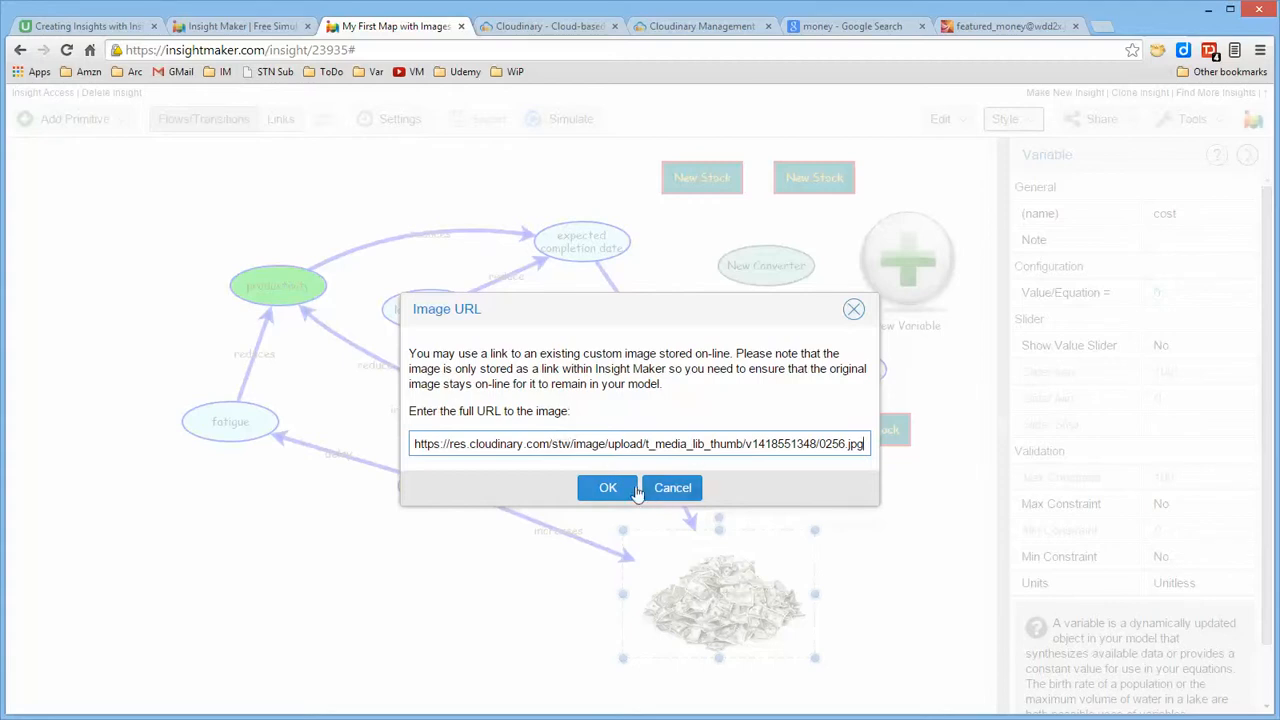
pyautogui.click(608, 488)
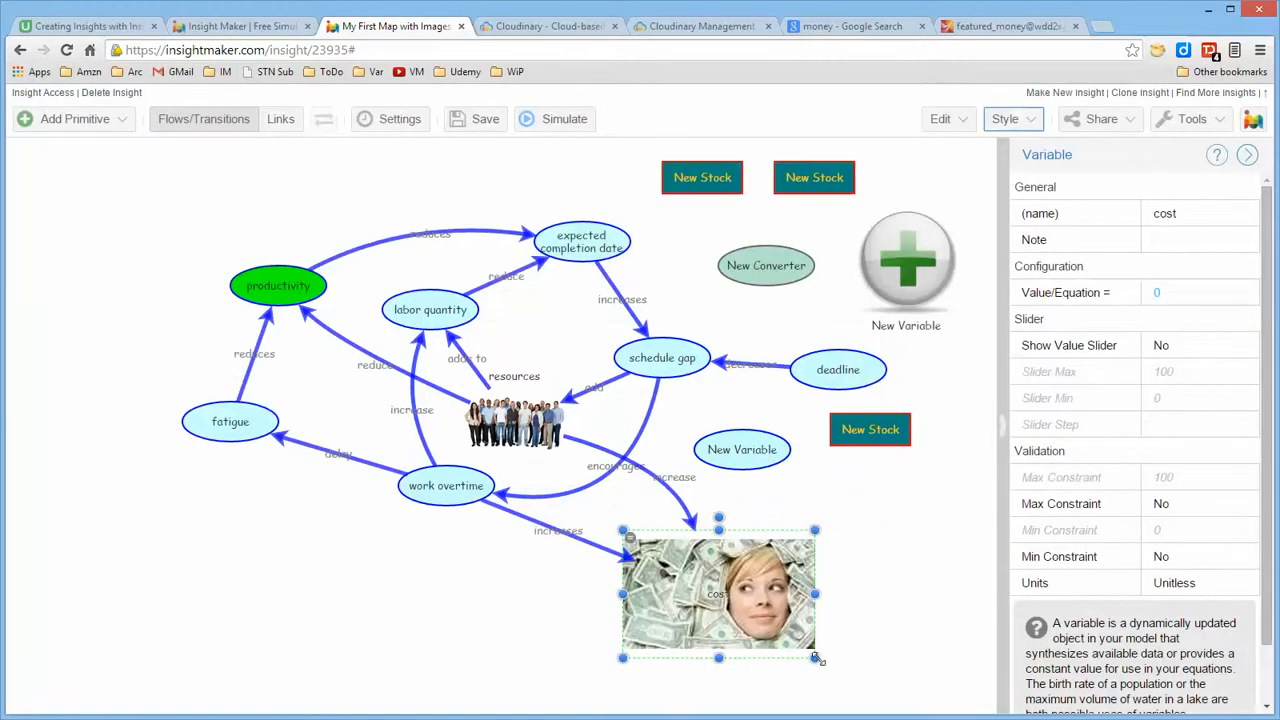
pyautogui.moveTo(816, 656); pyautogui.dragTo(752, 604)
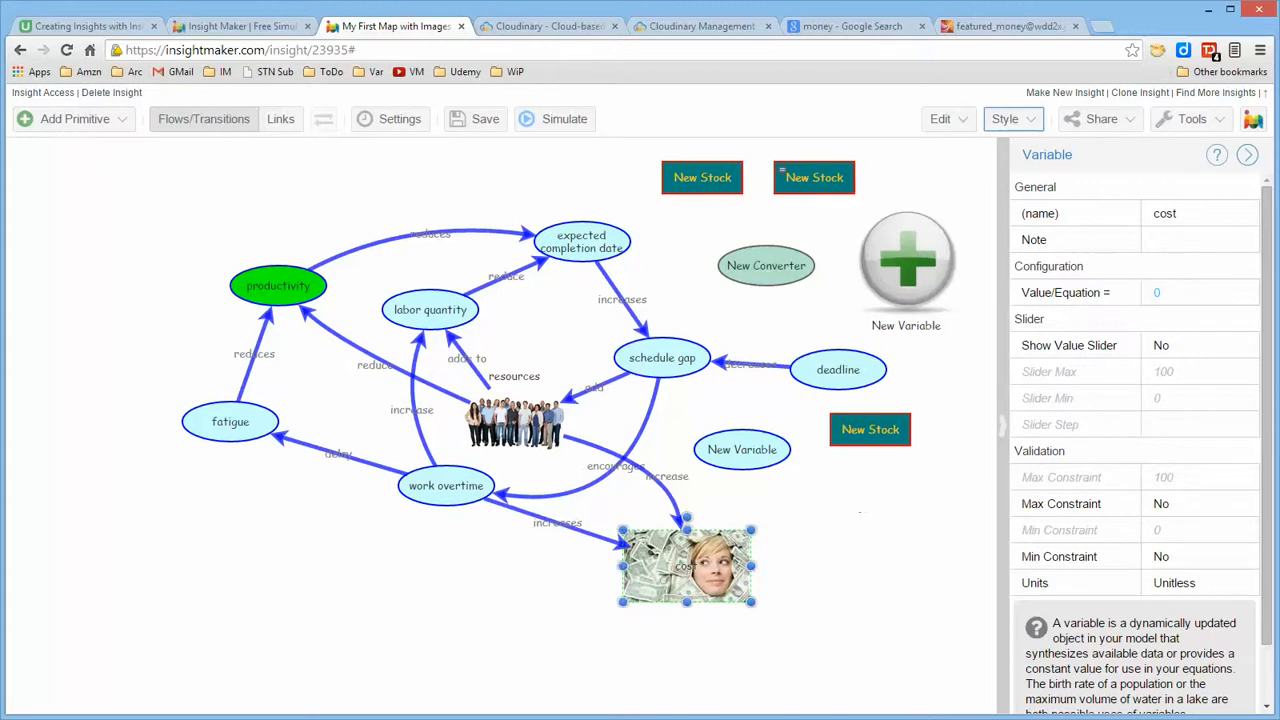
# - Browse down through the older images stored in the Cloudinary media library
pyautogui.click(700, 24)
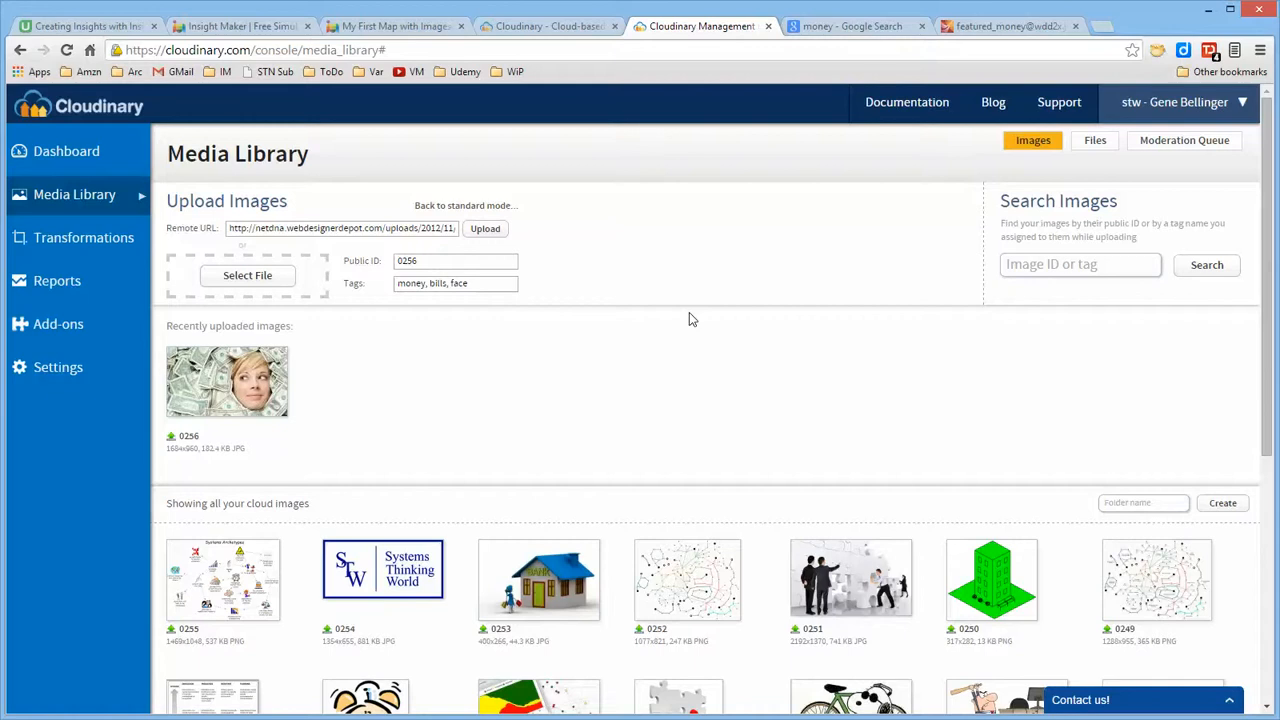
pyautogui.moveTo(700, 314)
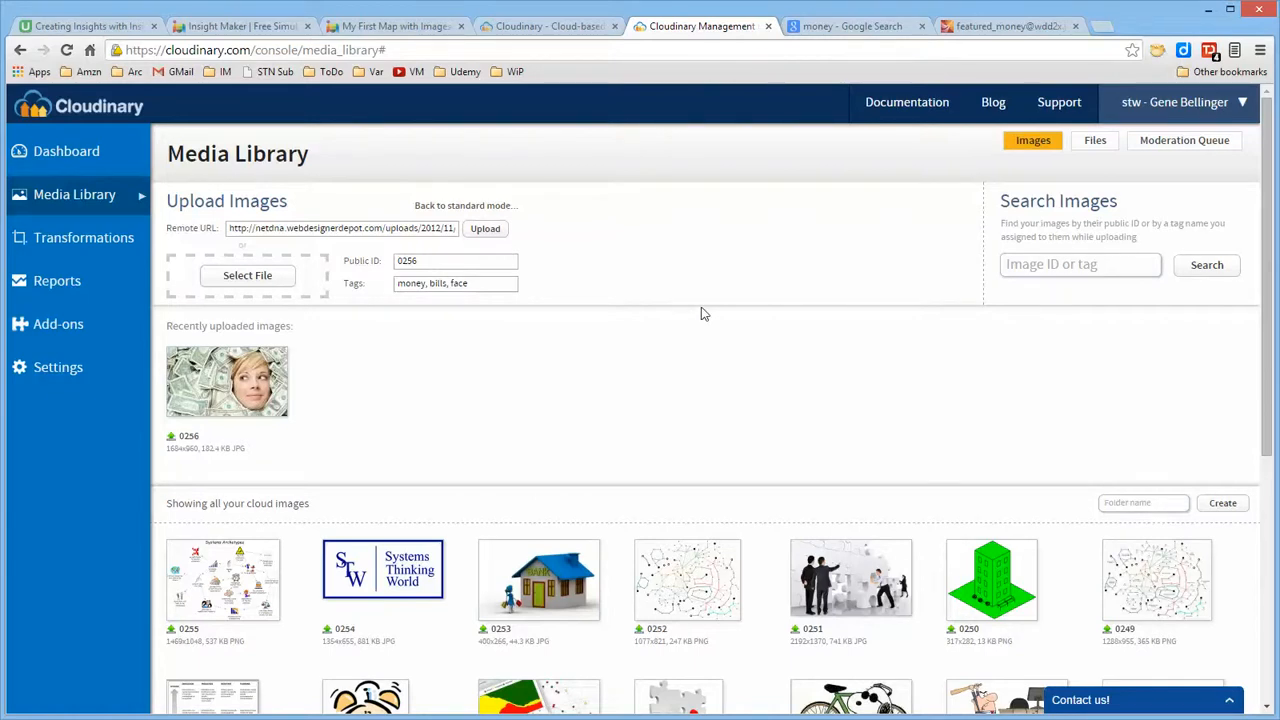
pyautogui.scroll(-3)
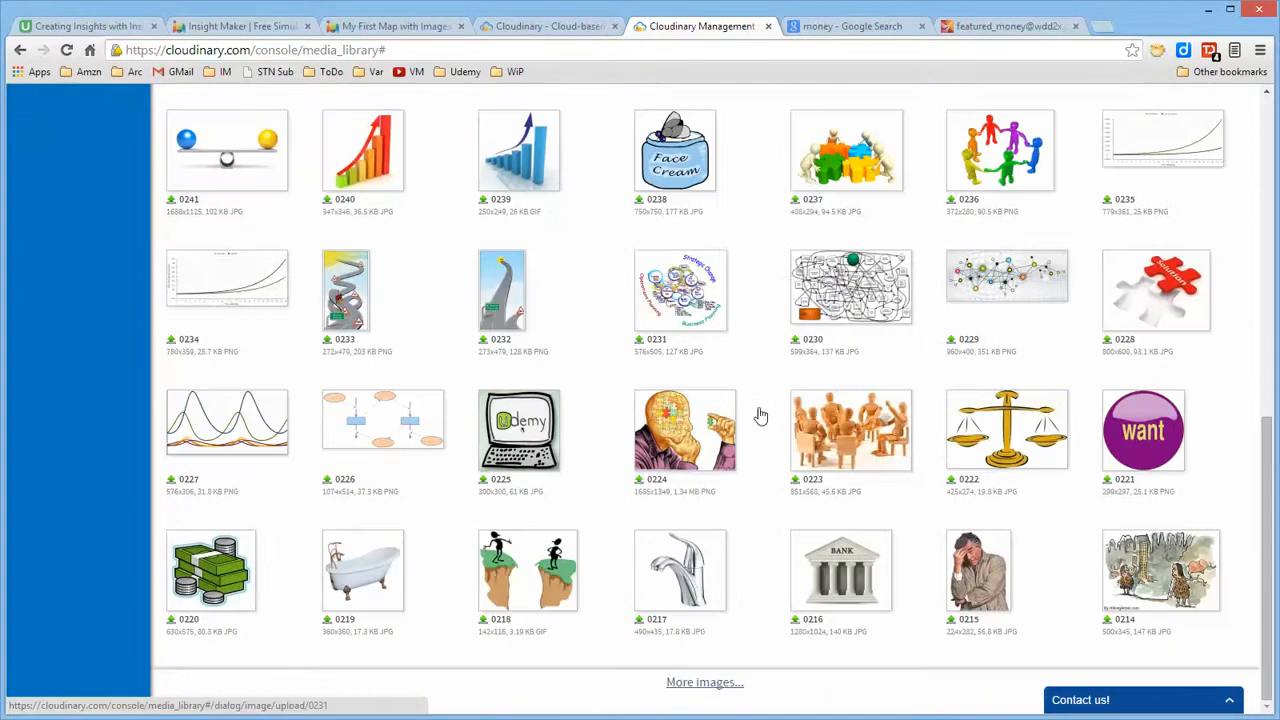
pyautogui.scroll(-3)
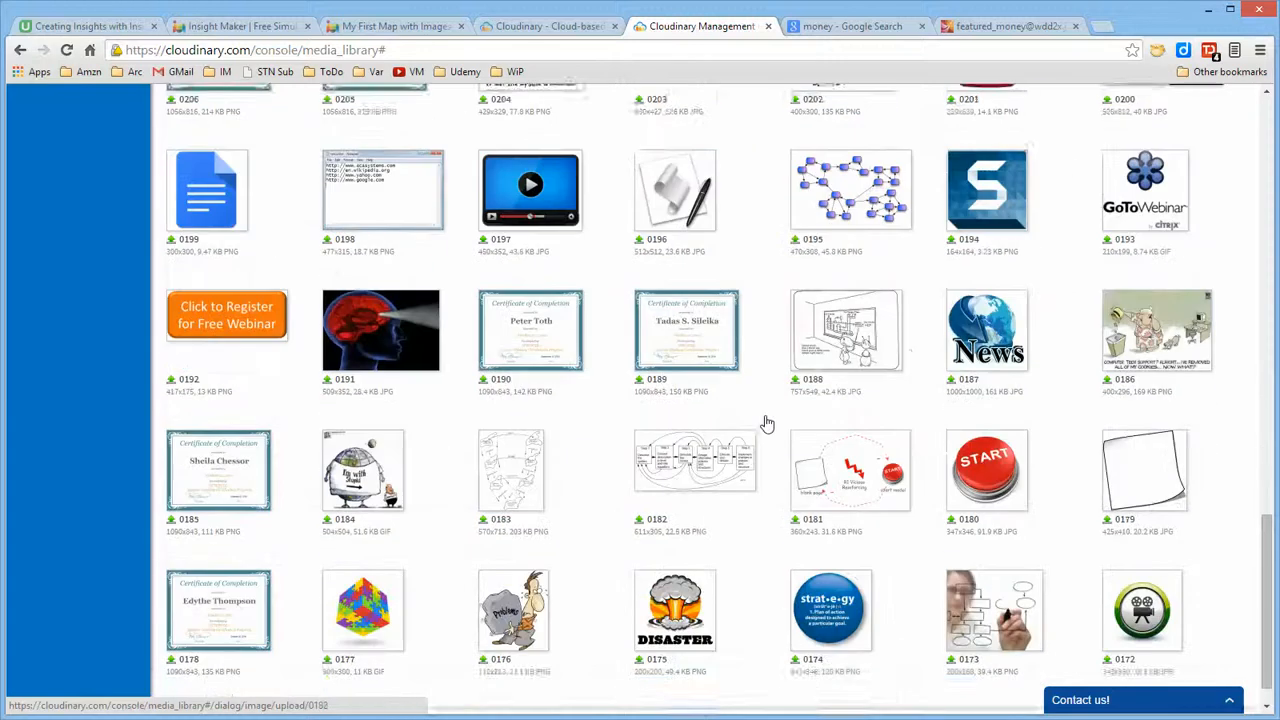
pyautogui.scroll(-3)
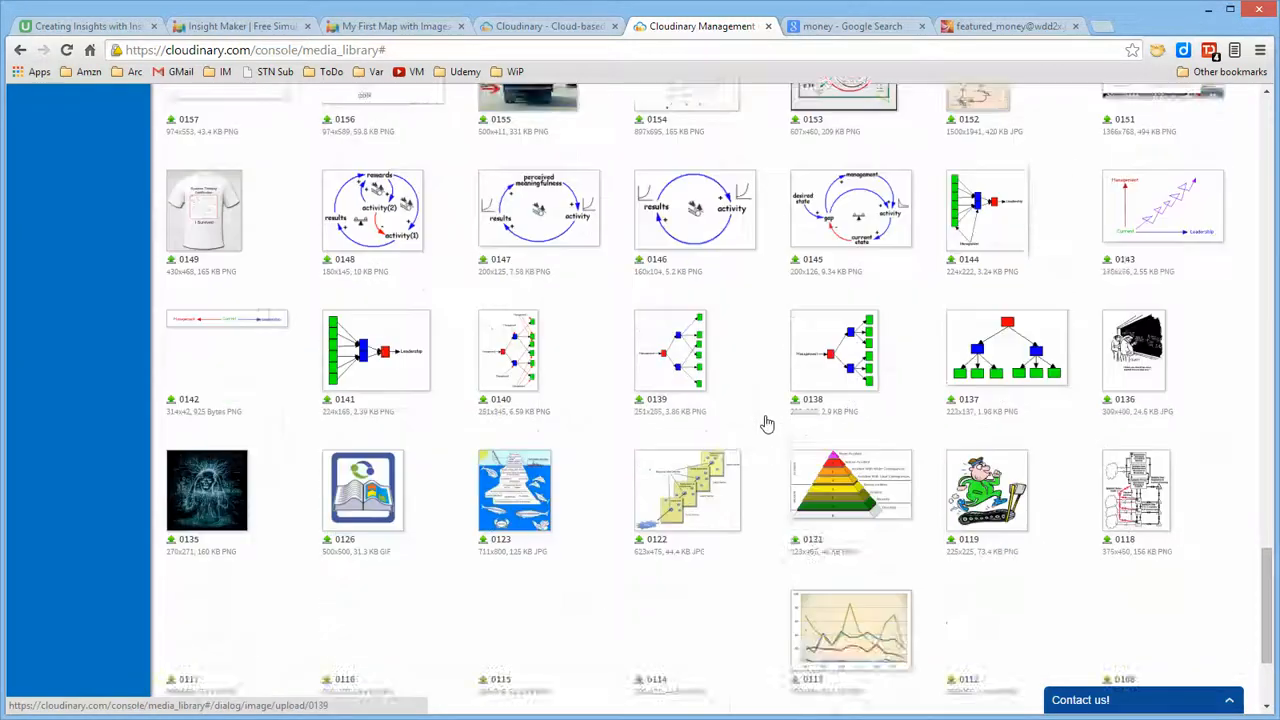
pyautogui.scroll(-3)
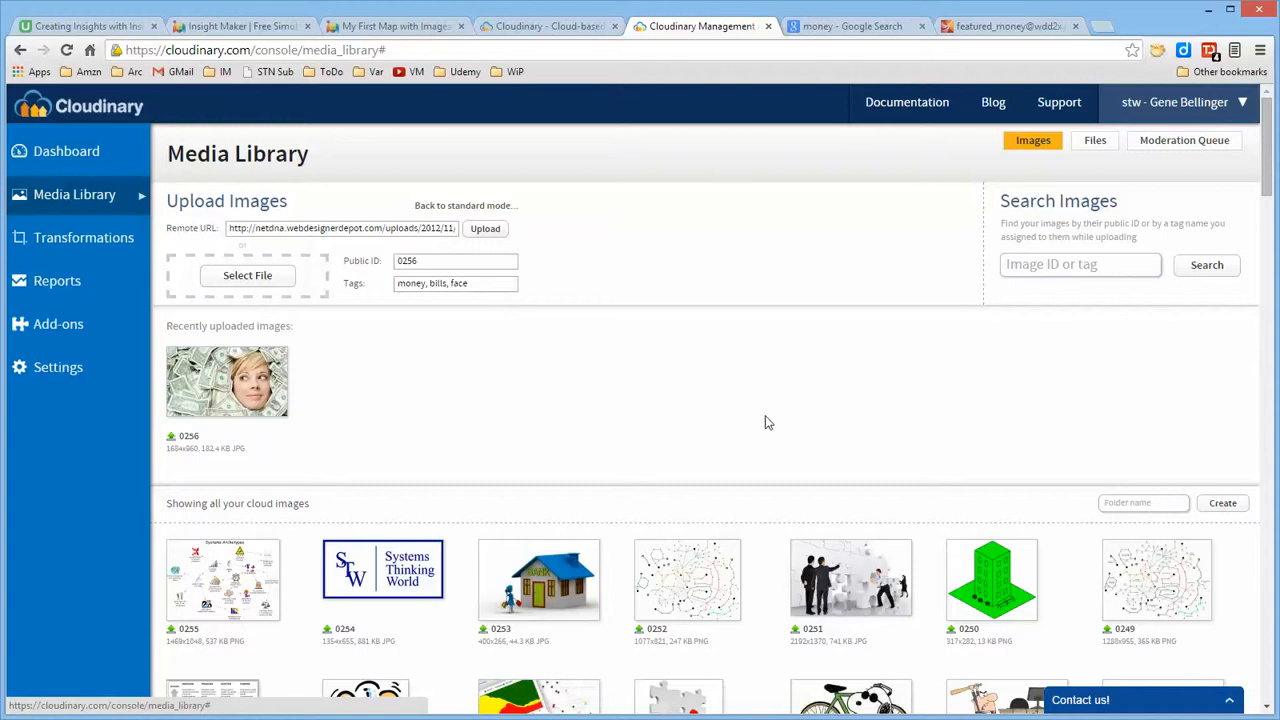
# - Return to the Insight Maker model showing the cost variable's banknote portrait, glancing at the Cloudinary library between
pyautogui.click(390, 24)
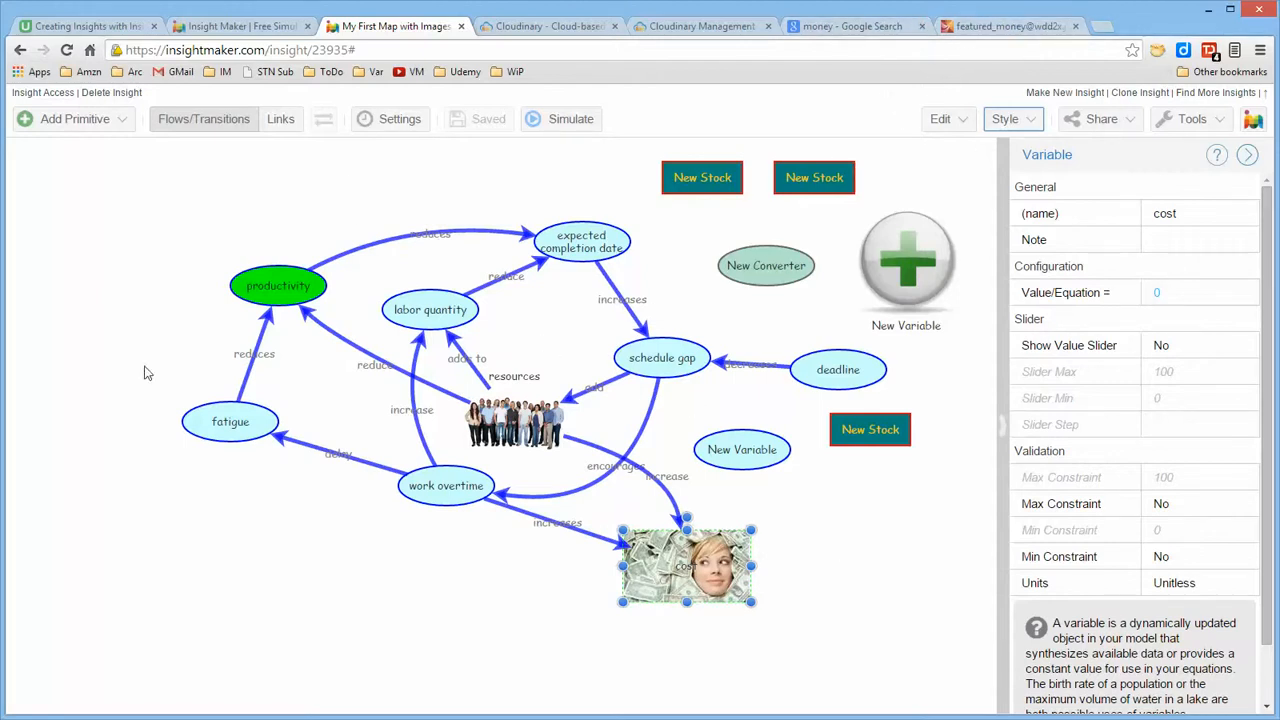
pyautogui.moveTo(828, 506)
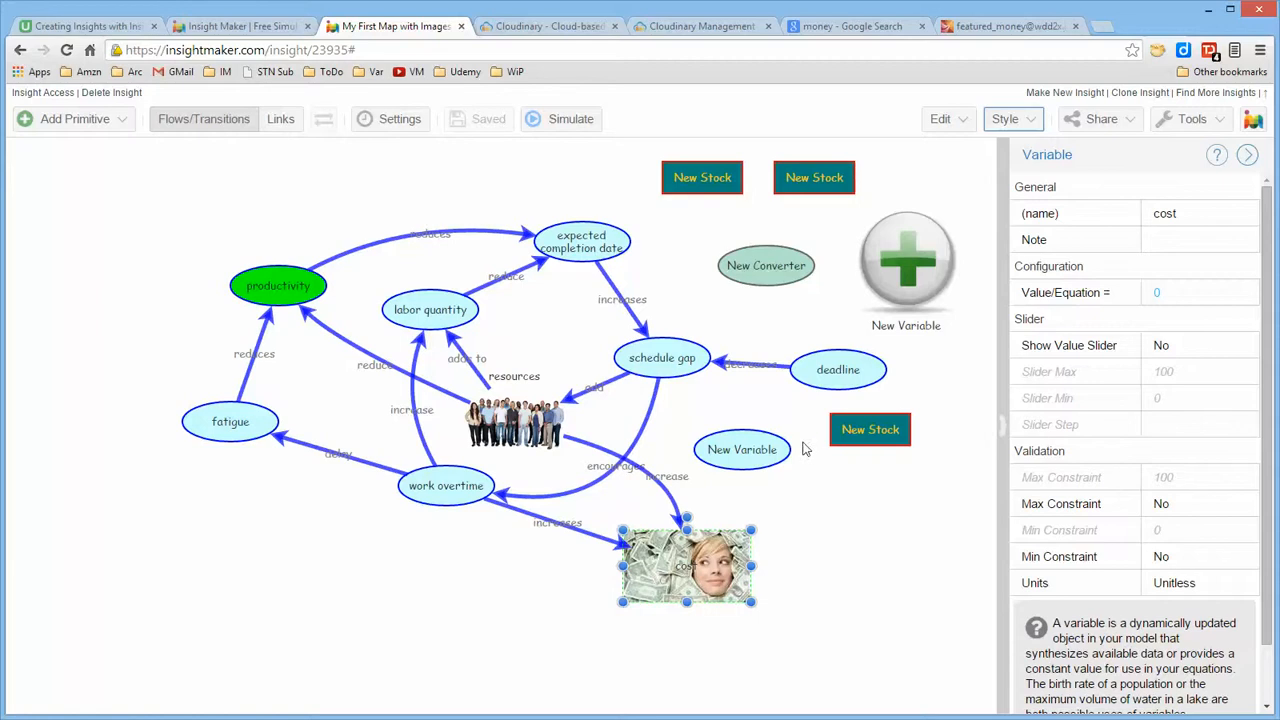
pyautogui.moveTo(852, 538)
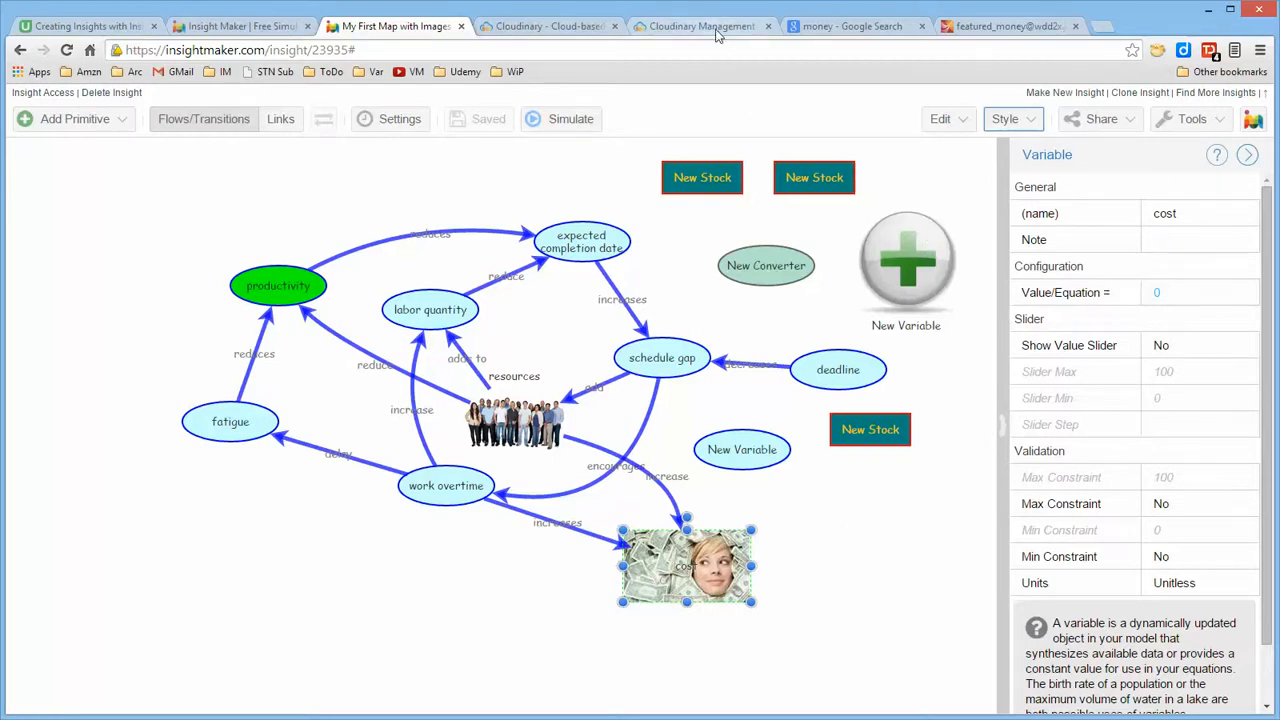
pyautogui.click(700, 24)
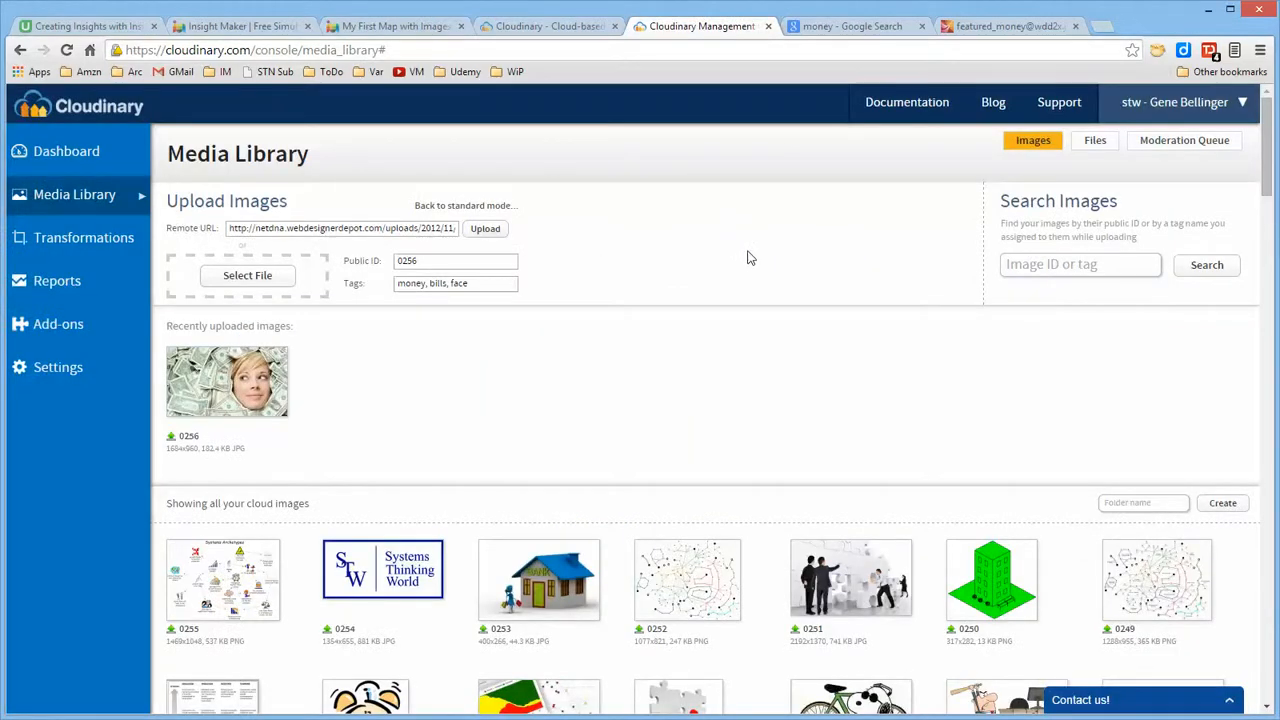
pyautogui.scroll(-3)
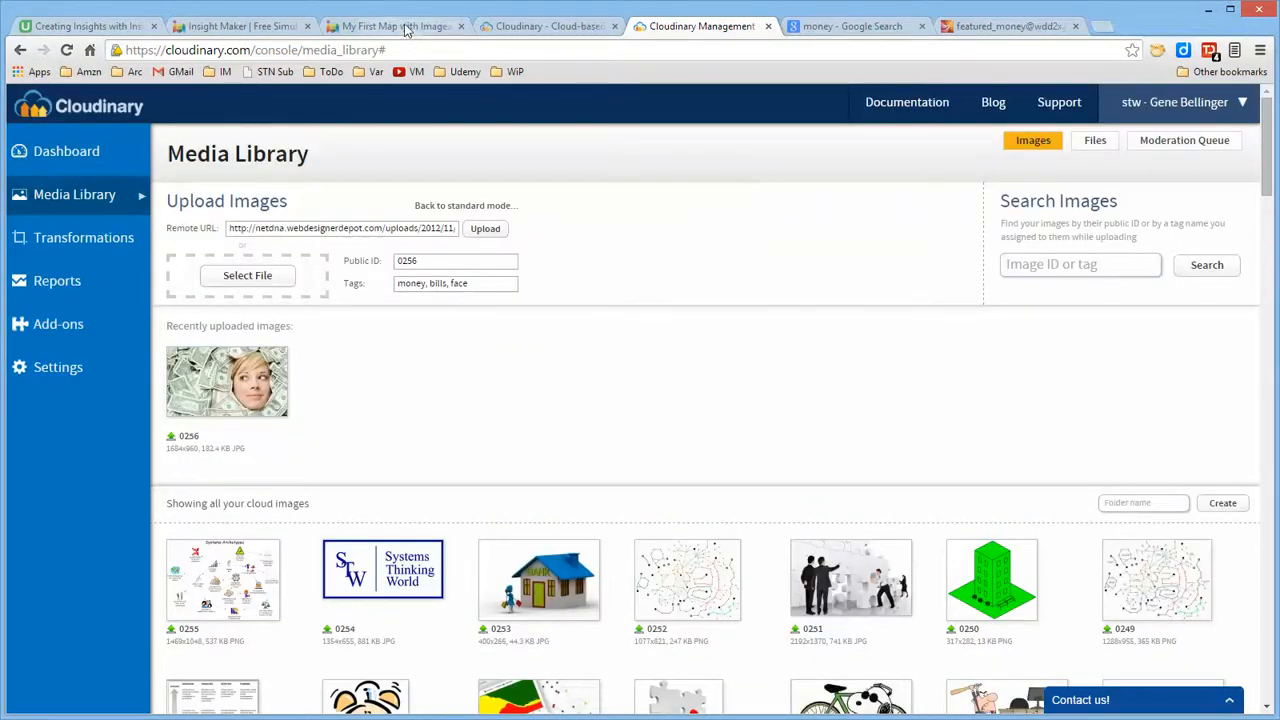
pyautogui.click(390, 24)
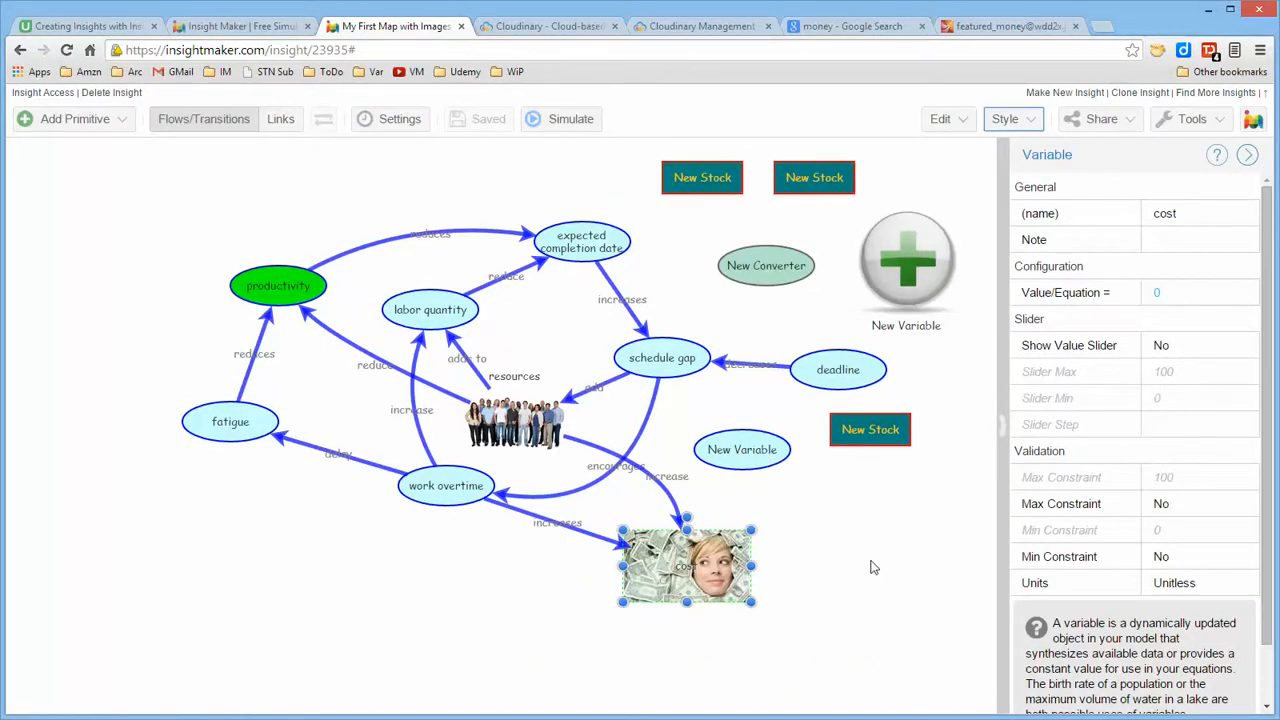